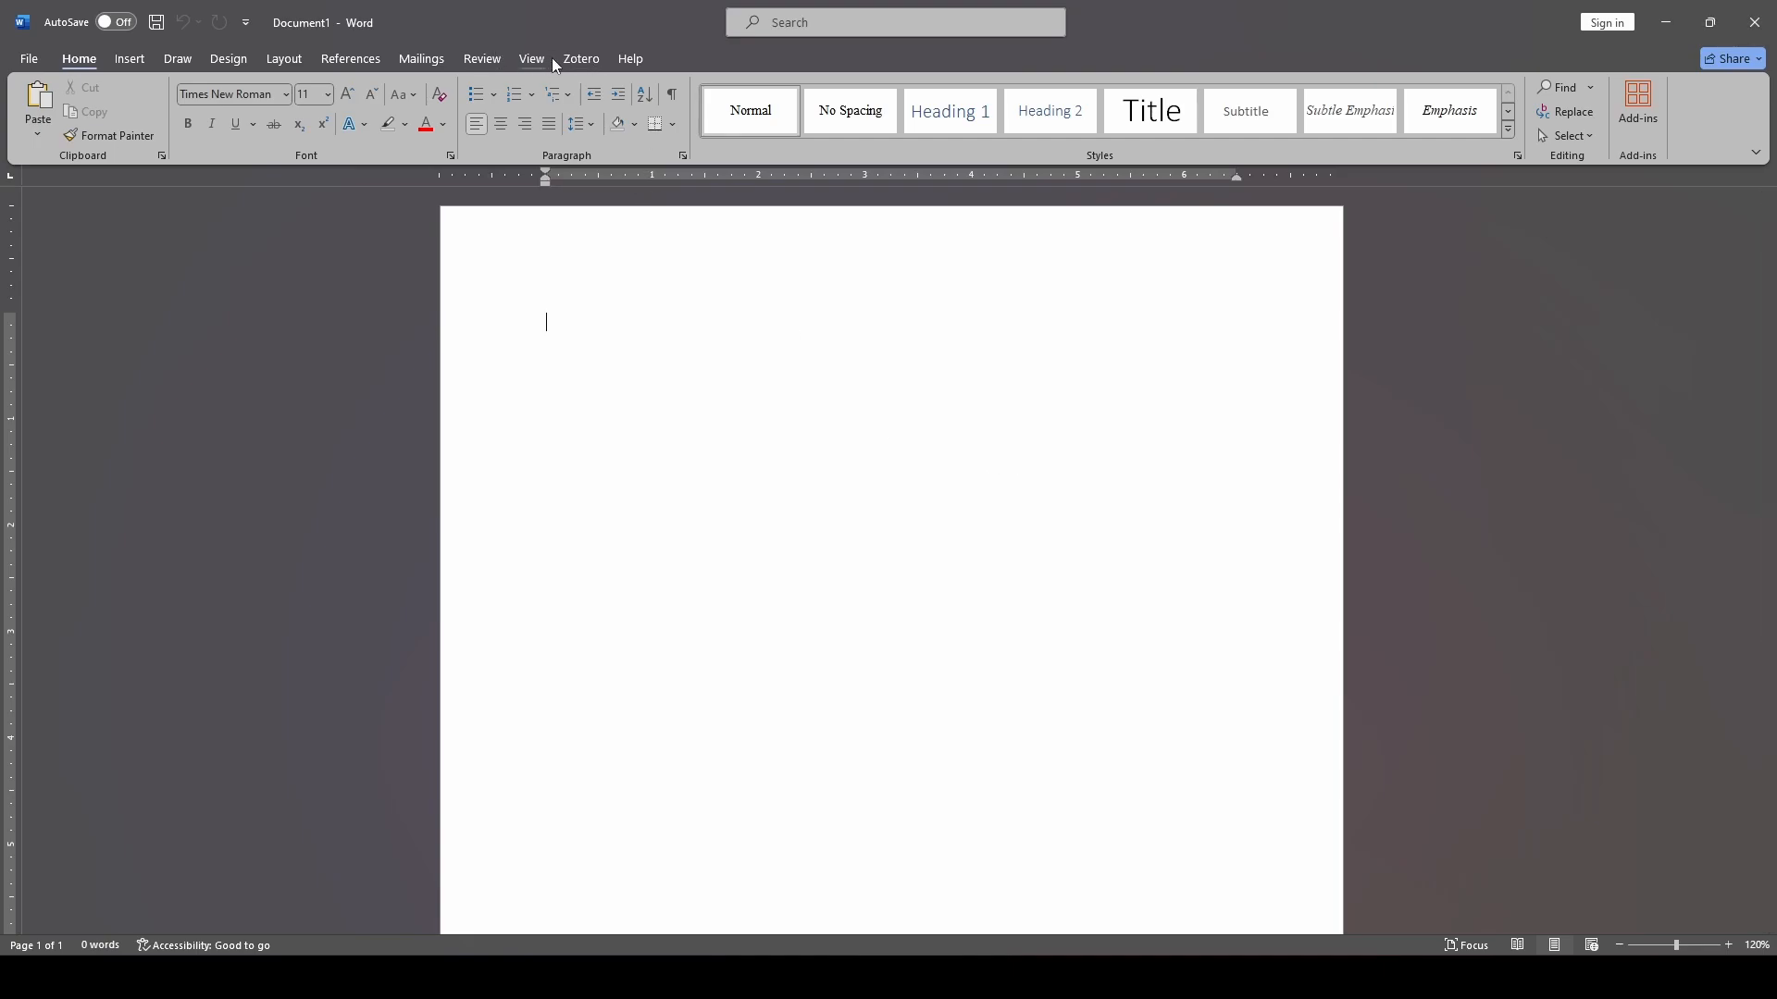
Show the Zotero ribbon and confirm the document's citation style is APA 7th edition
left_click(580, 57)
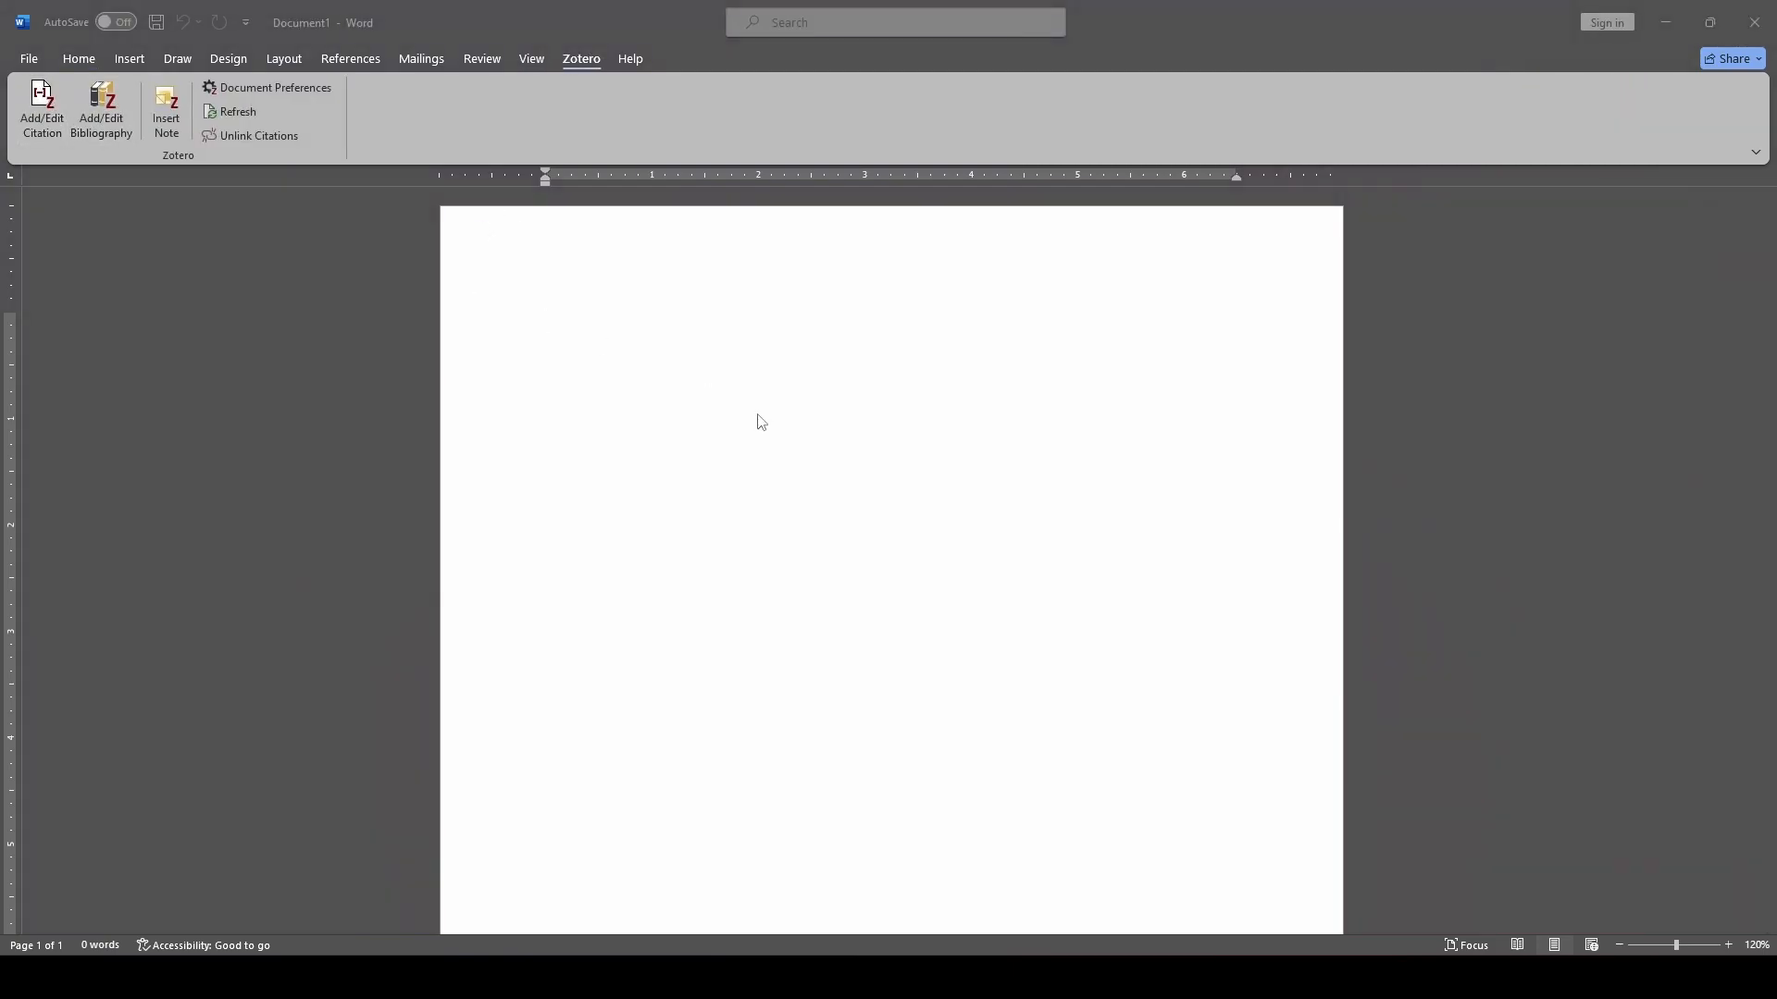
left_click(276, 87)
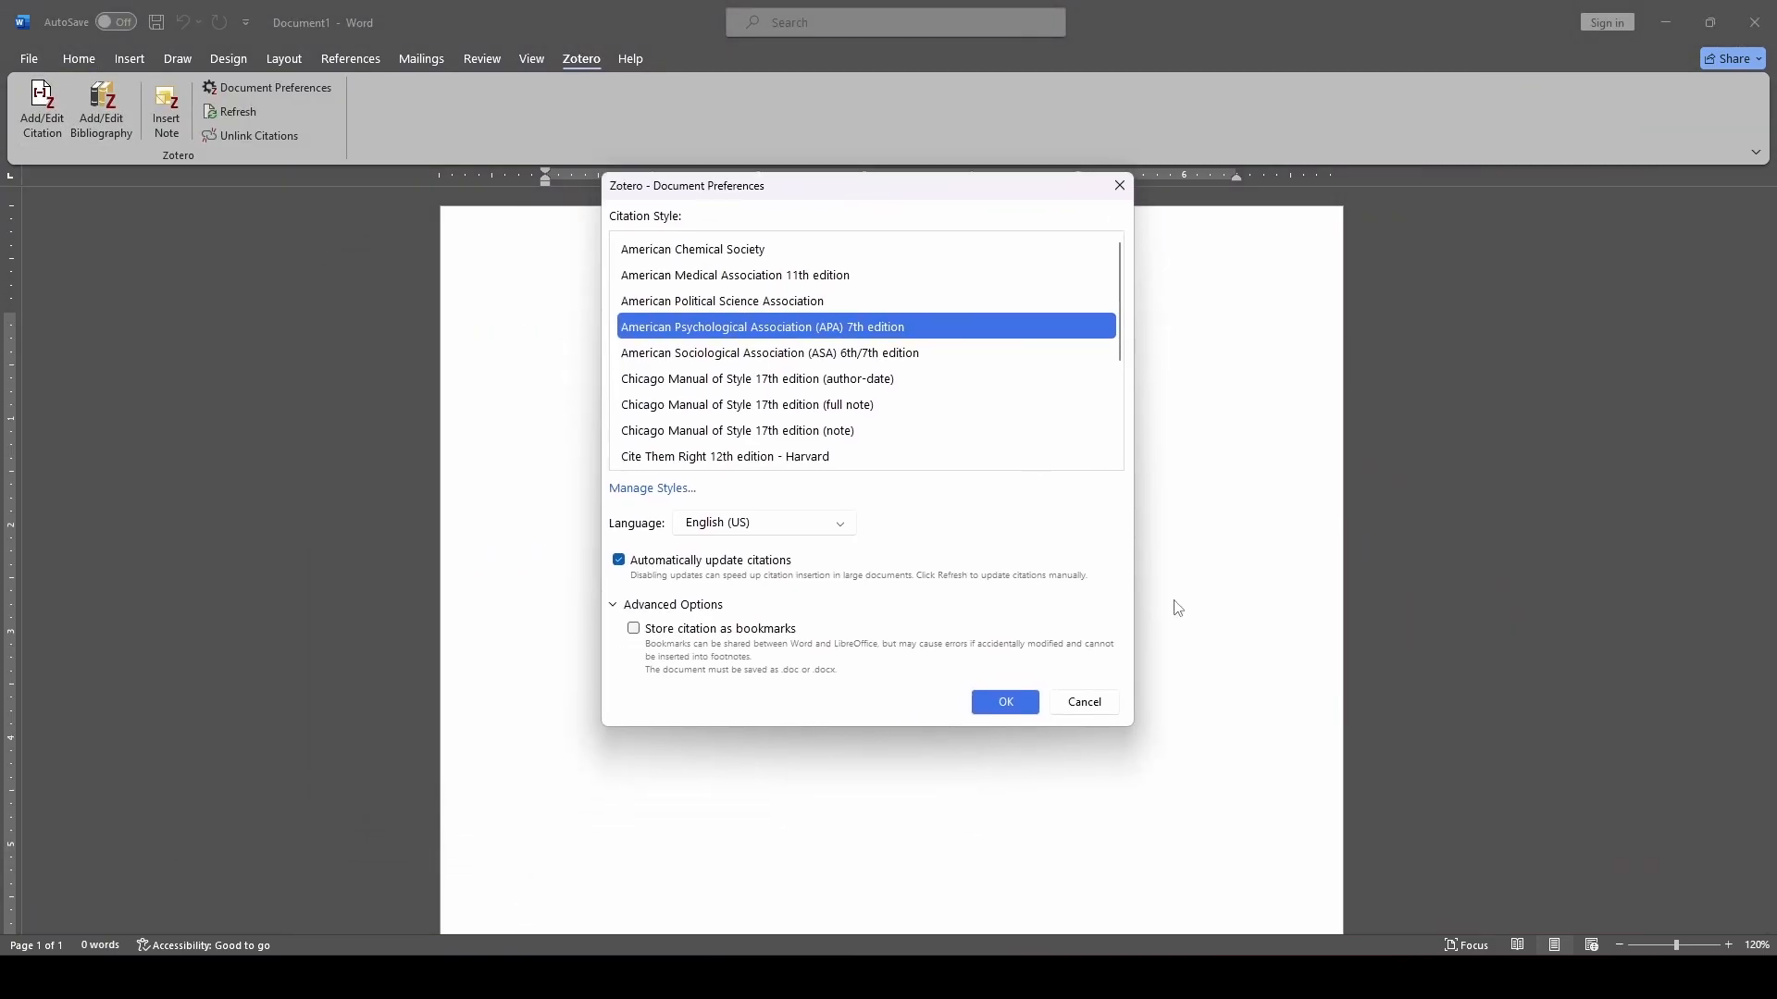
left_click(1003, 702)
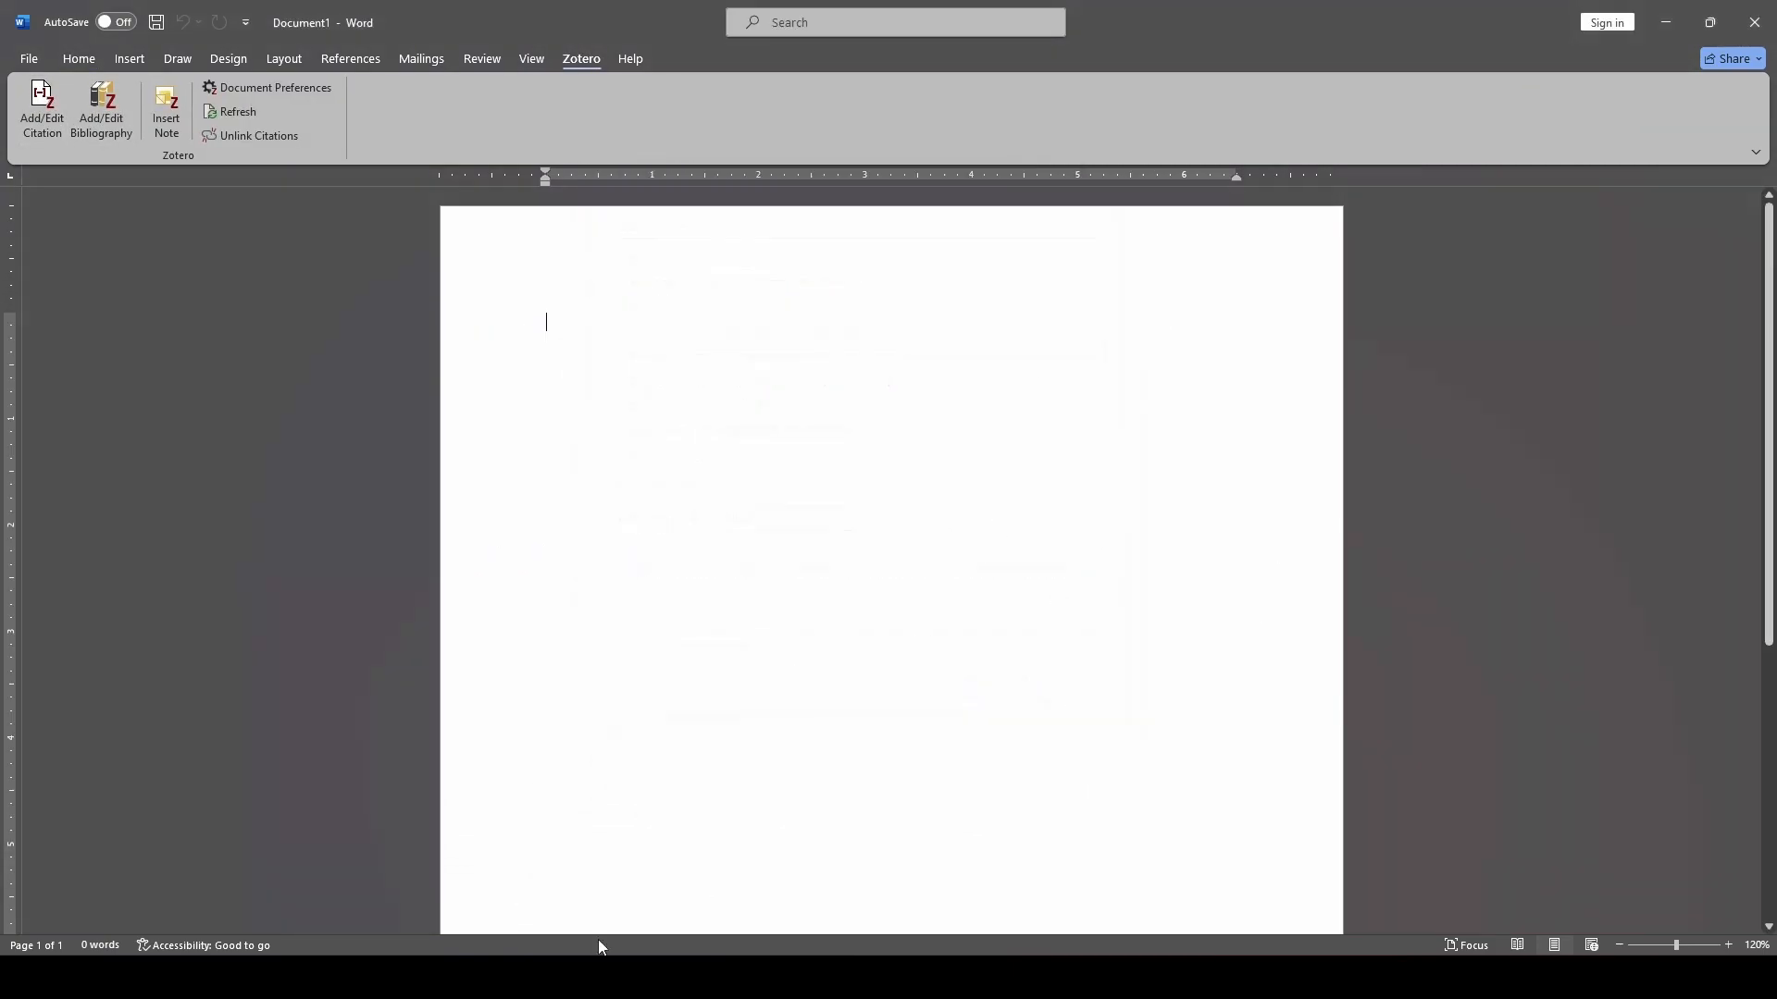
Insert a citation placeholder at the page top, browse a 'sch' search, then clear it
left_click(42, 111)
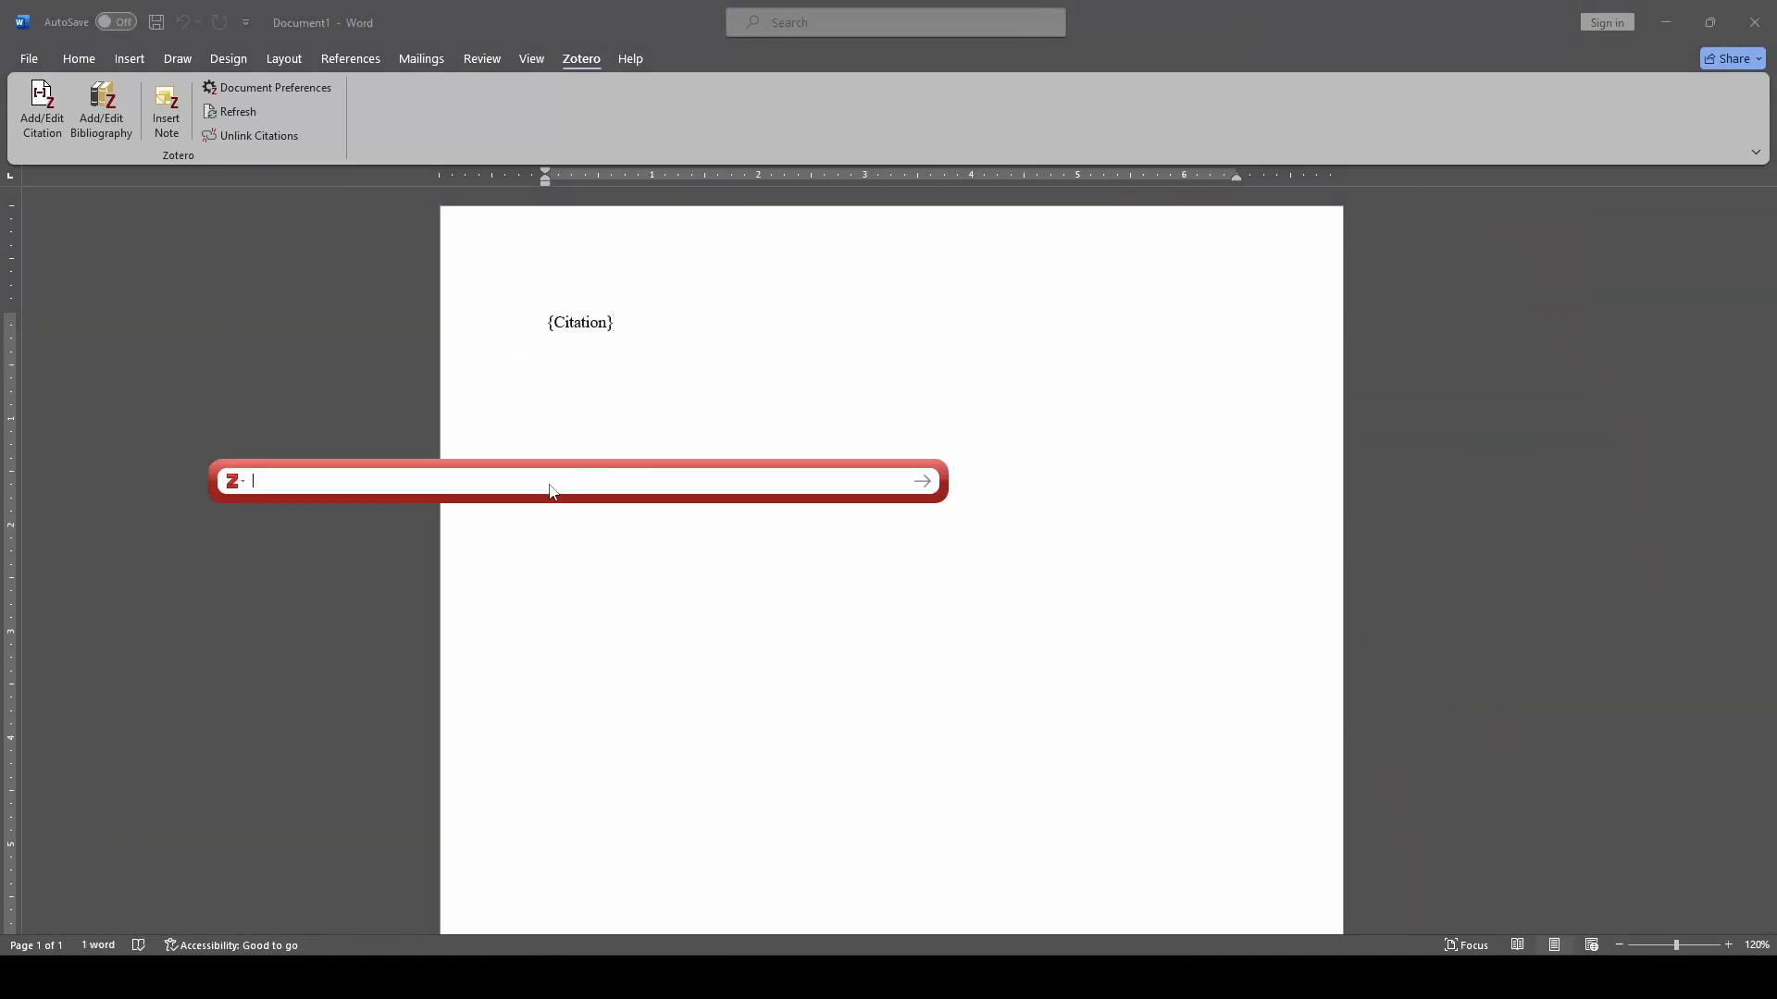
type("schroeder")
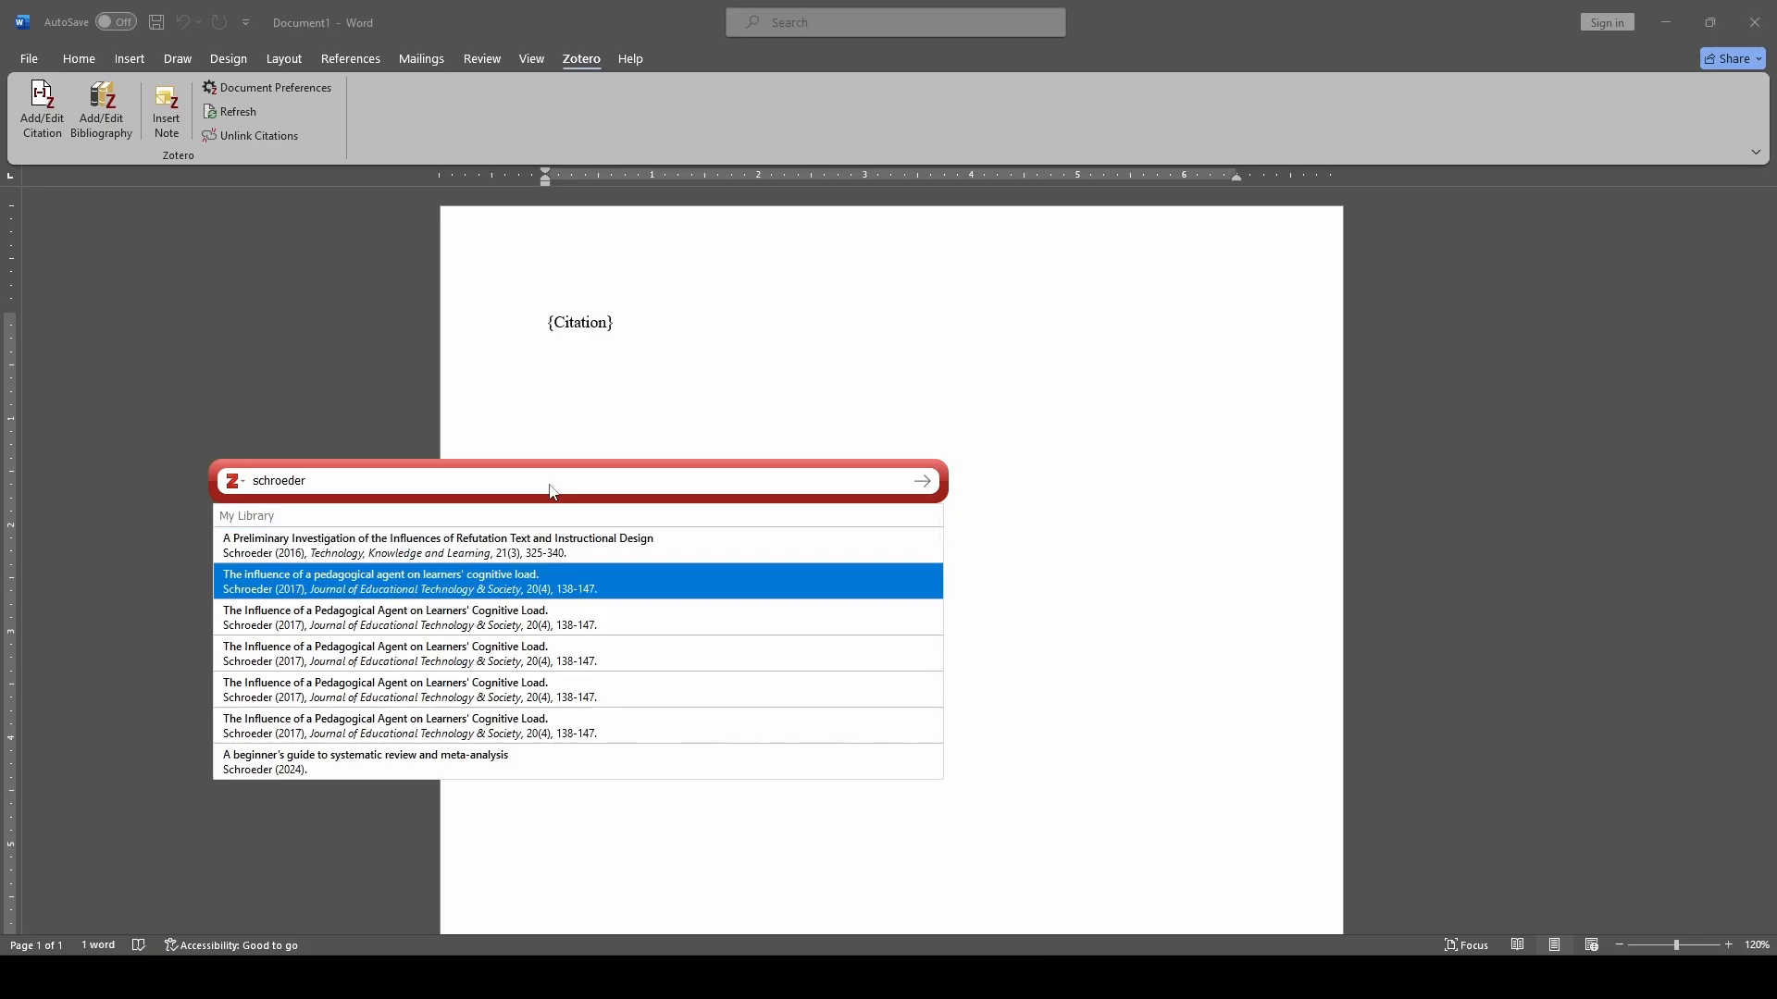
scroll("down", 3)
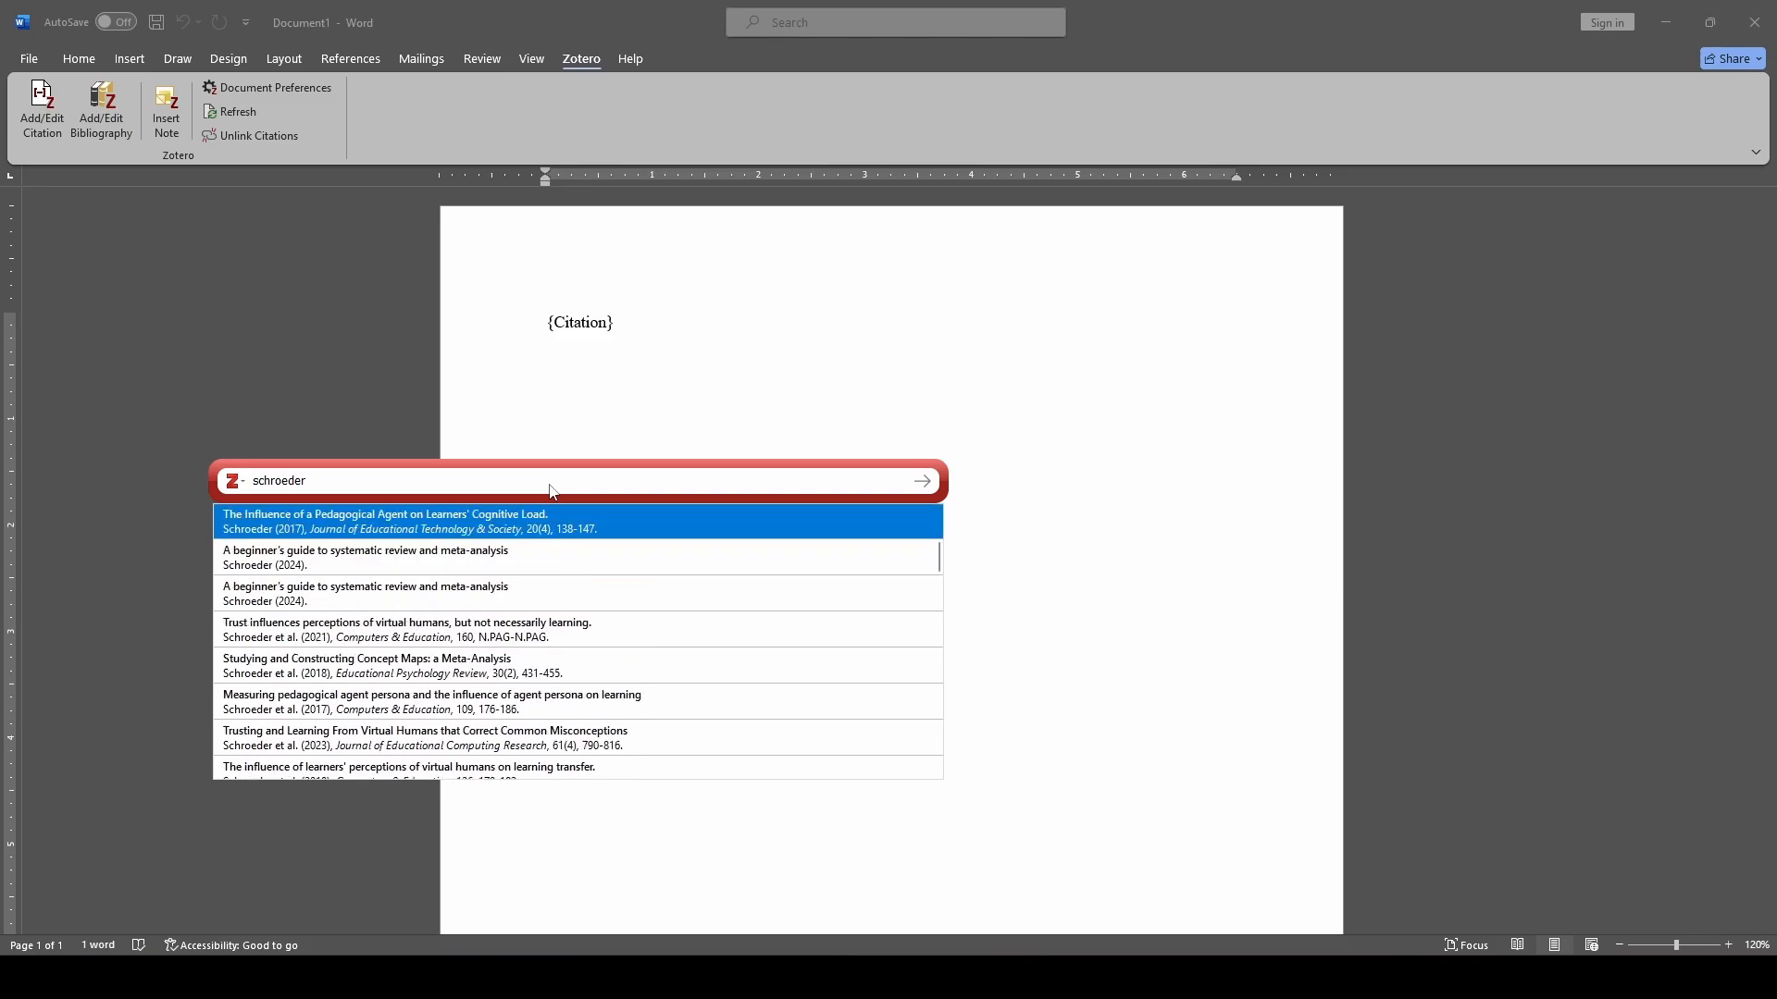
key("Backspace")
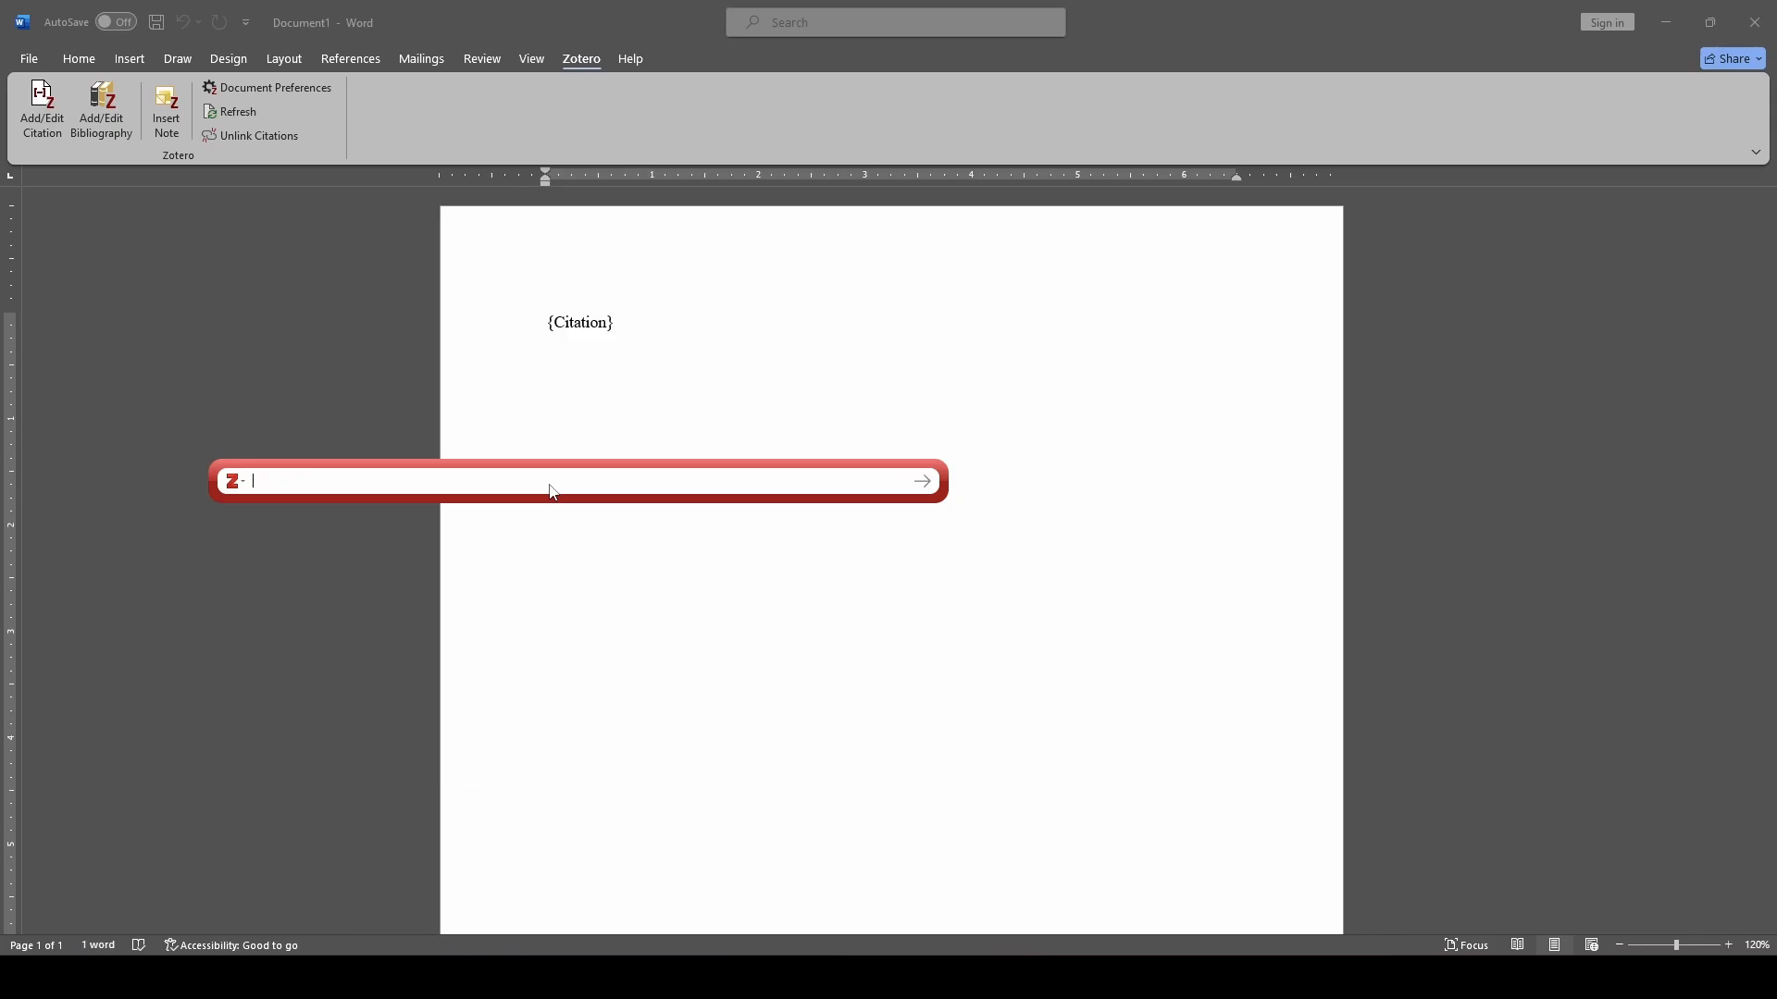
Search 'pedagogical agent' to add Baylor 2002, then search 'schroeder' for the 2017 article
type("pedagog")
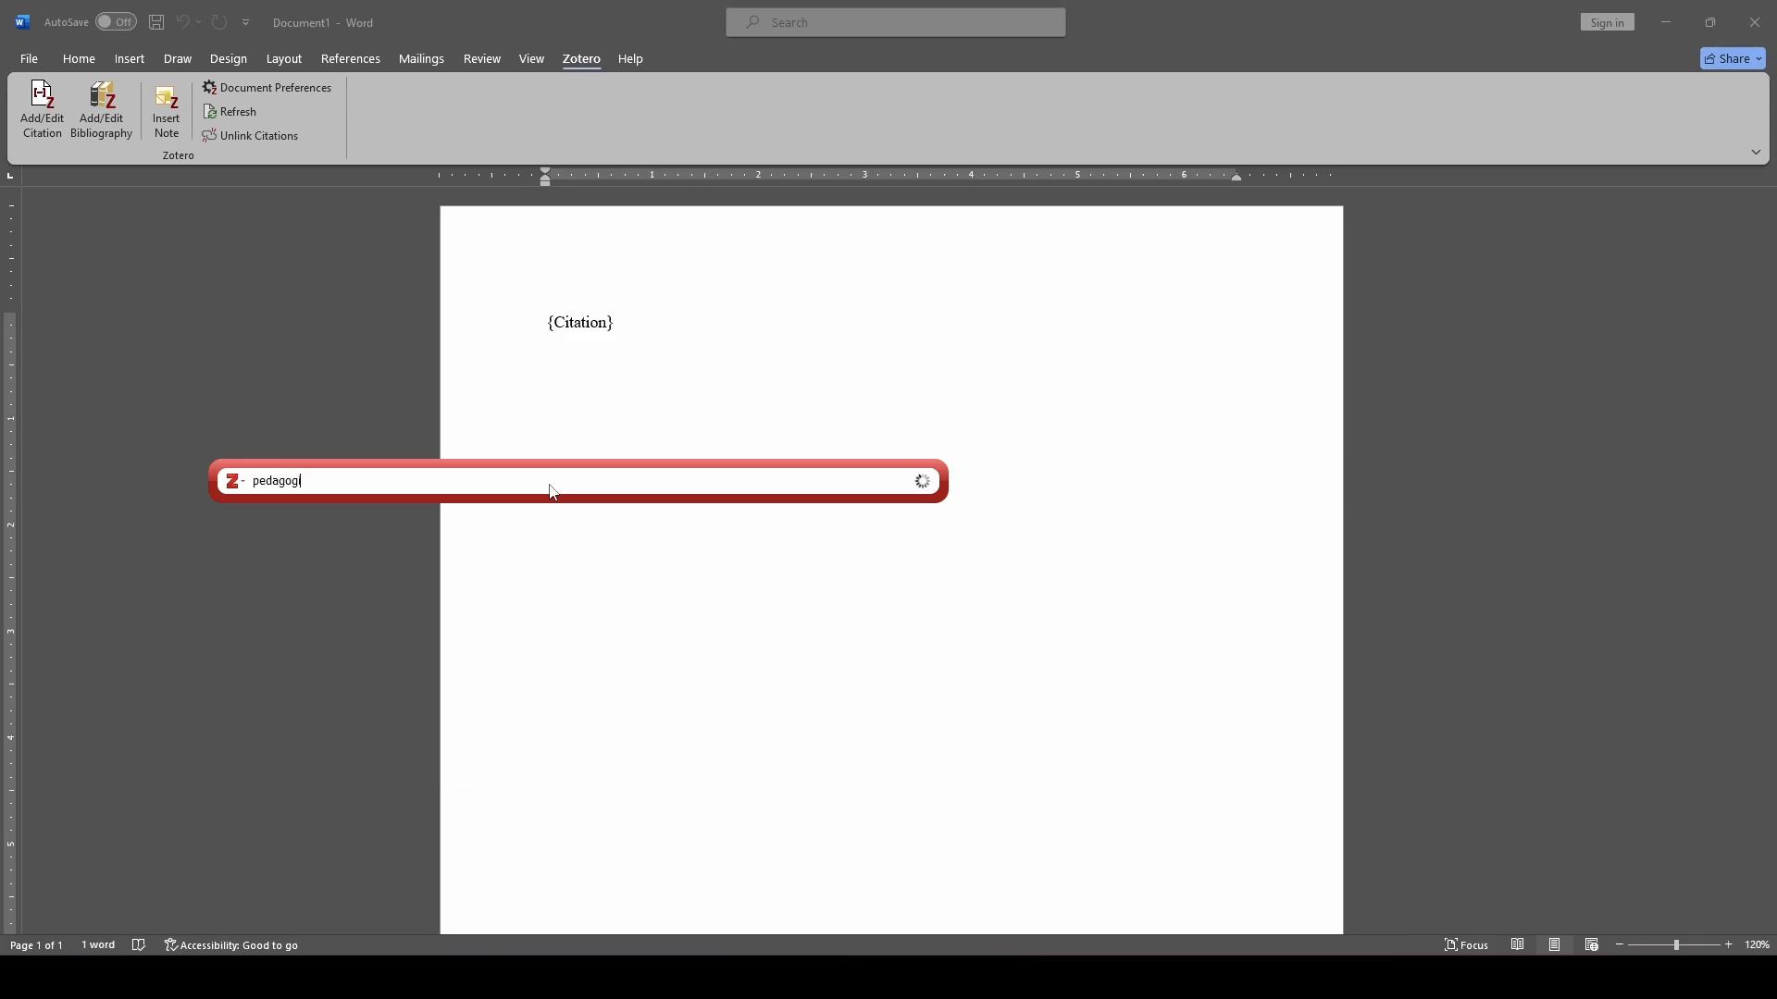
type("ical agent")
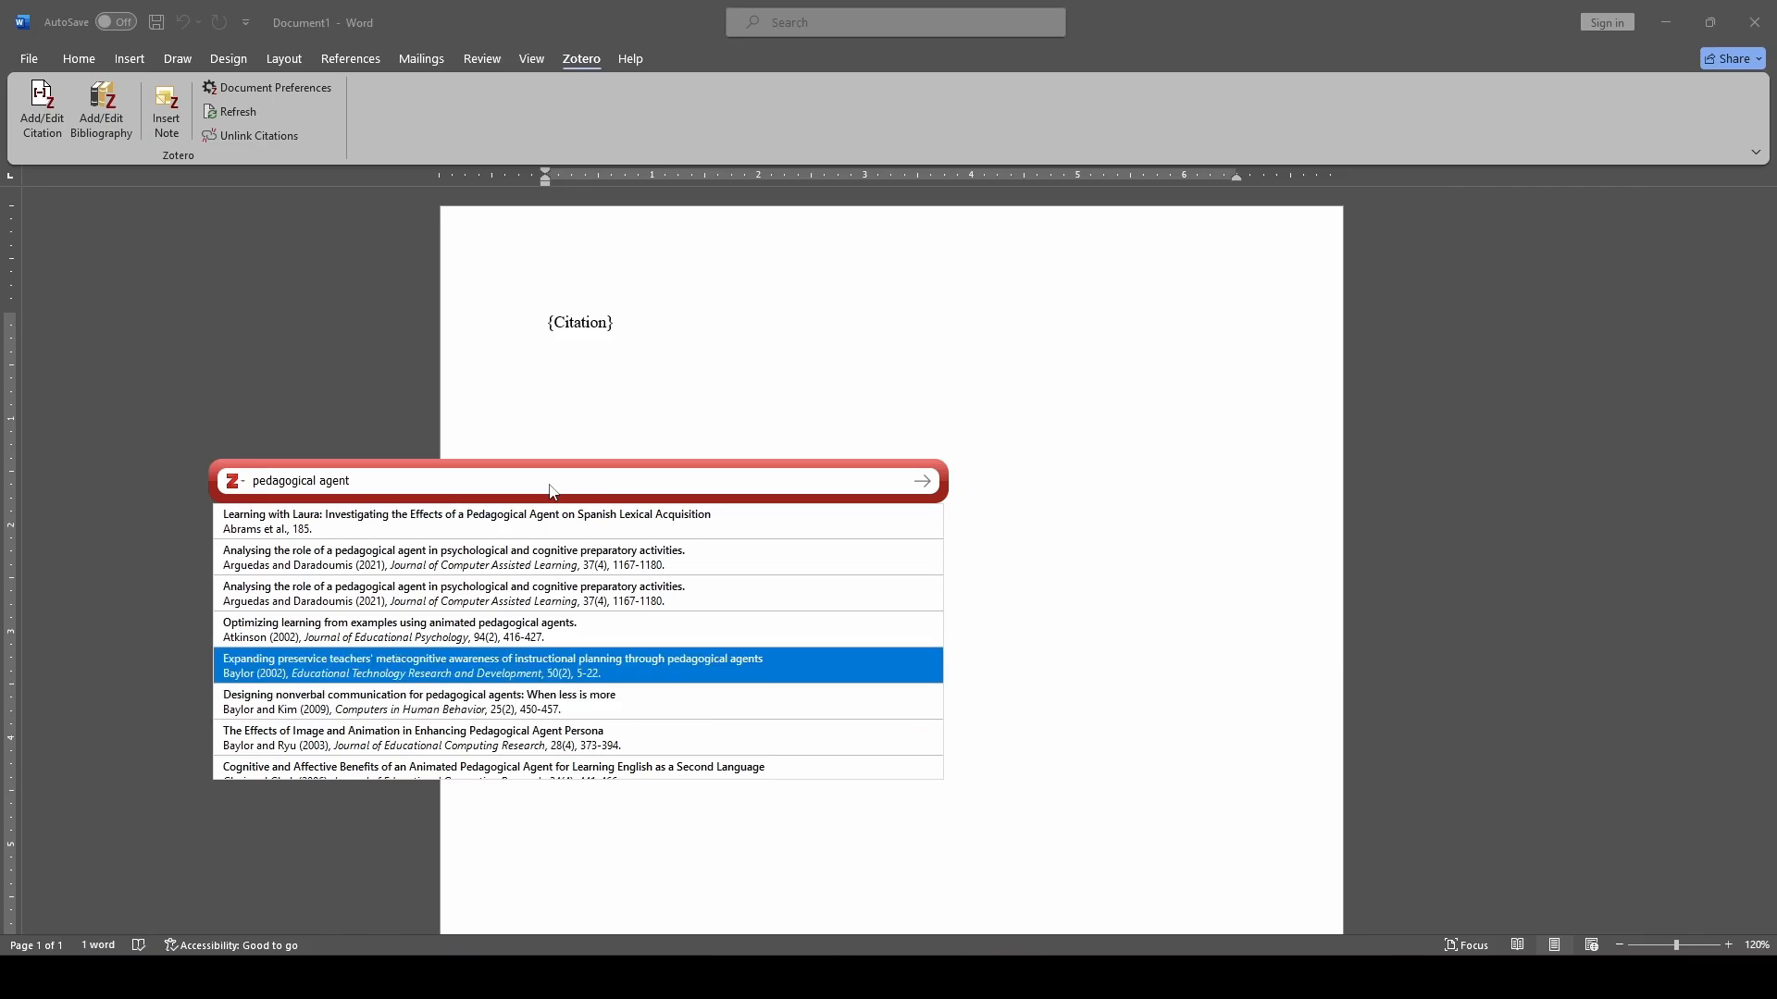
left_click(492, 666)
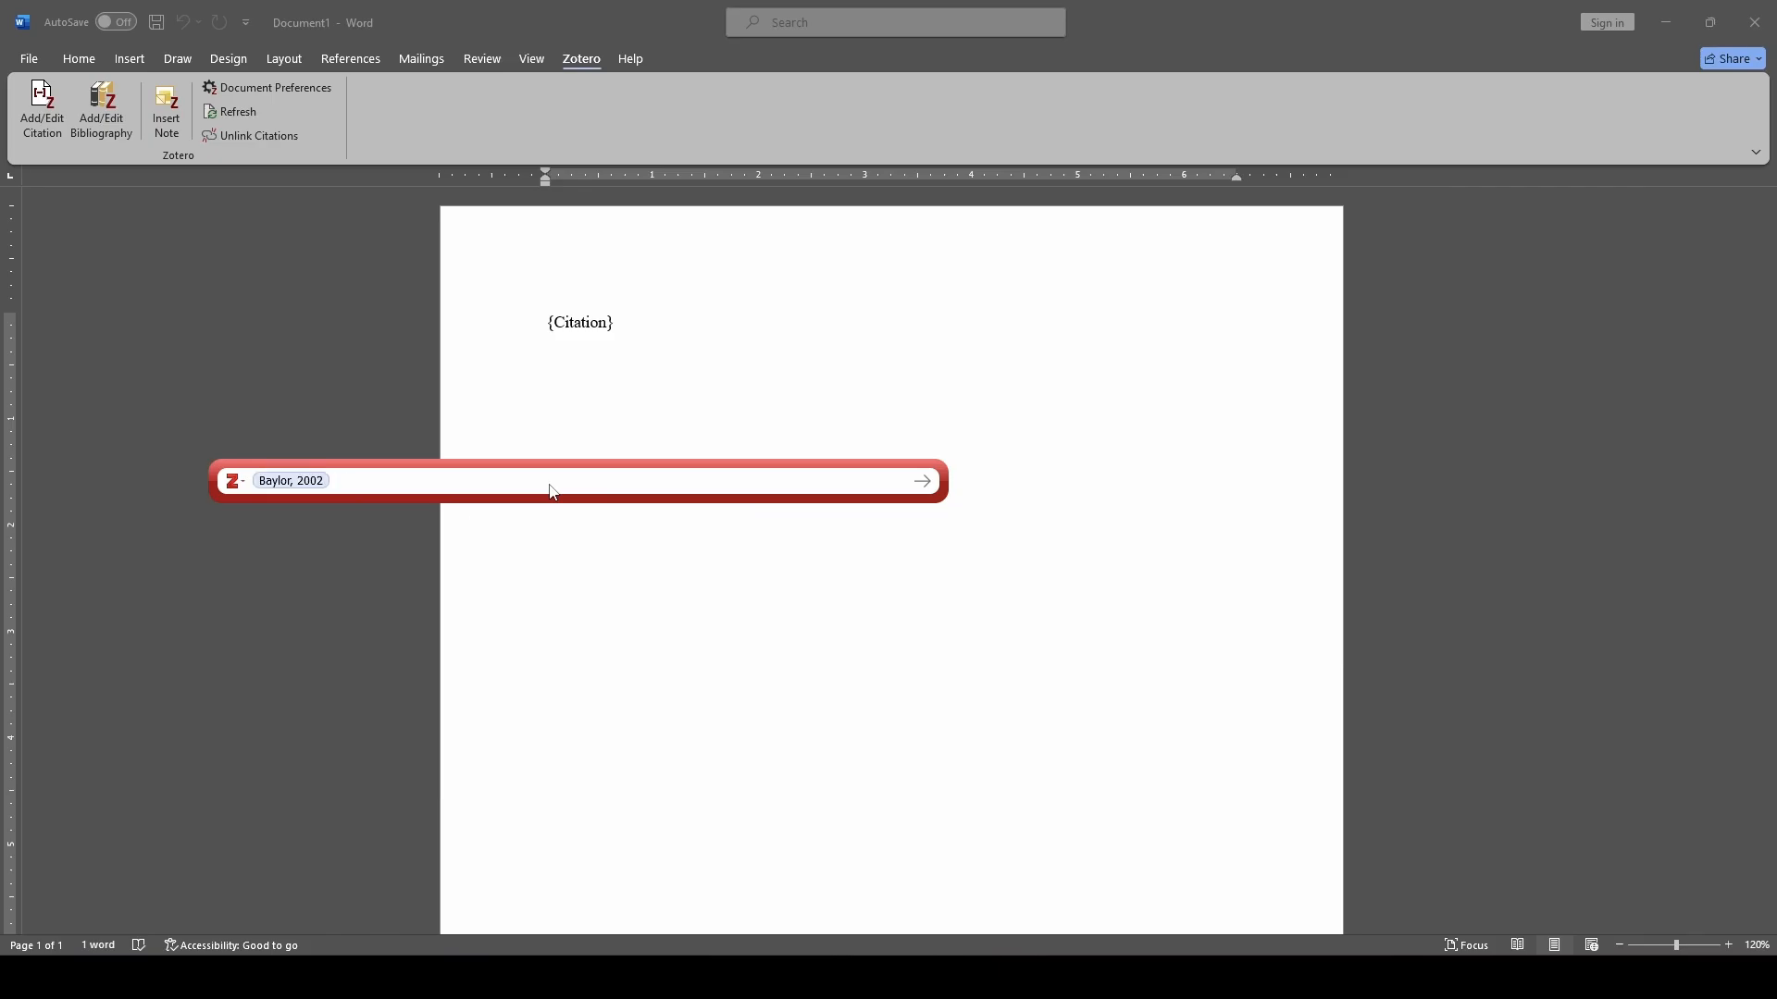
type("schroeder")
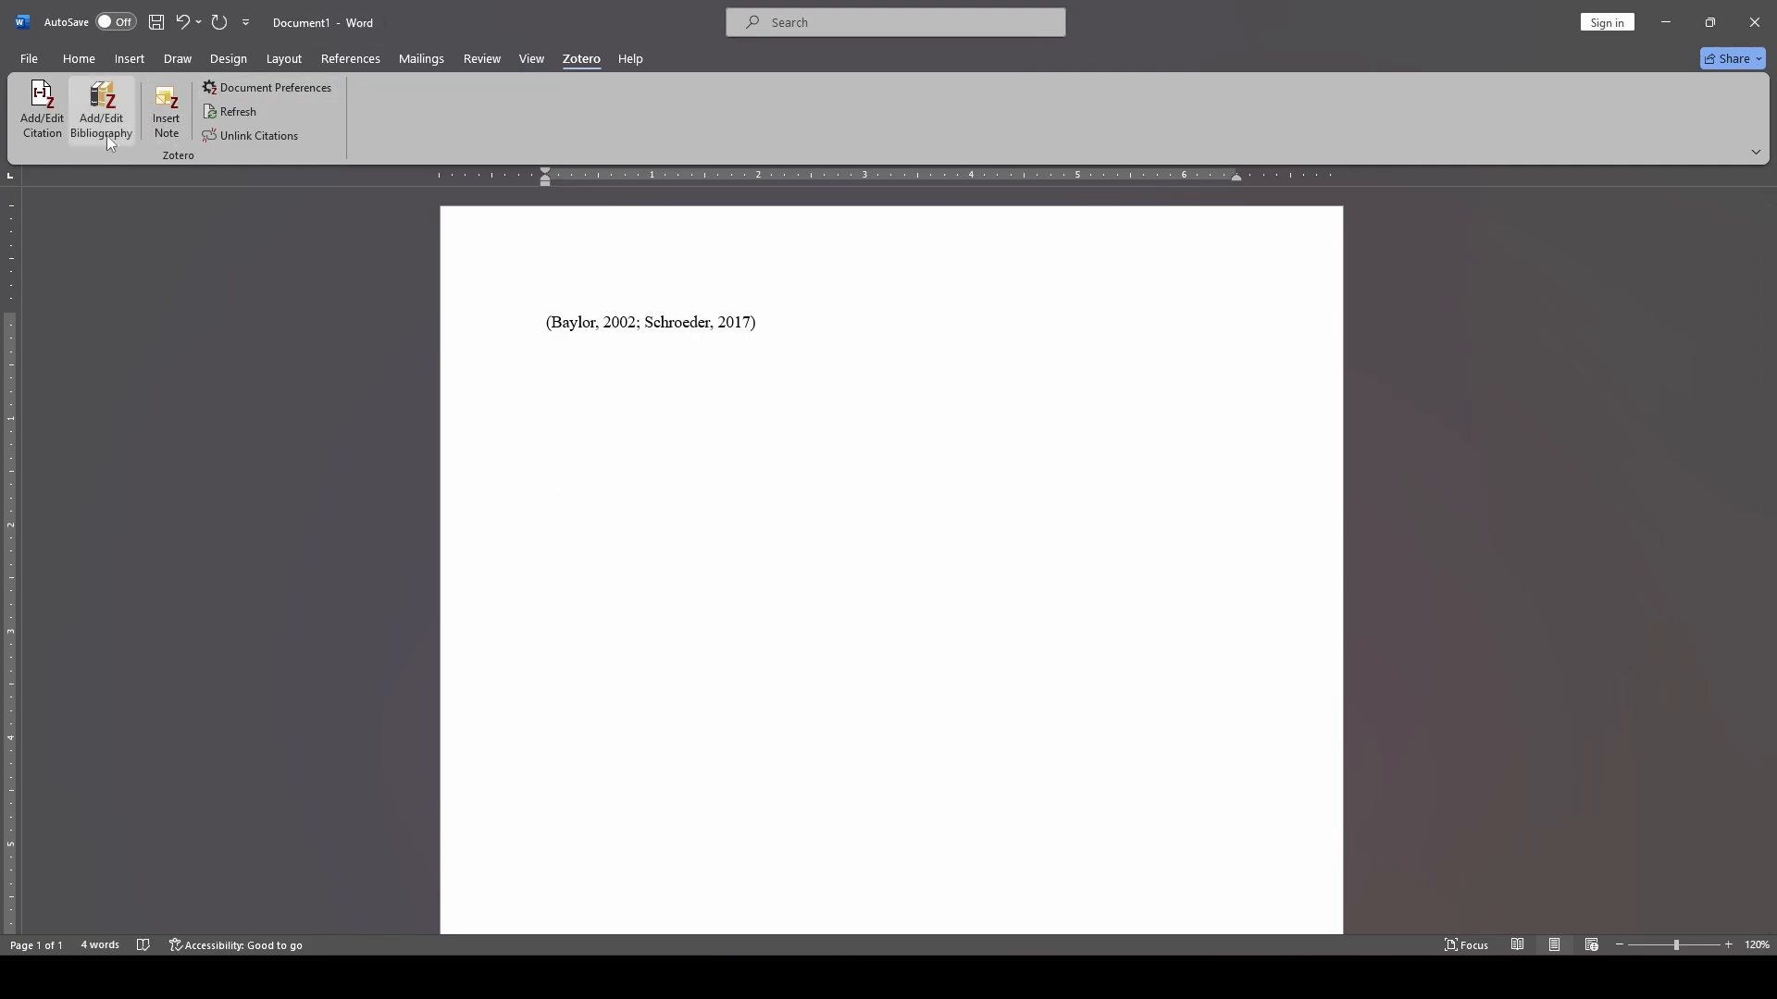
Insert a bibliography listing Baylor (2002) and Schroeder (2017) below the citation
left_click(100, 109)
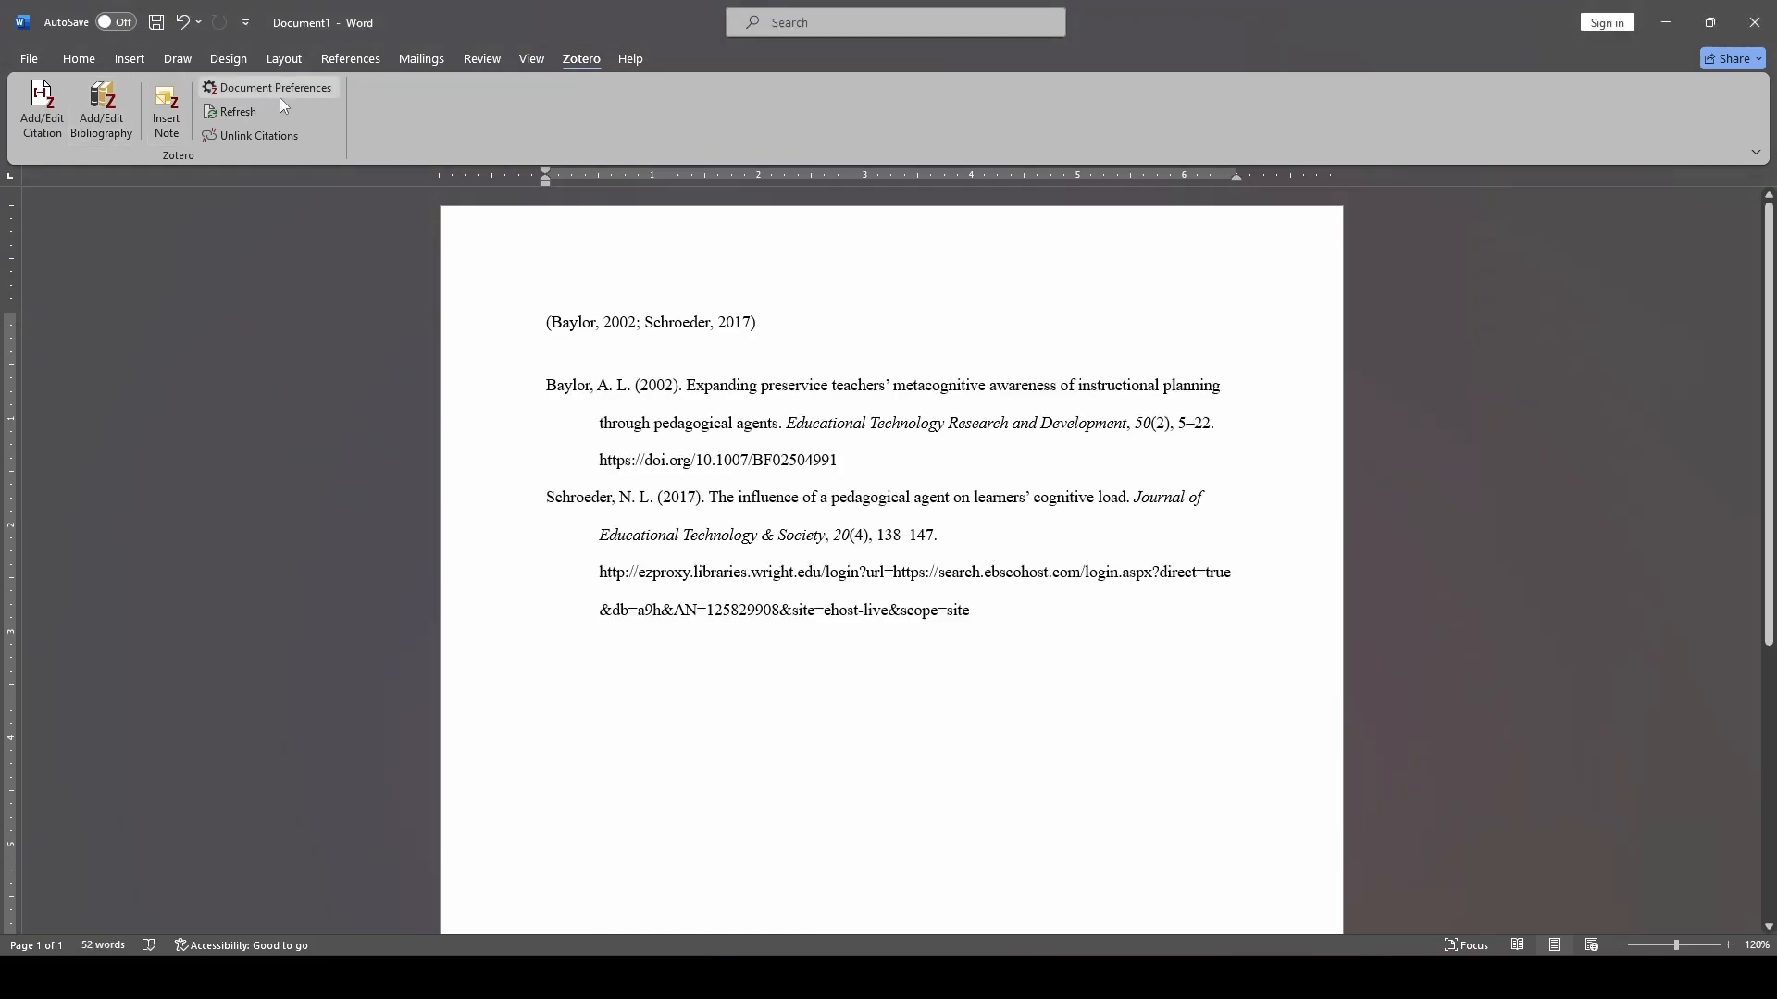
mouse_move(272, 87)
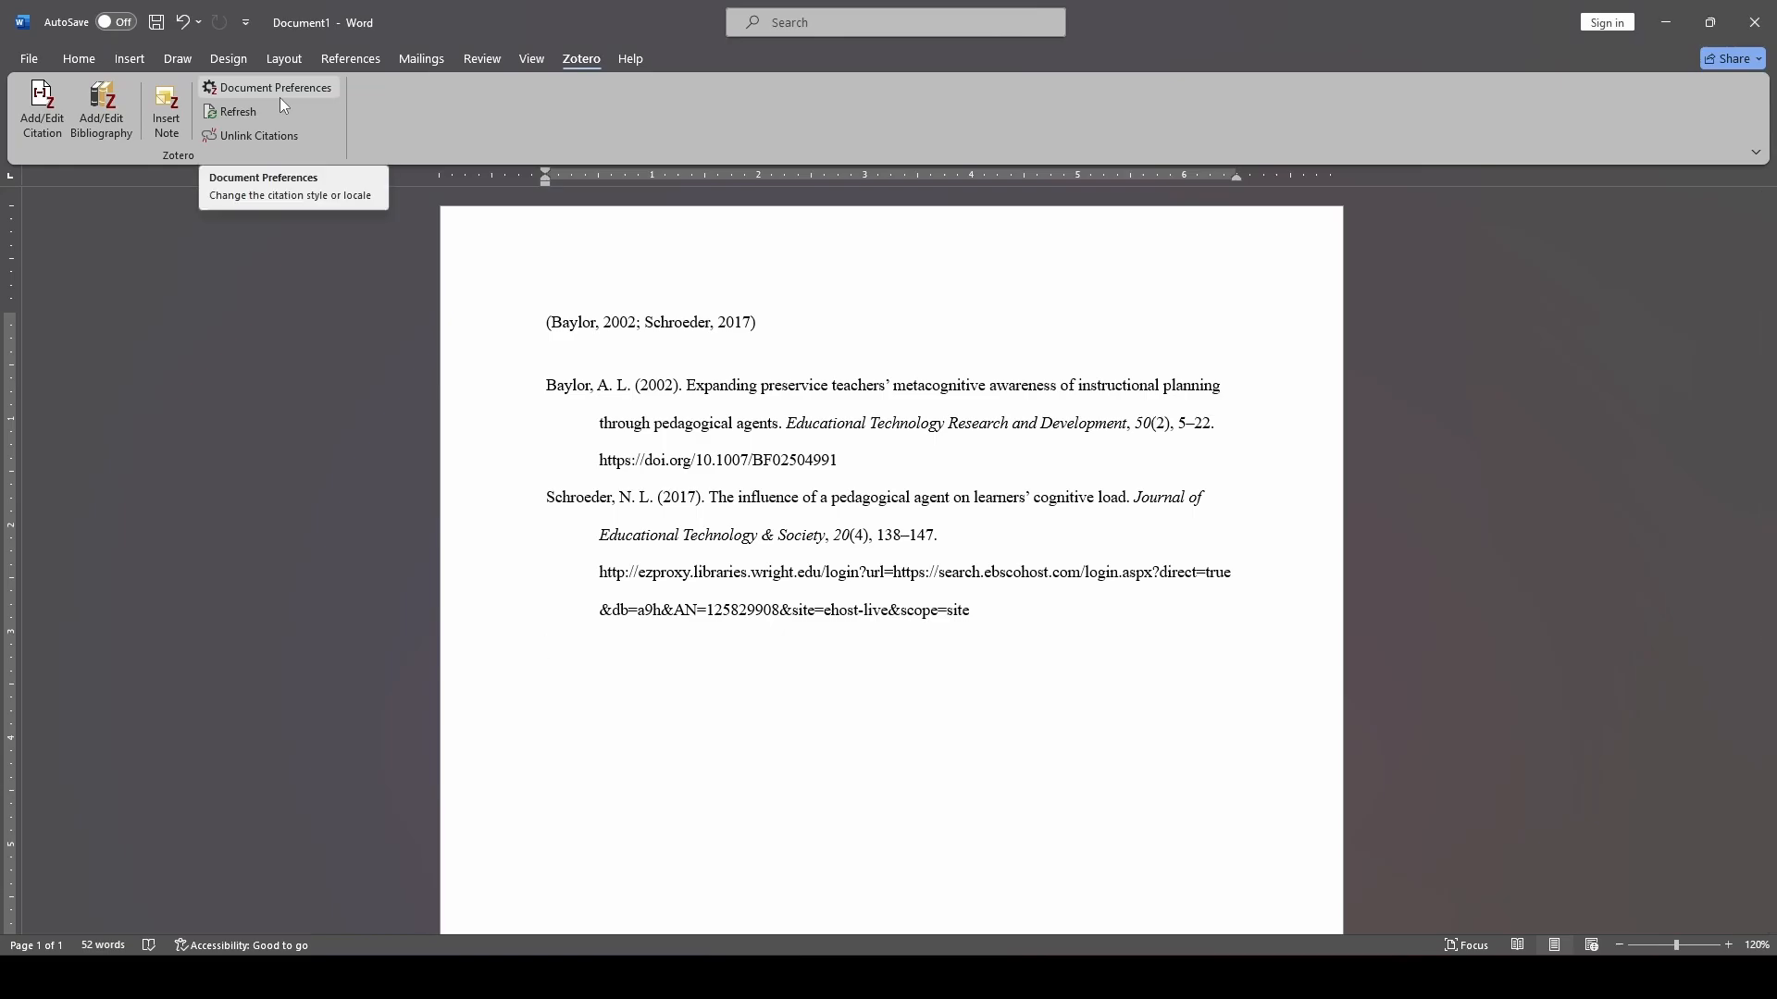
Switch the document's Zotero citation style to IEEE in Document Preferences
left_click(276, 87)
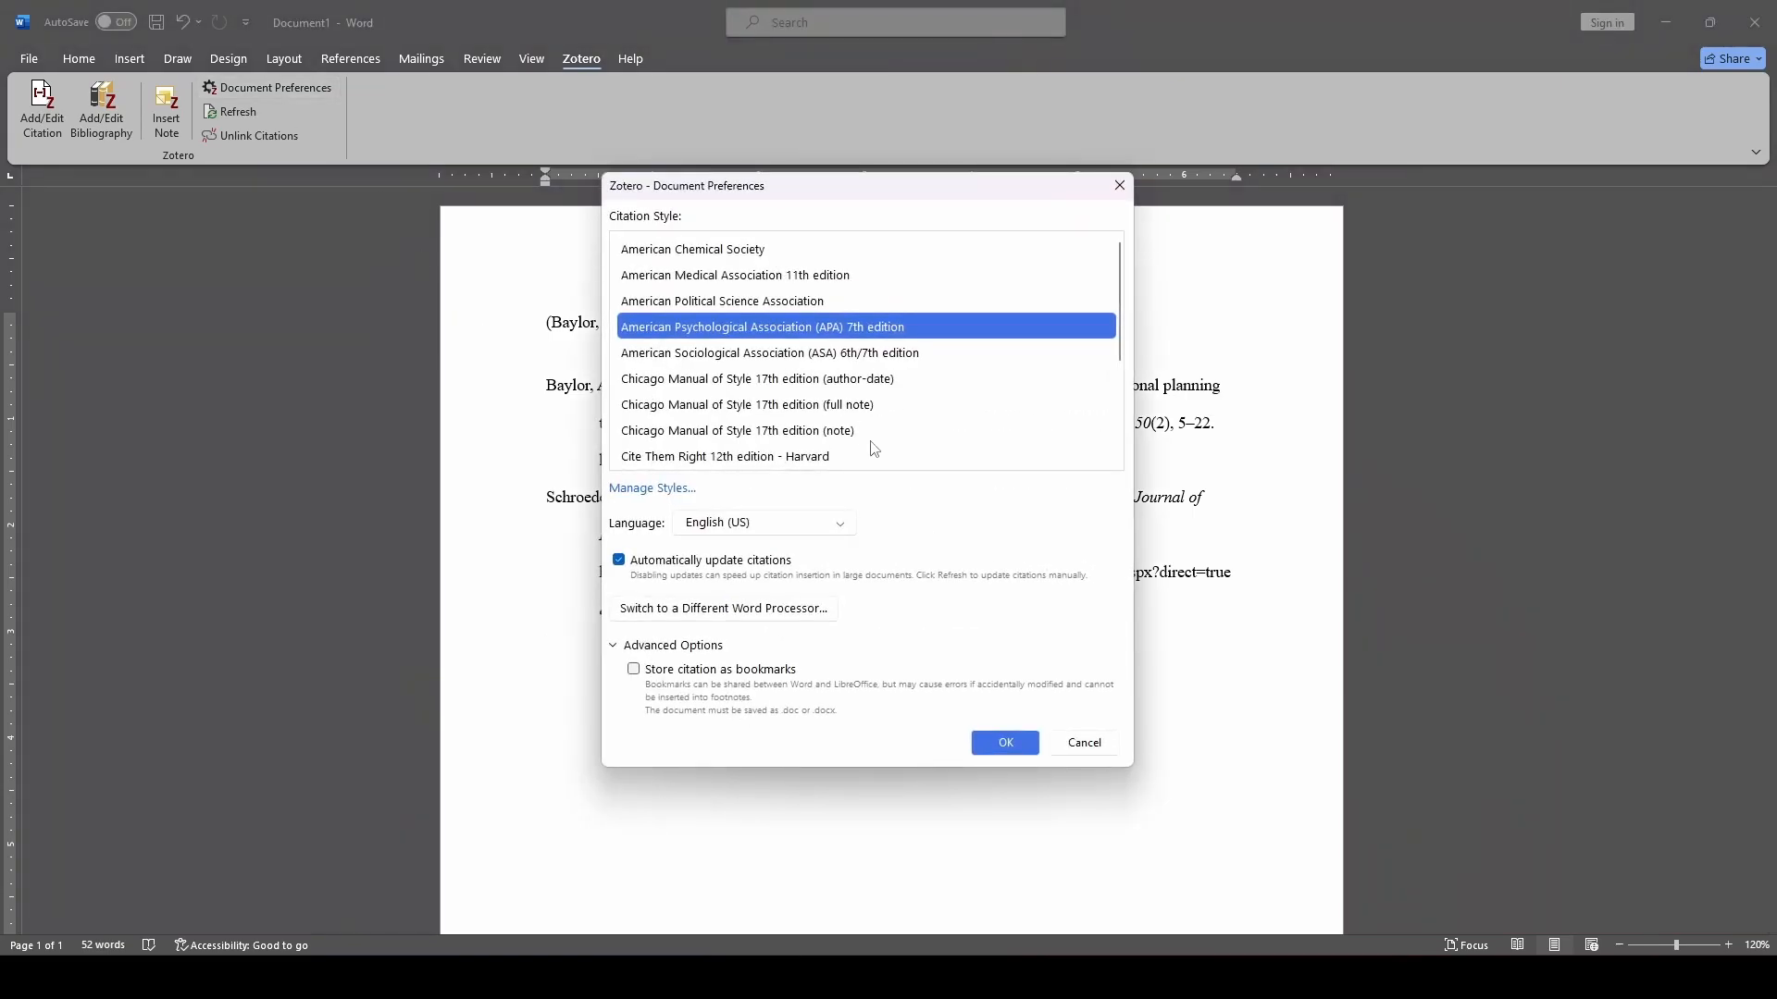
scroll("down", 3)
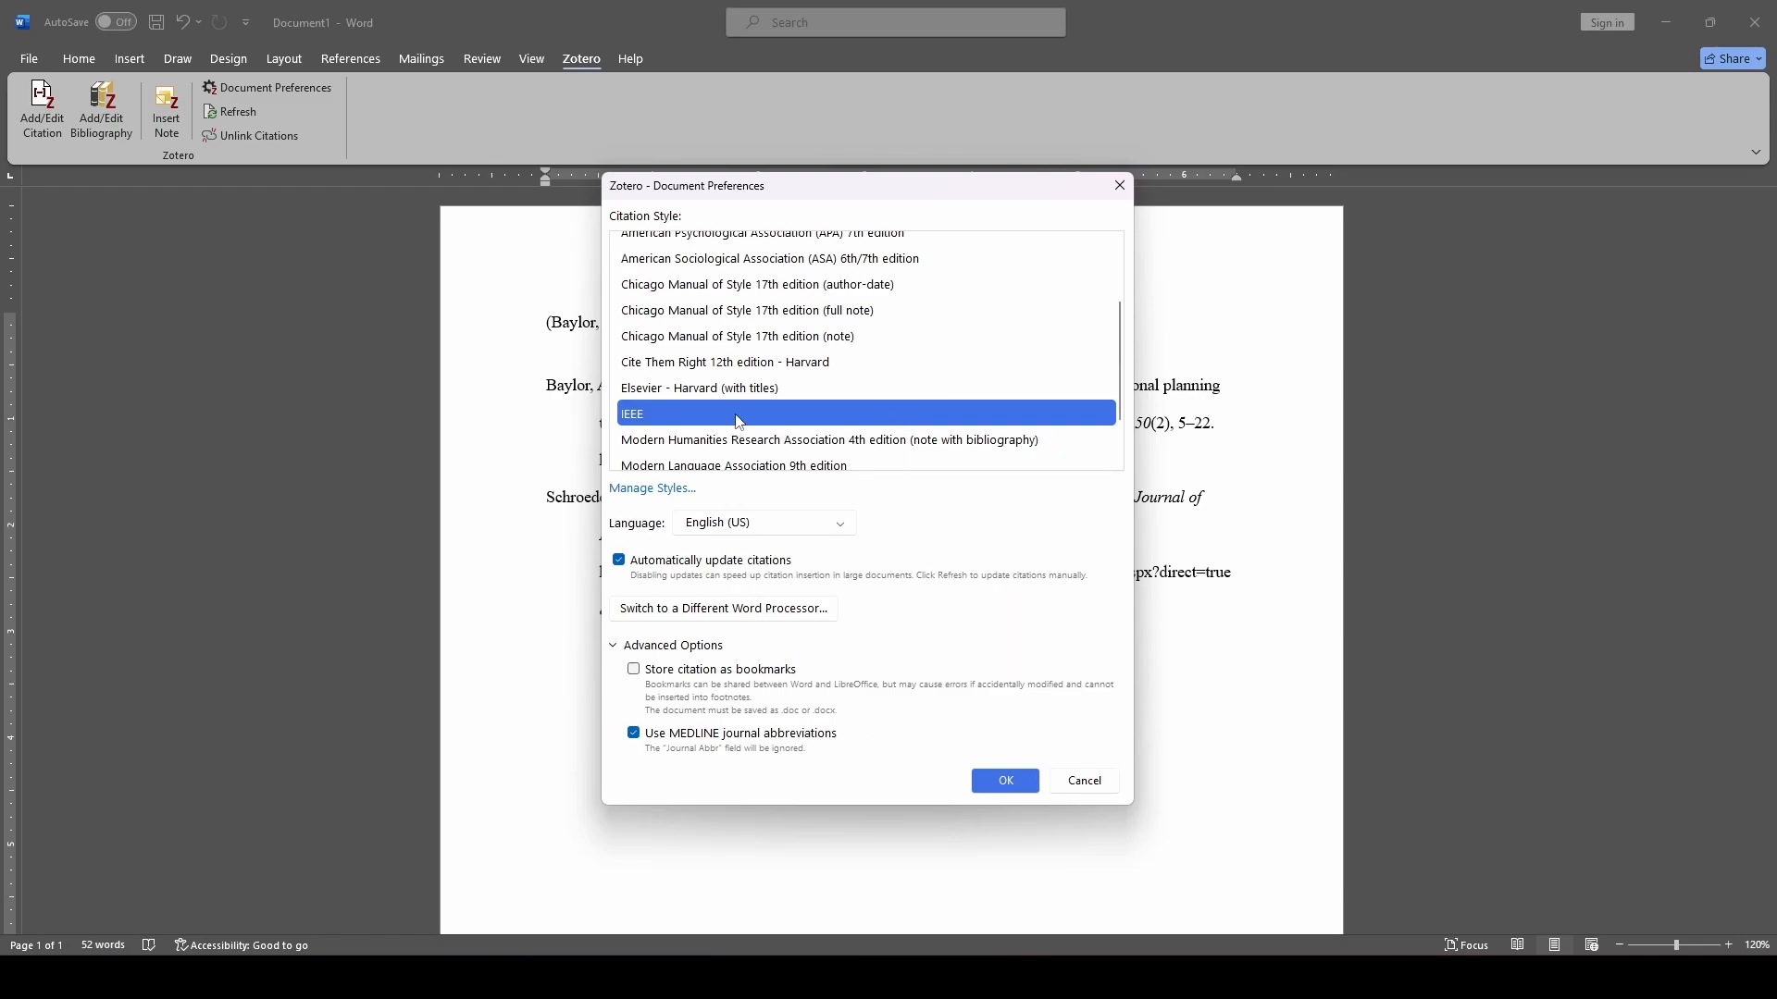
left_click(1003, 781)
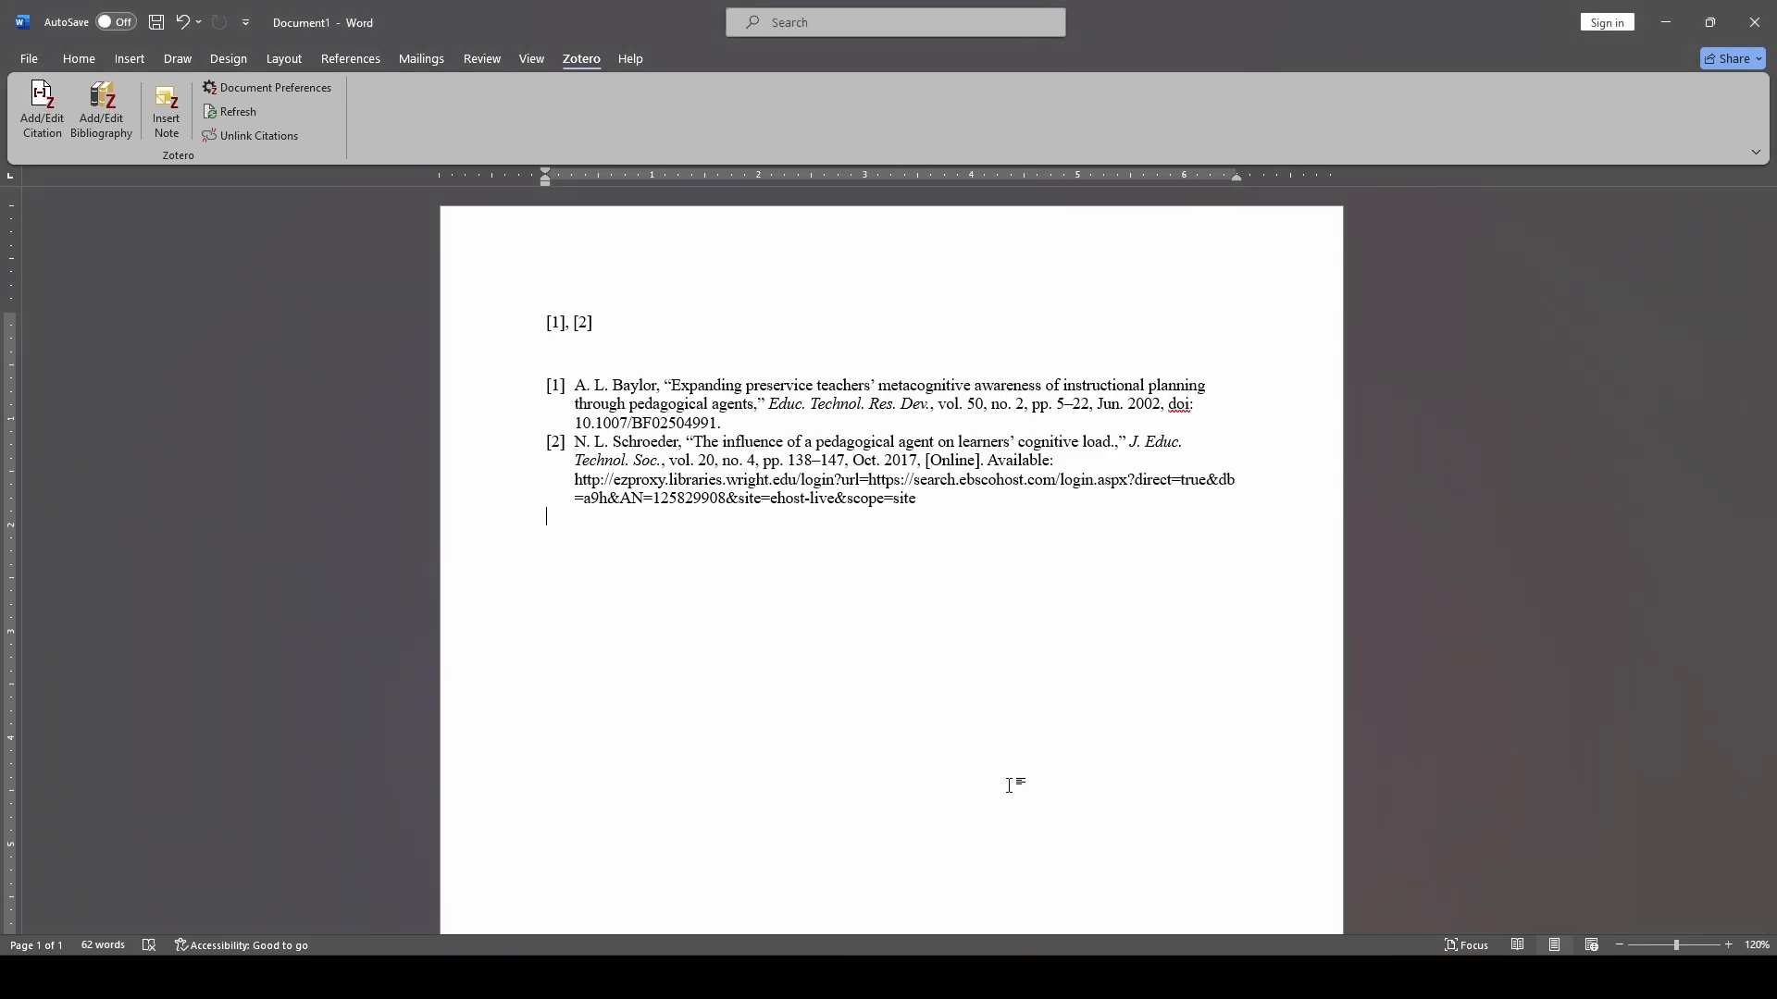
key("ctrl+a")
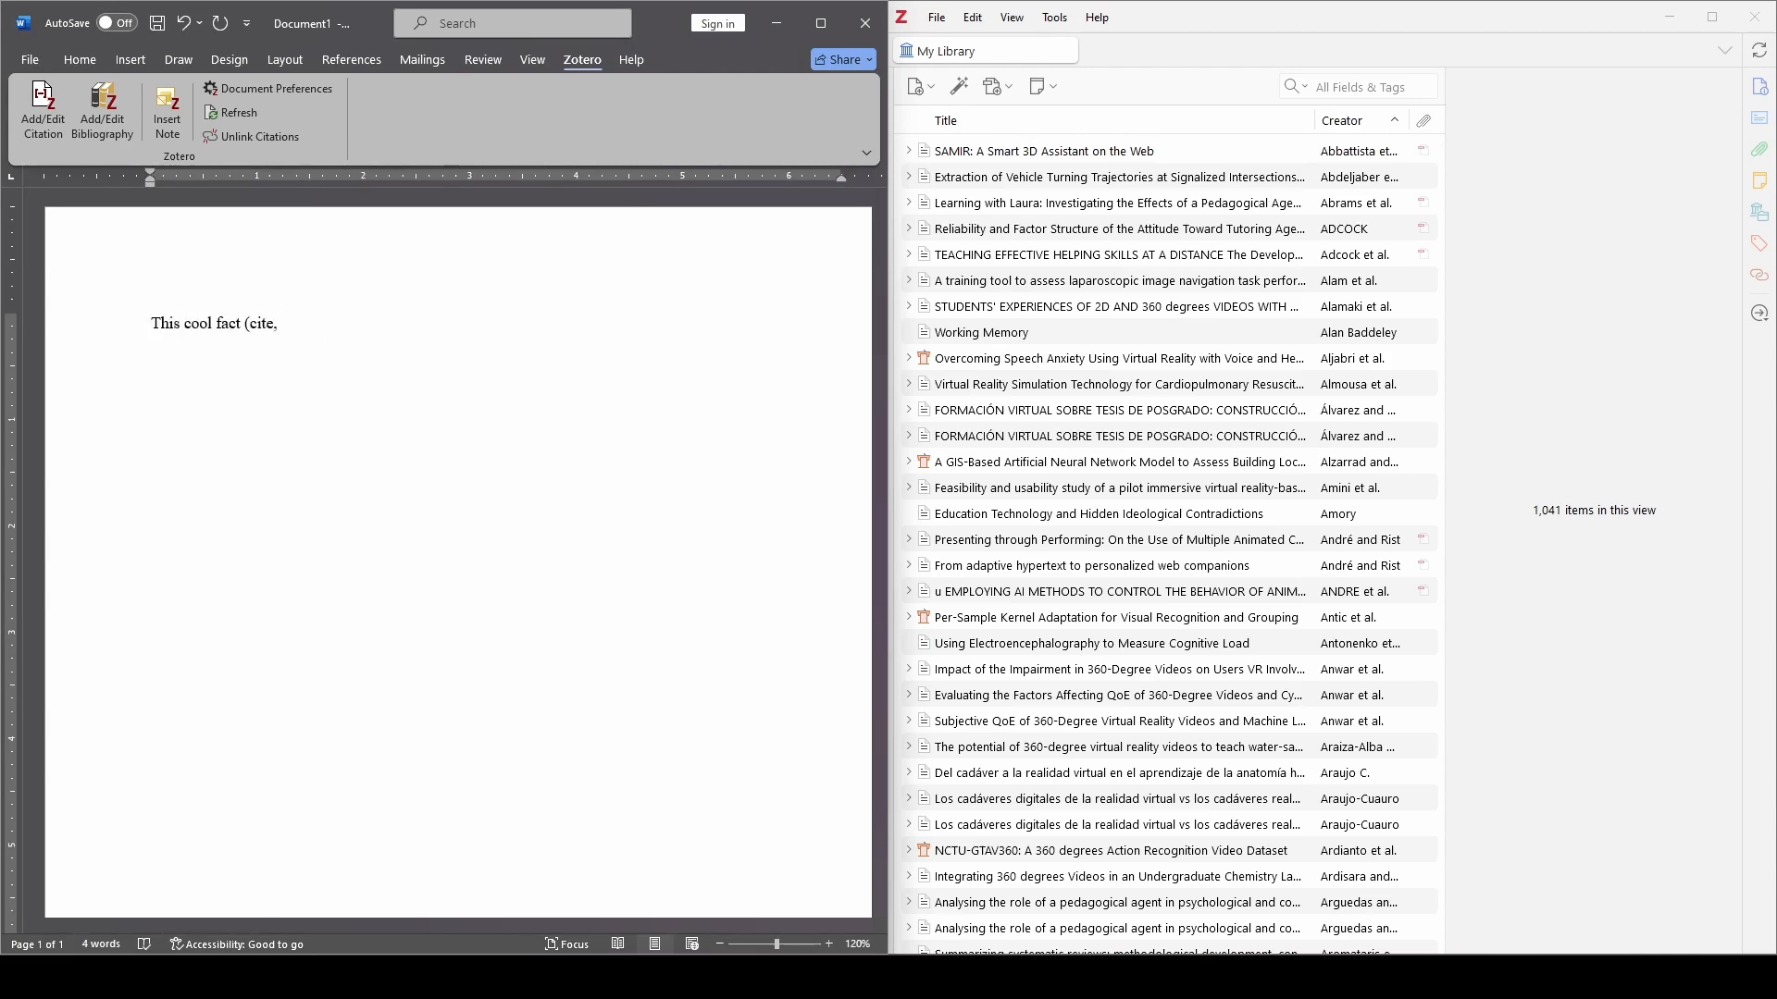
Complete the sentence 'This cool fact (cite, cite cite)' and start an empty line below it
type("cite cite)")
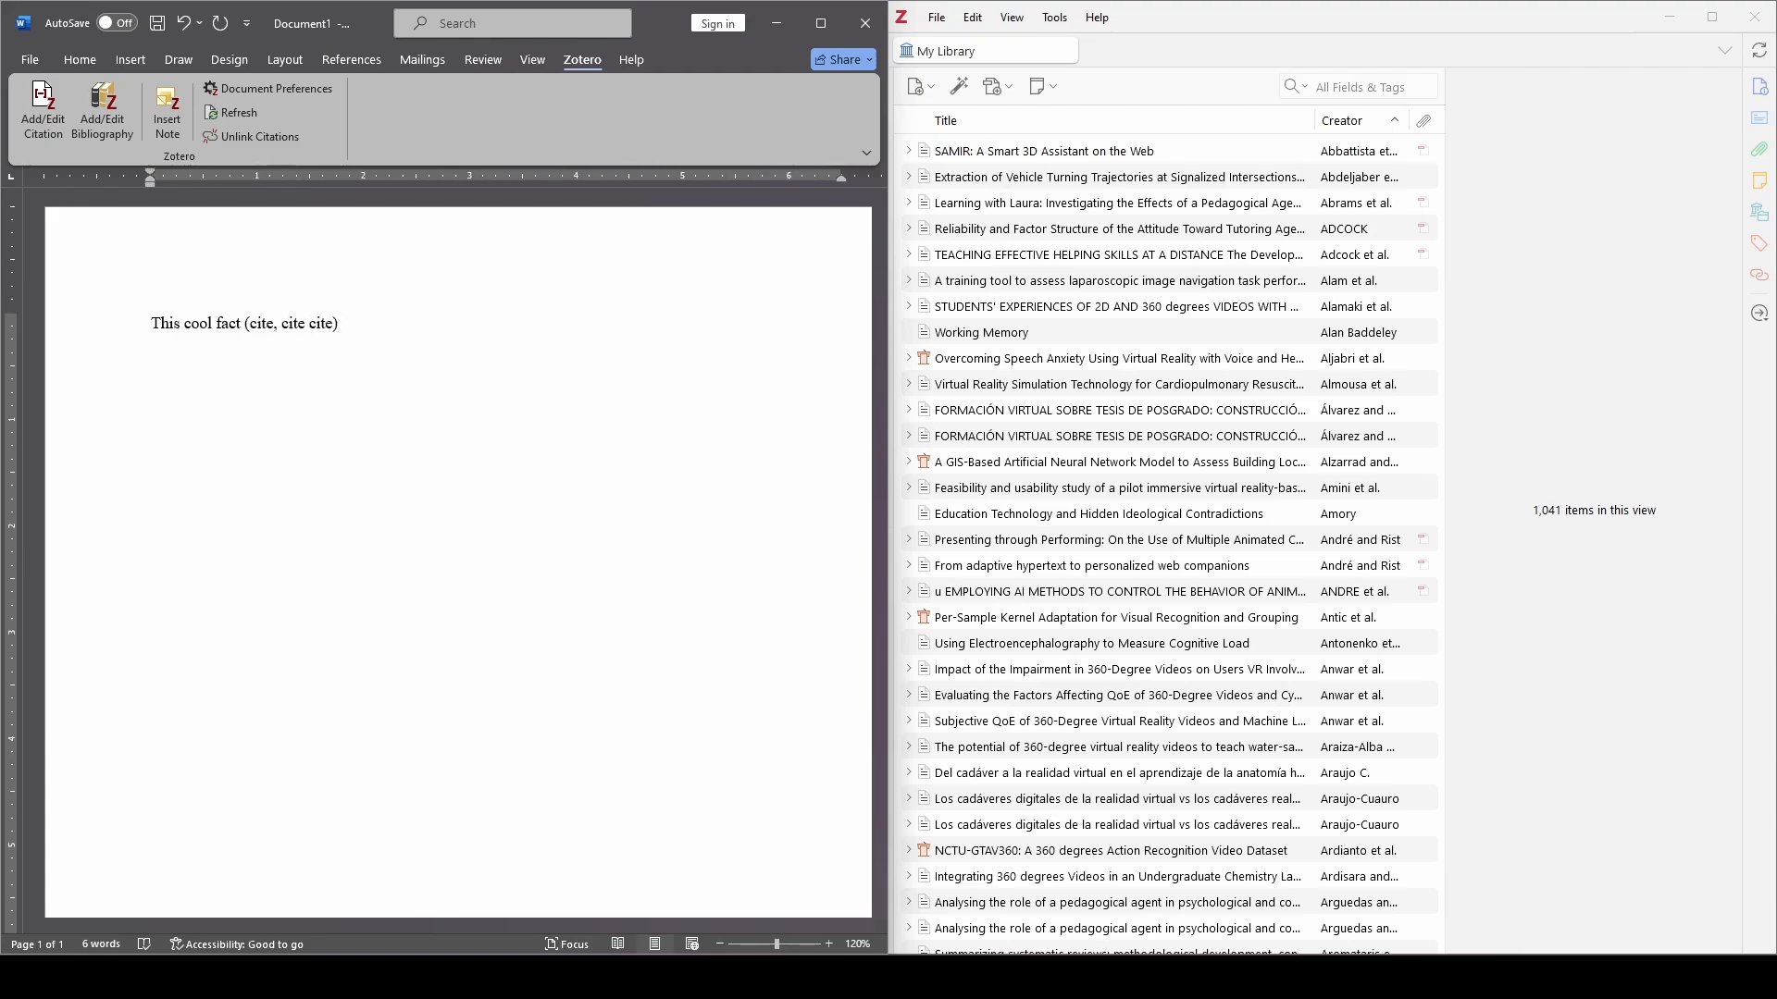
left_click(151, 385)
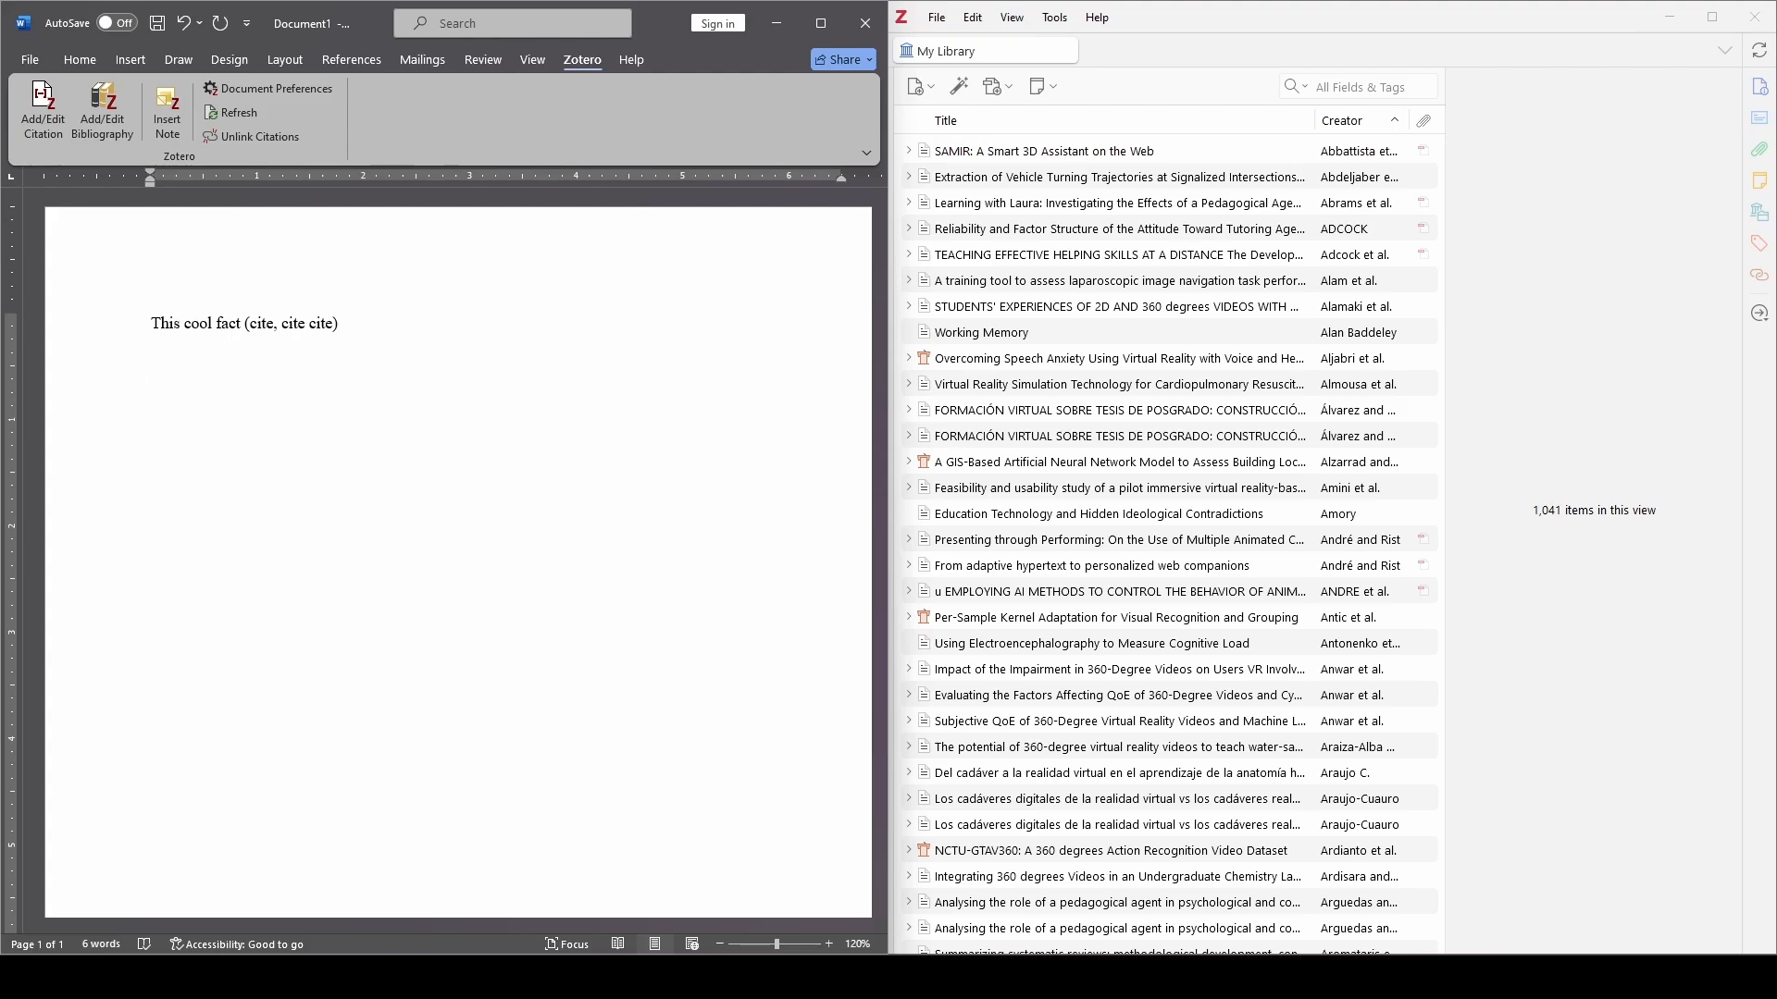
left_click(151, 385)
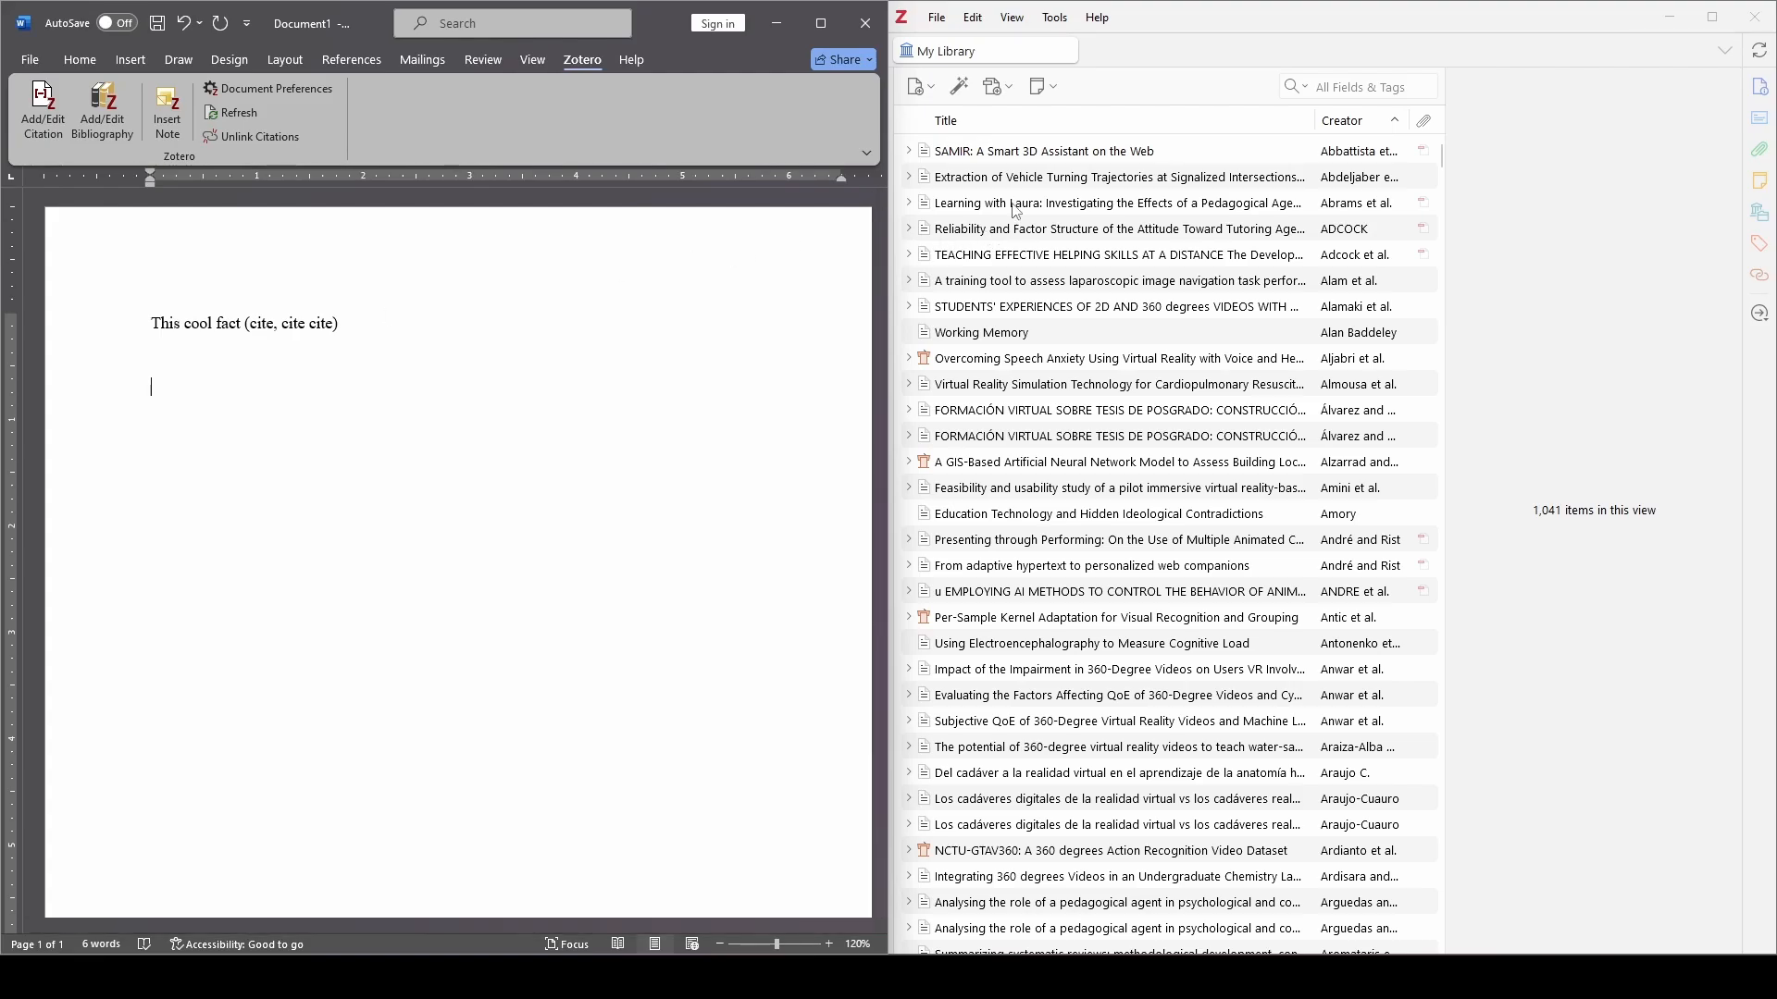
mouse_move(1076, 158)
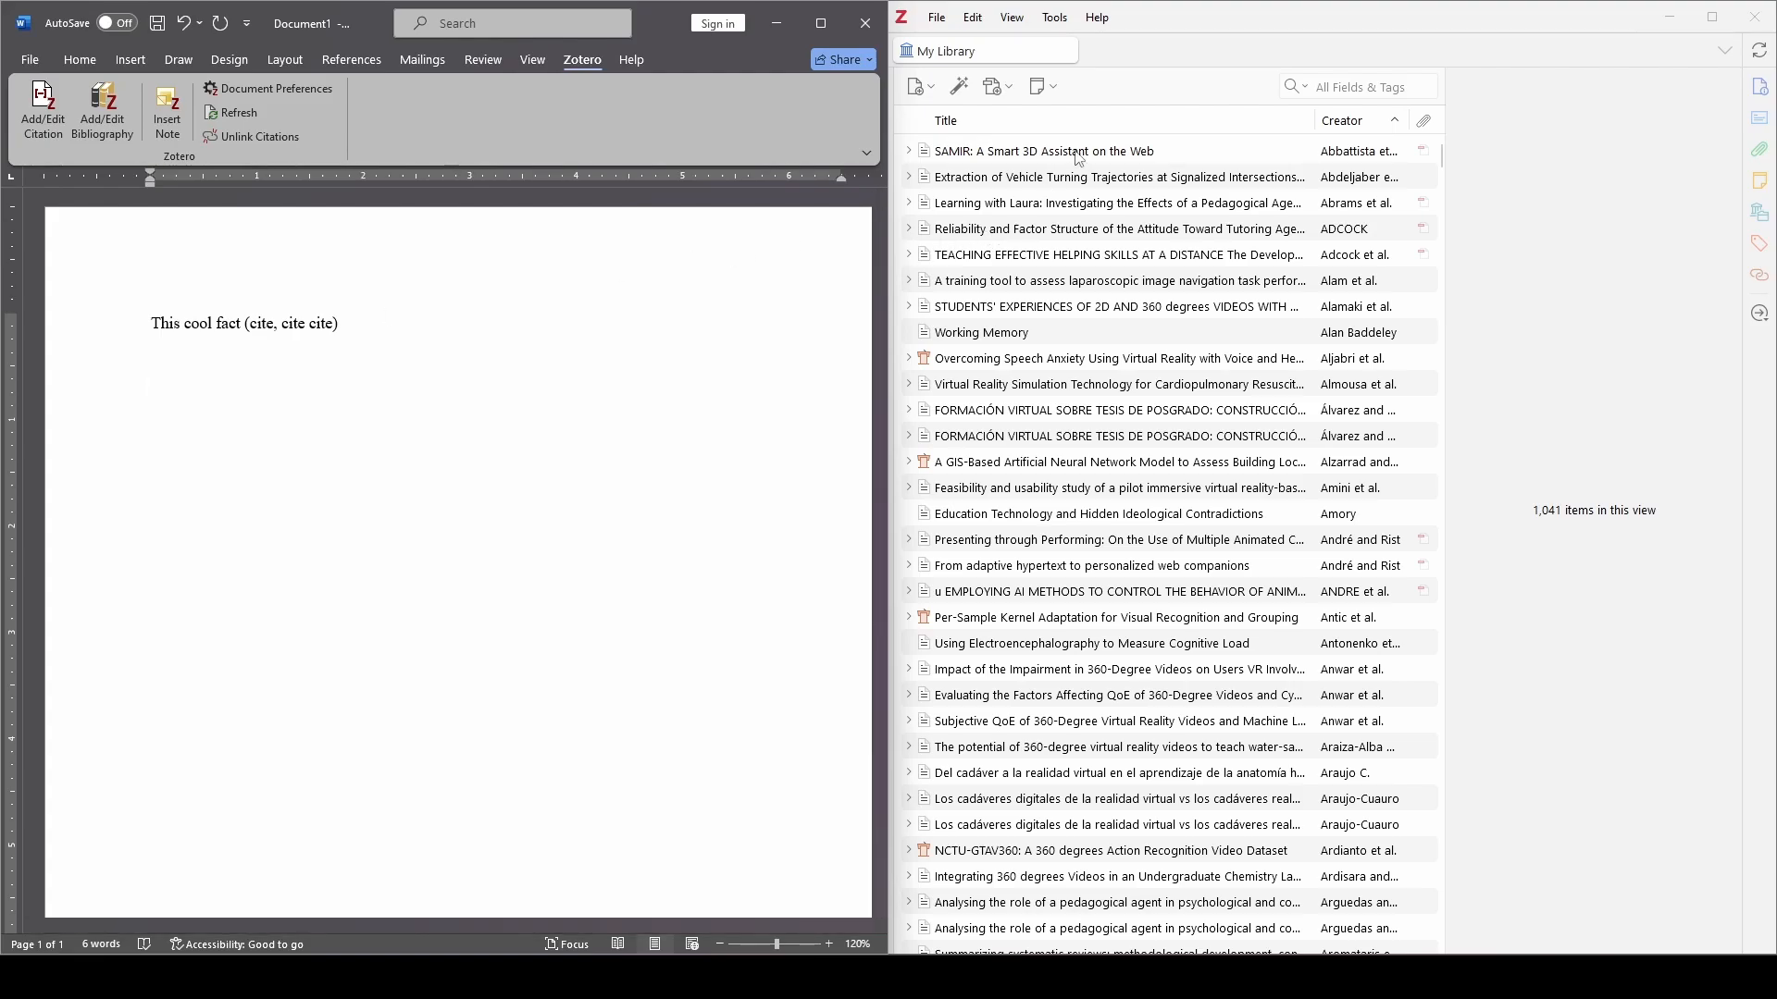
Ctrl-select eight library items, starting with the SAMIR article, and insert their references into Word
left_click(1116, 227)
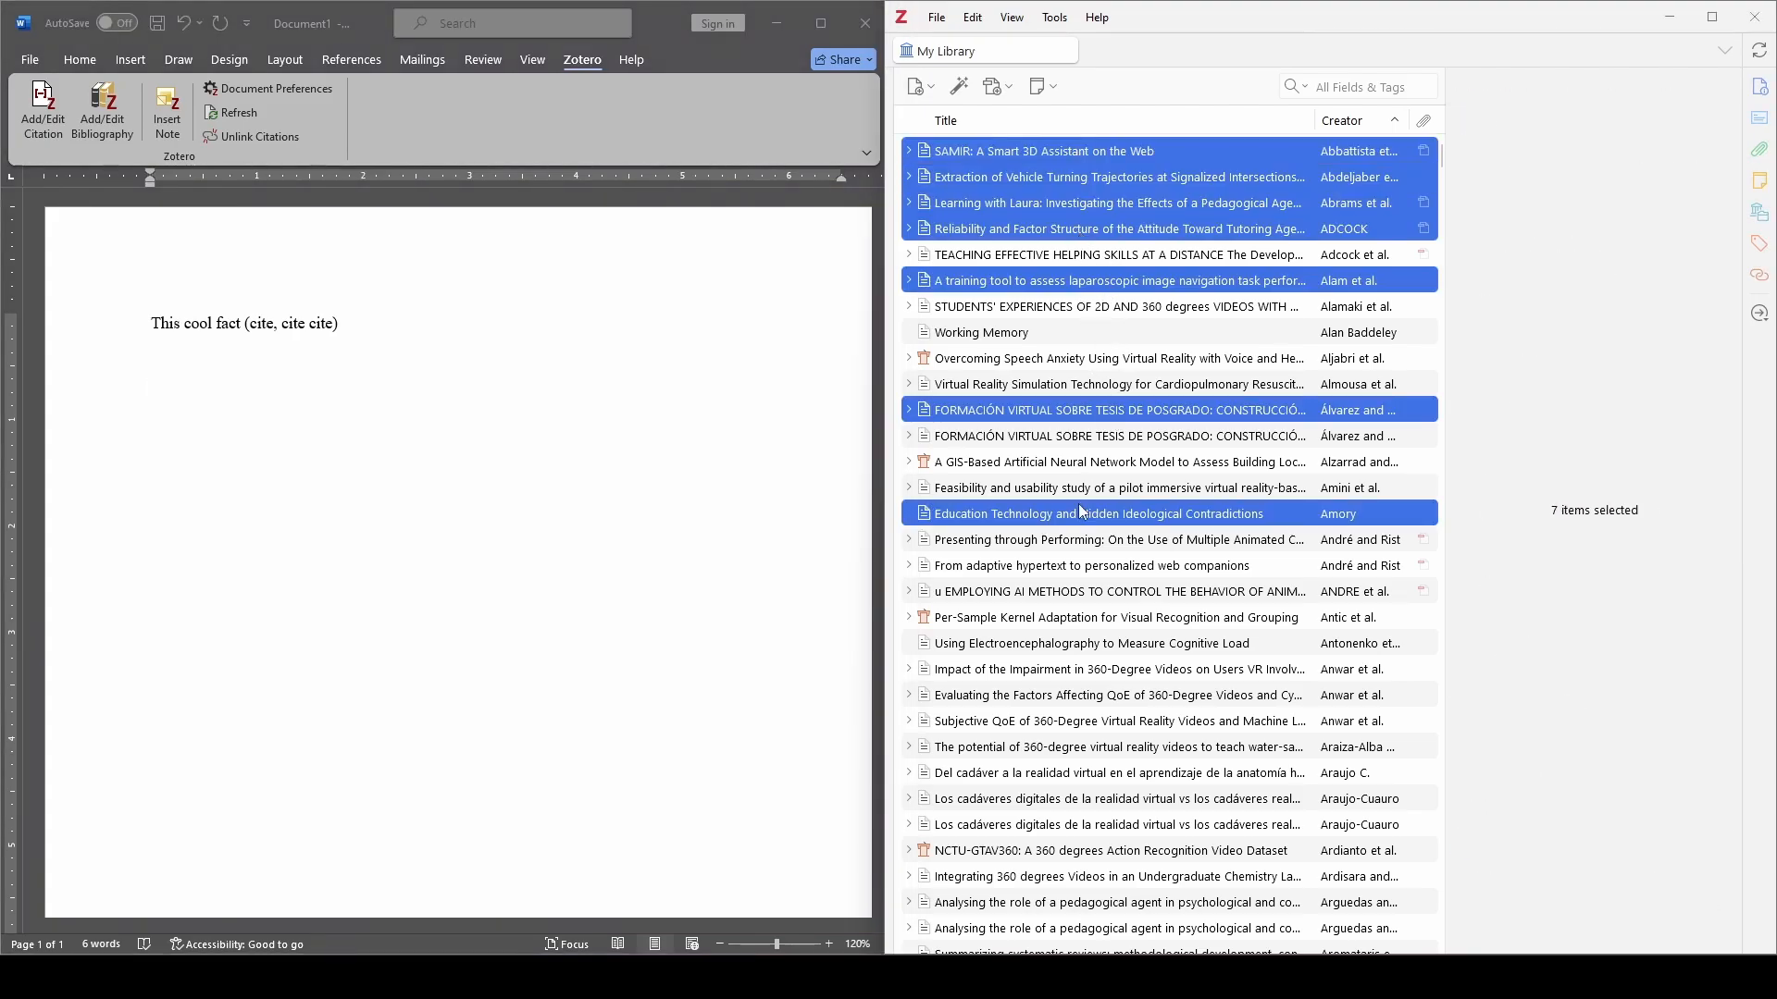
left_click(1116, 617)
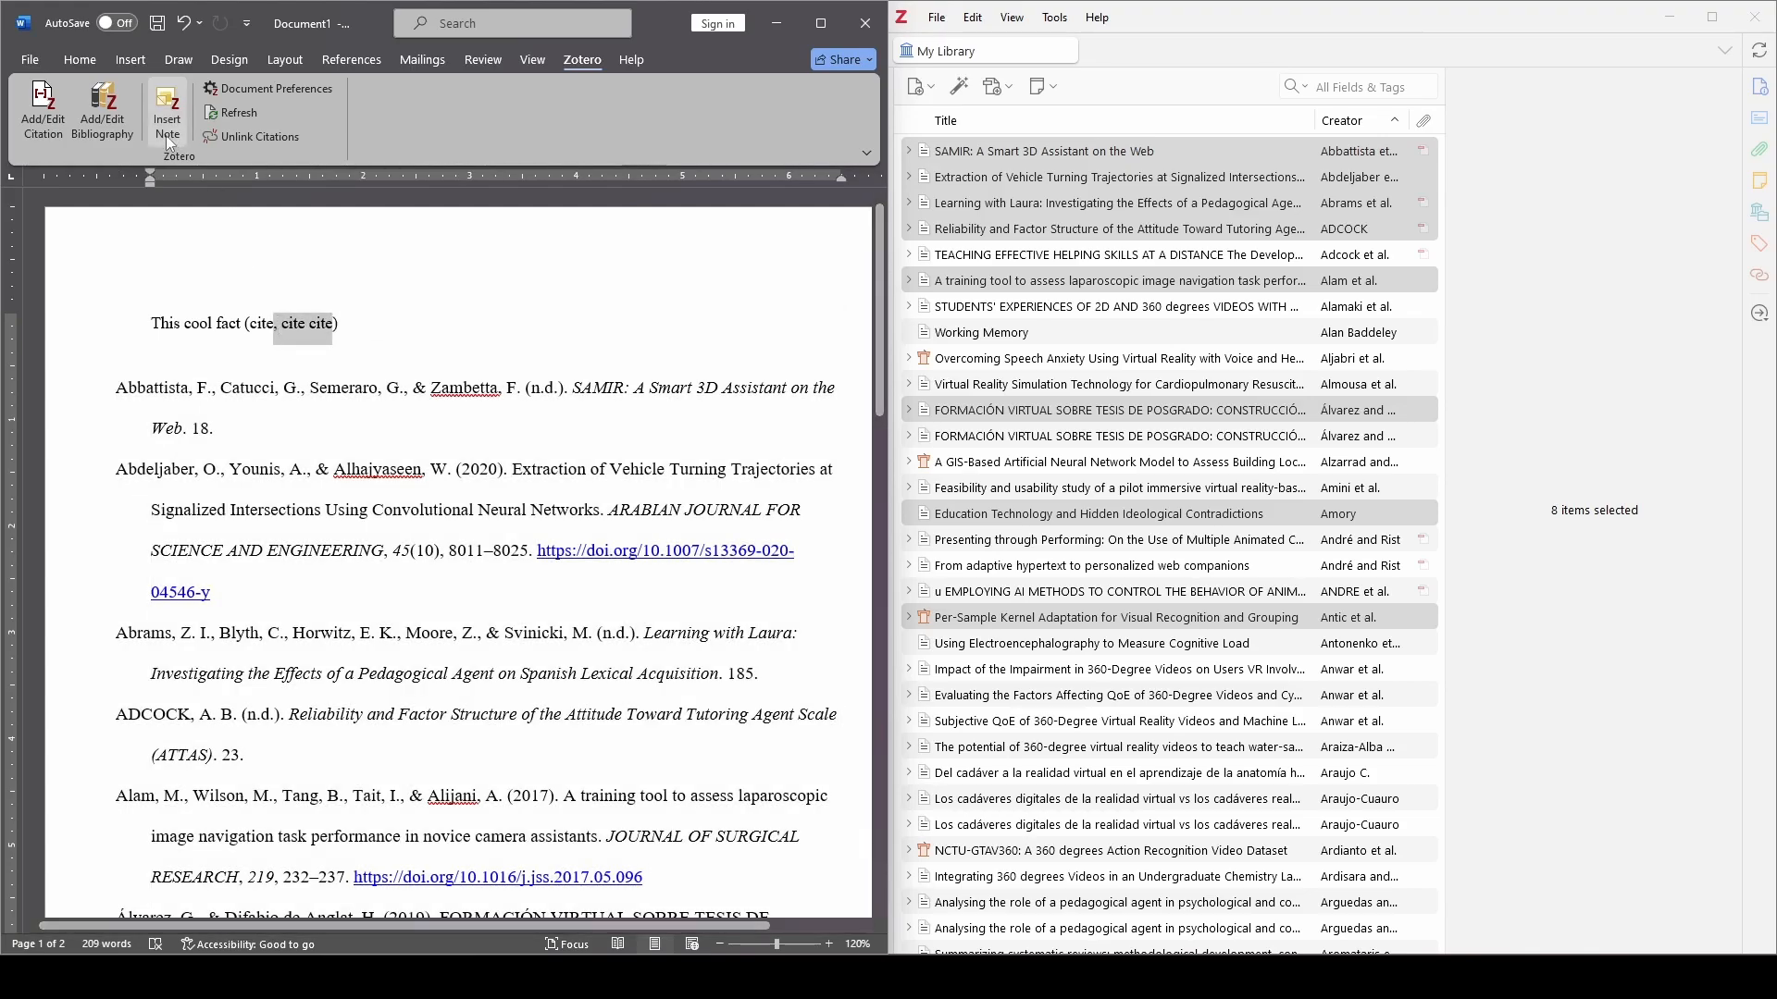
left_click(166, 110)
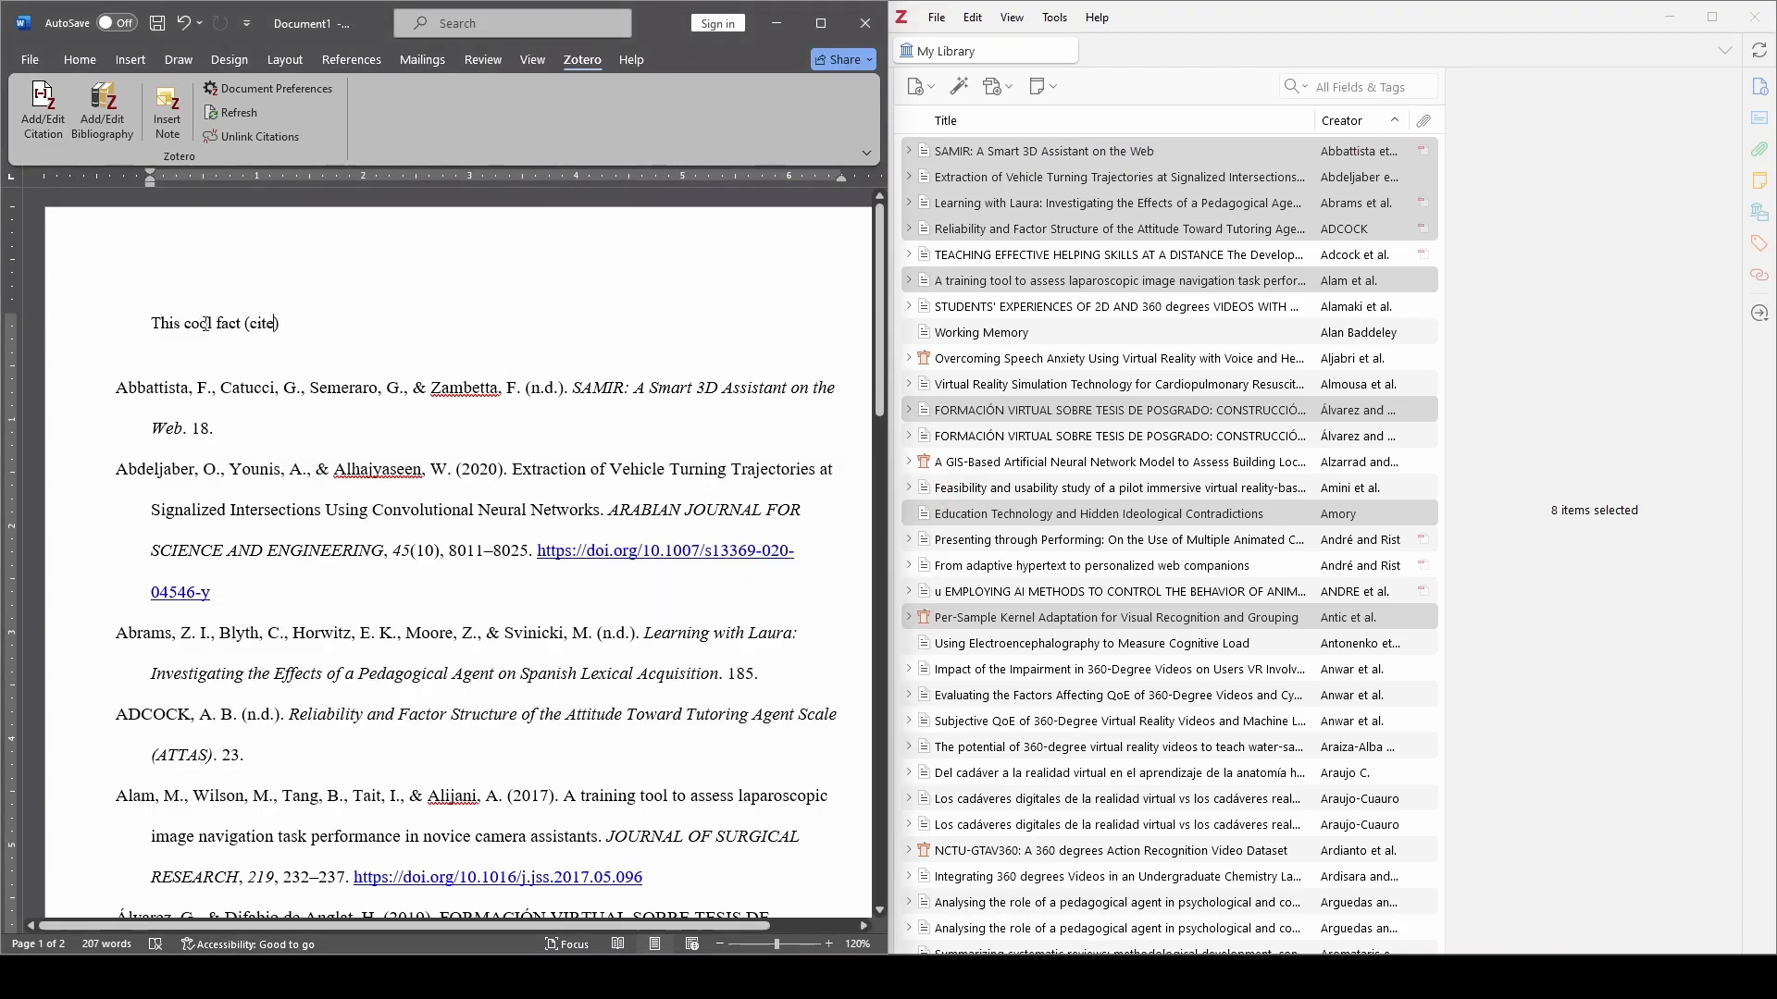
Attach a 'Doi:' comment to the (cite) placeholder, then return to the Zotero ribbon
double_click(258, 323)
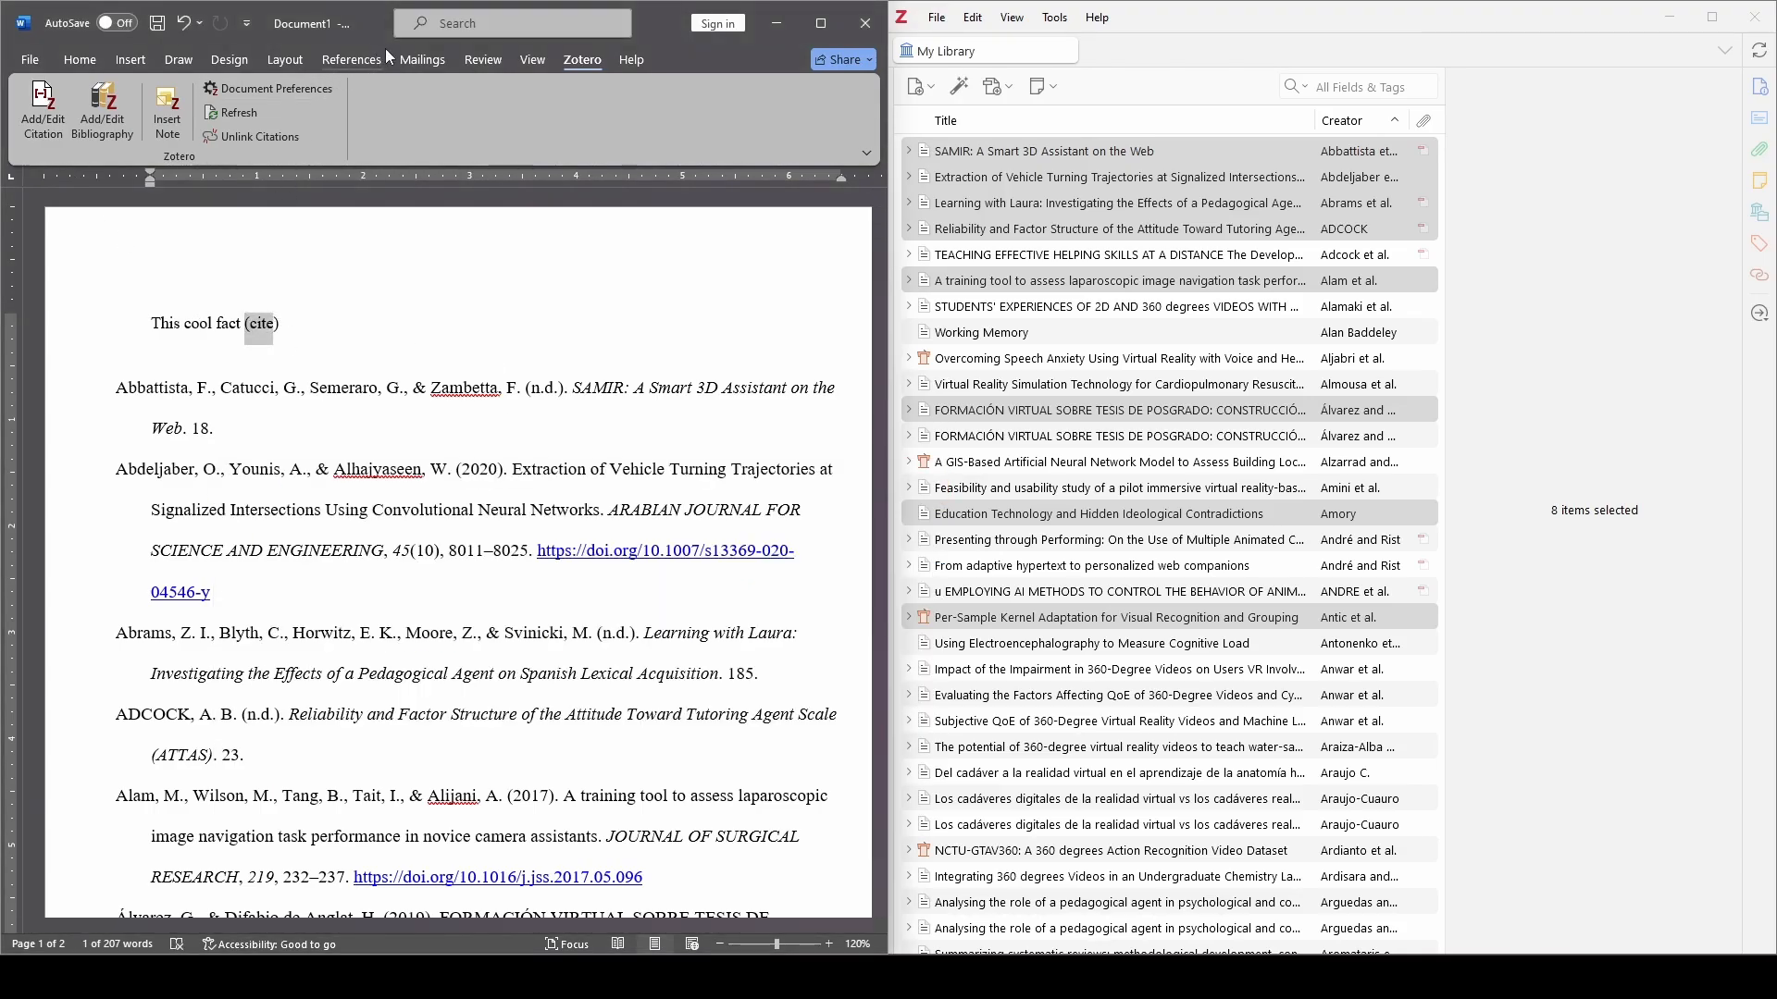
left_click(481, 59)
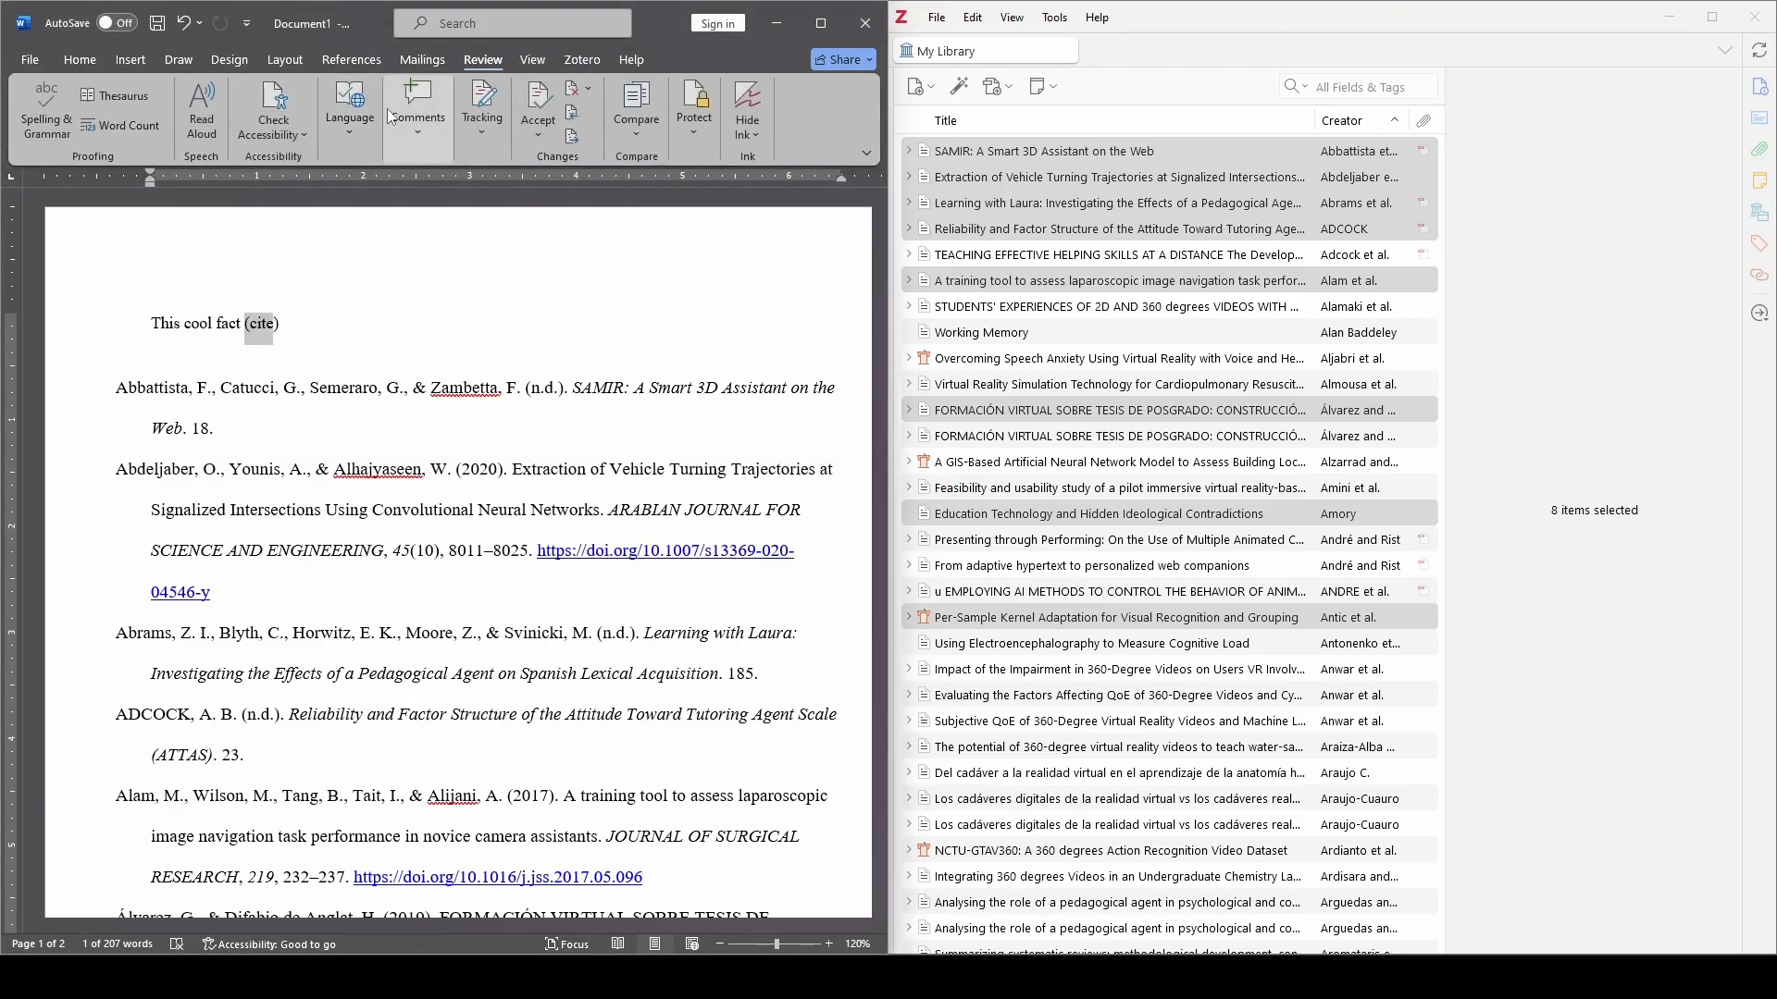
left_click(415, 113)
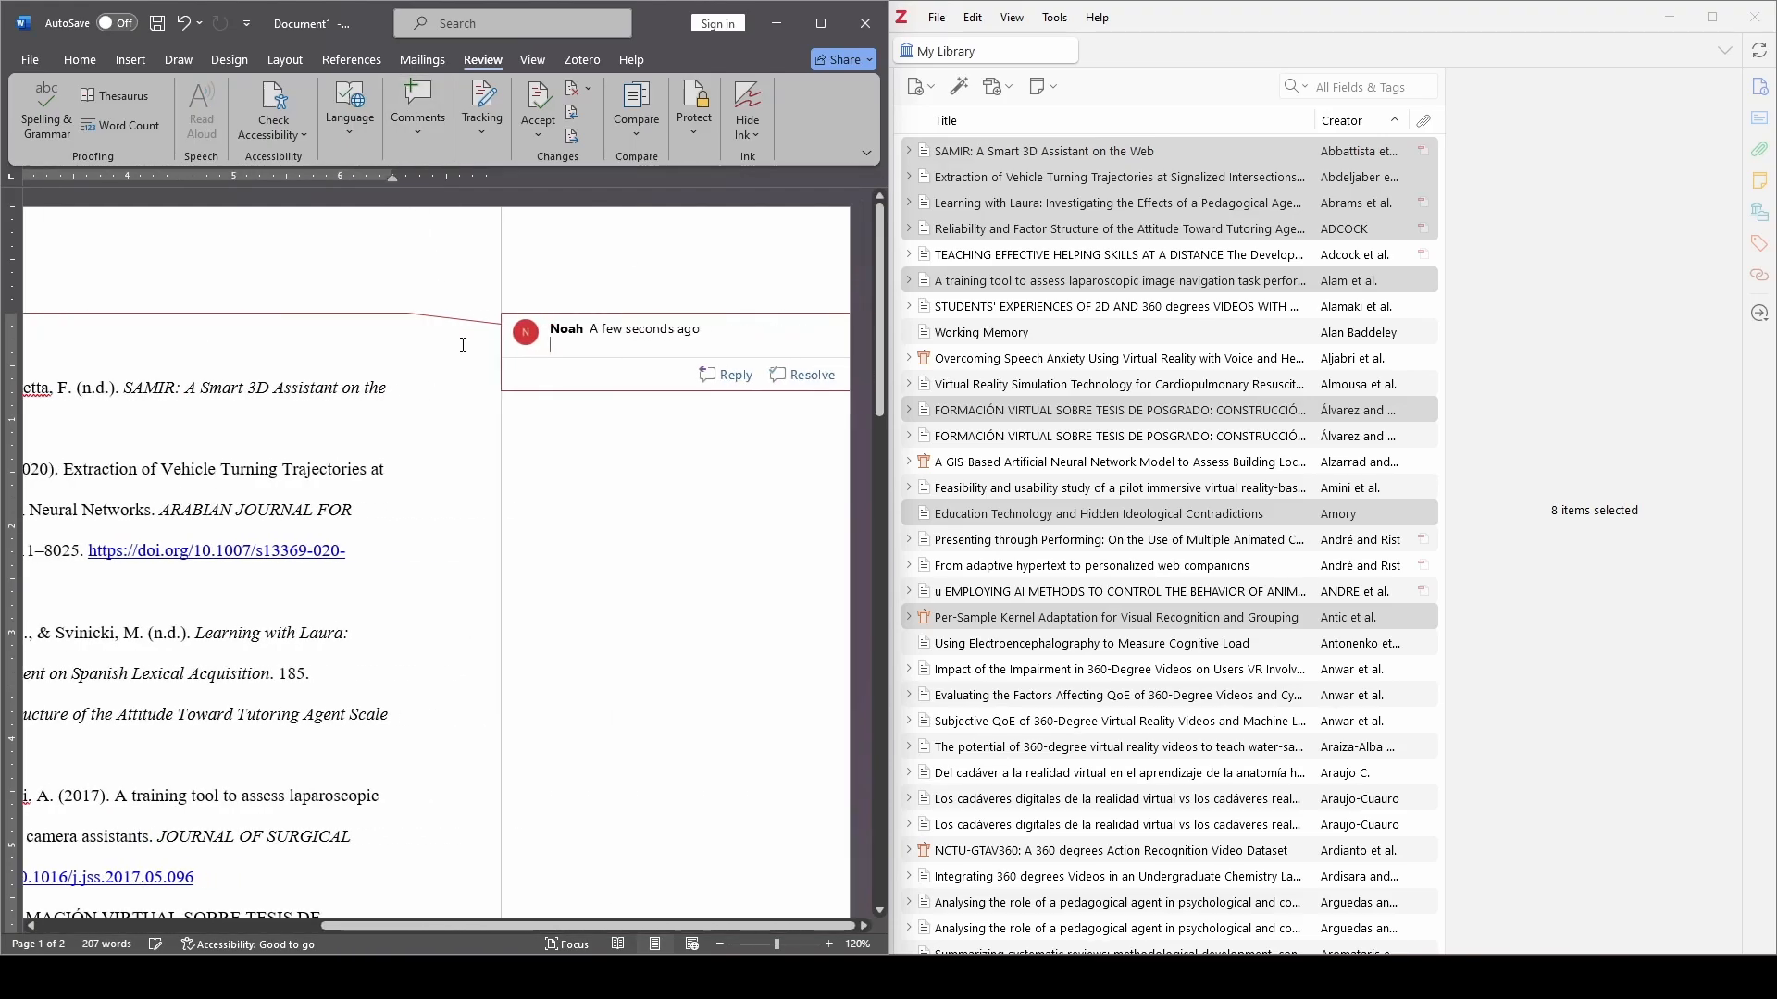
type("Doi:")
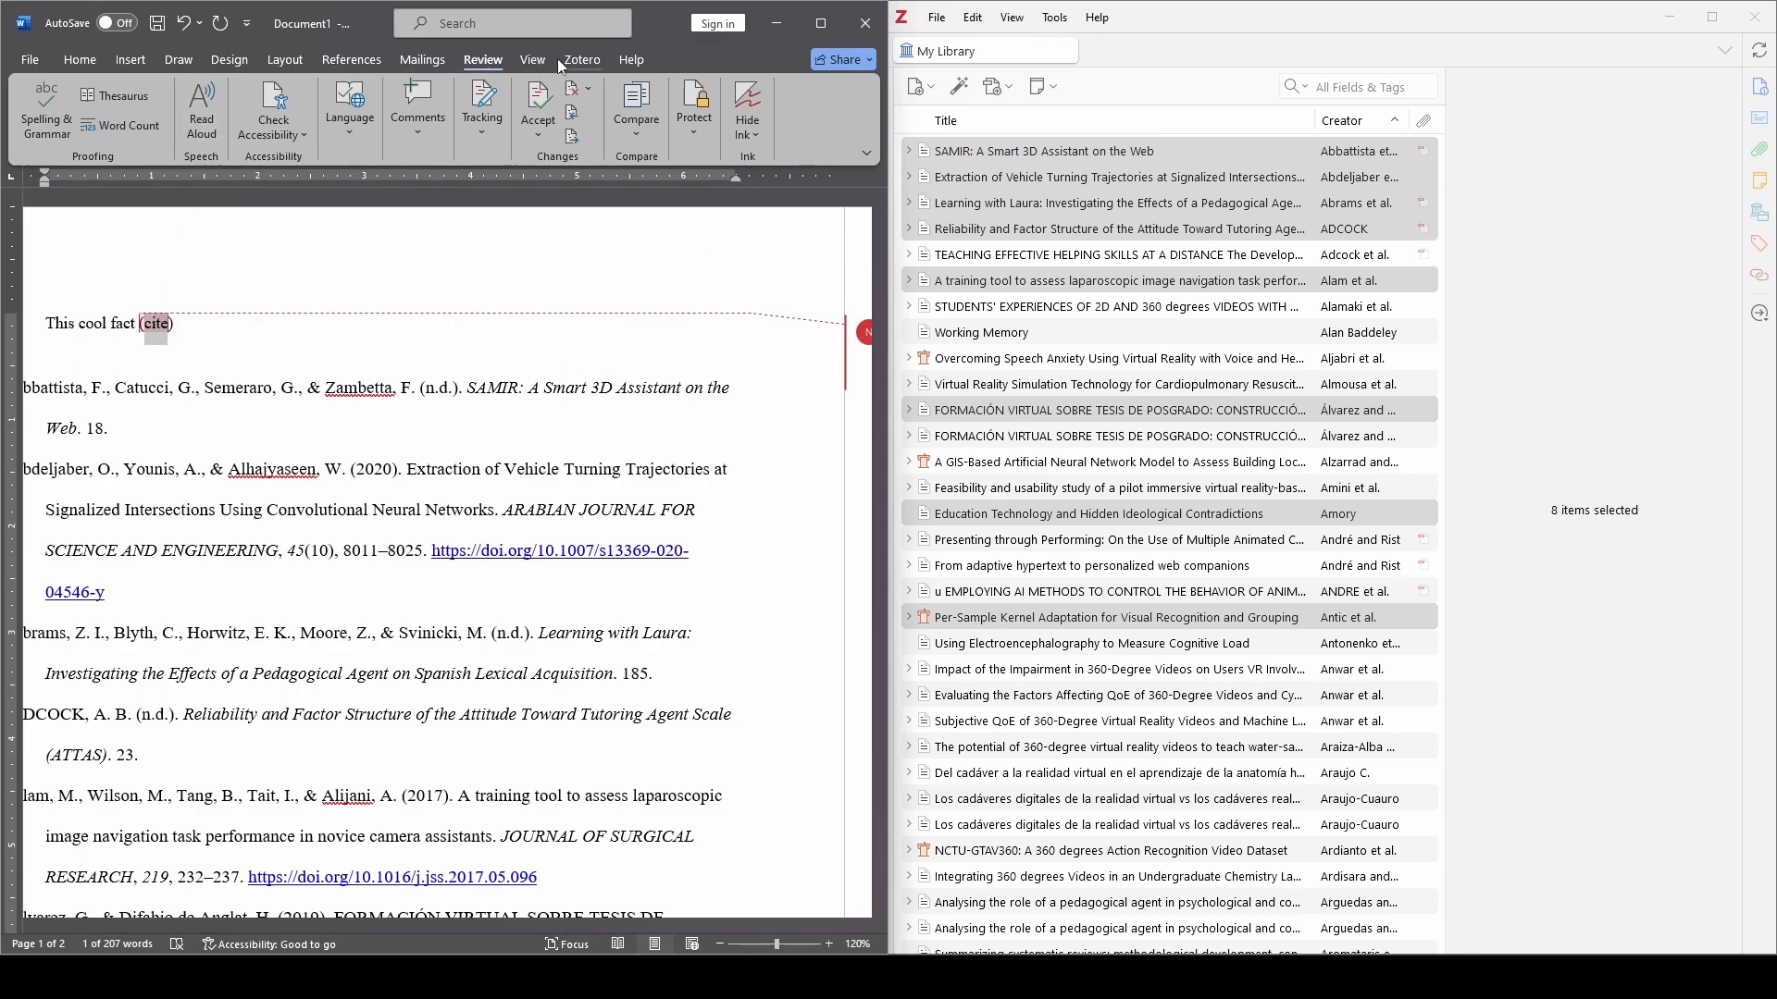
left_click(581, 59)
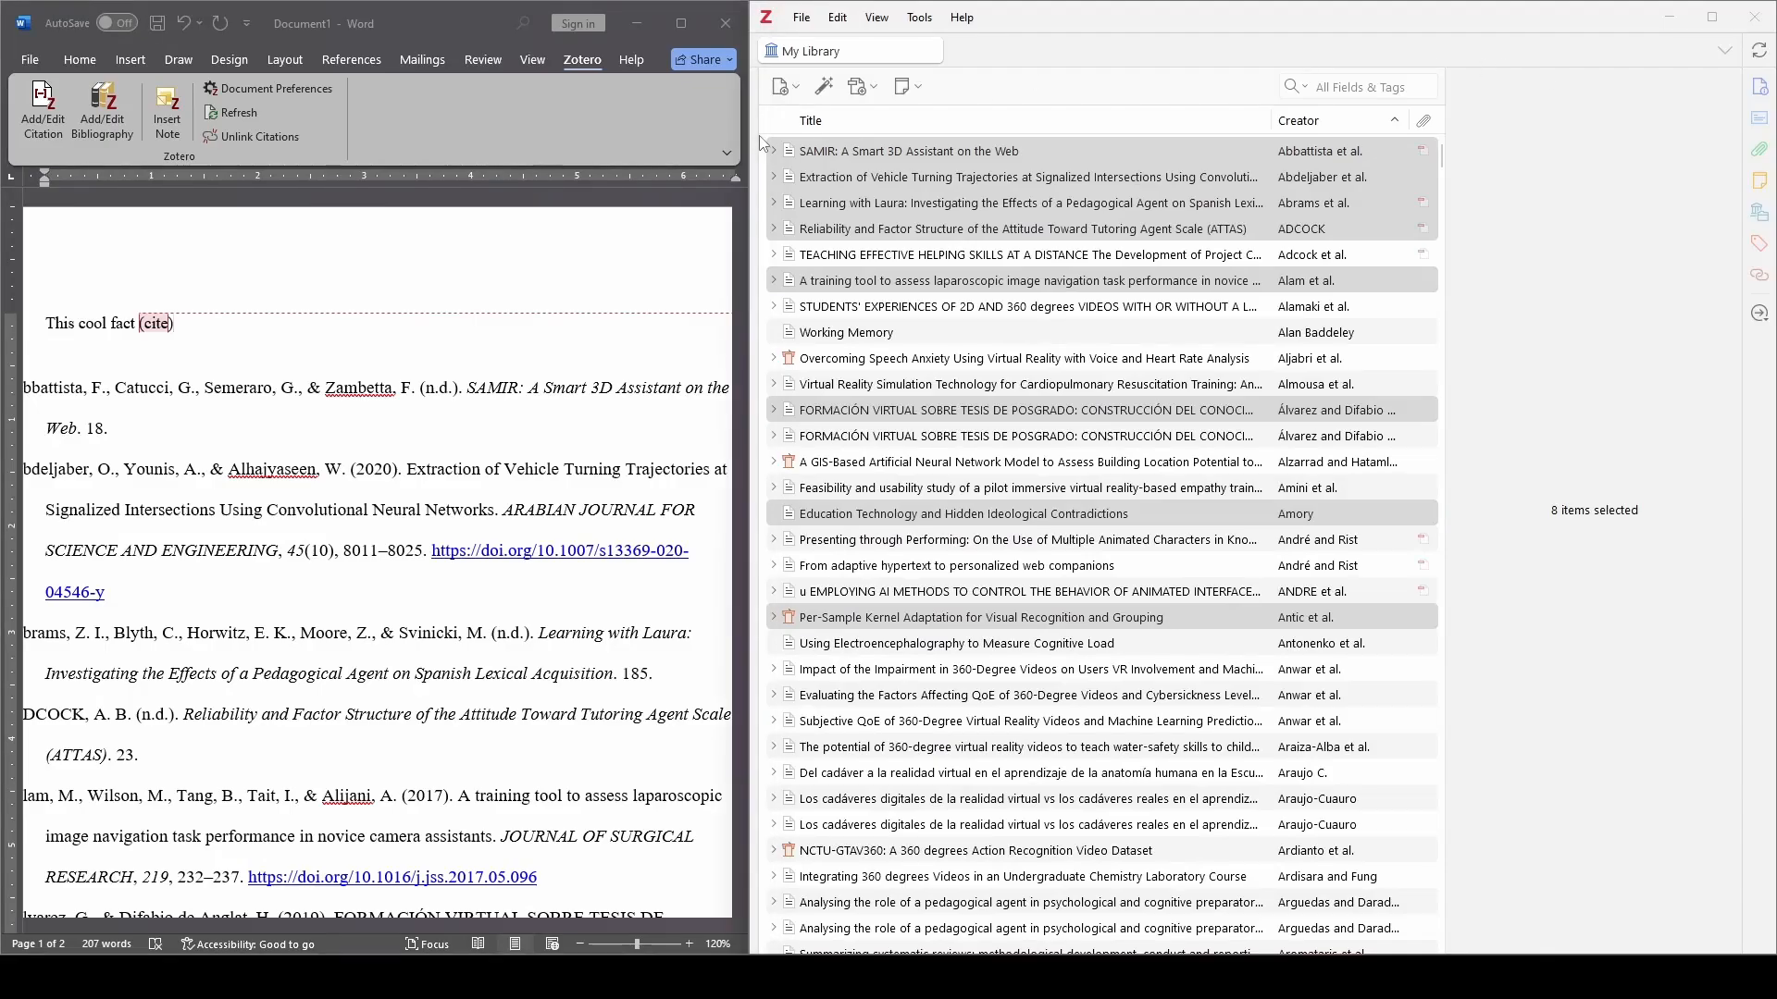
Maximize Zotero and create a subcollection named 'testing' under Cognitive Load Theory
left_click(1712, 16)
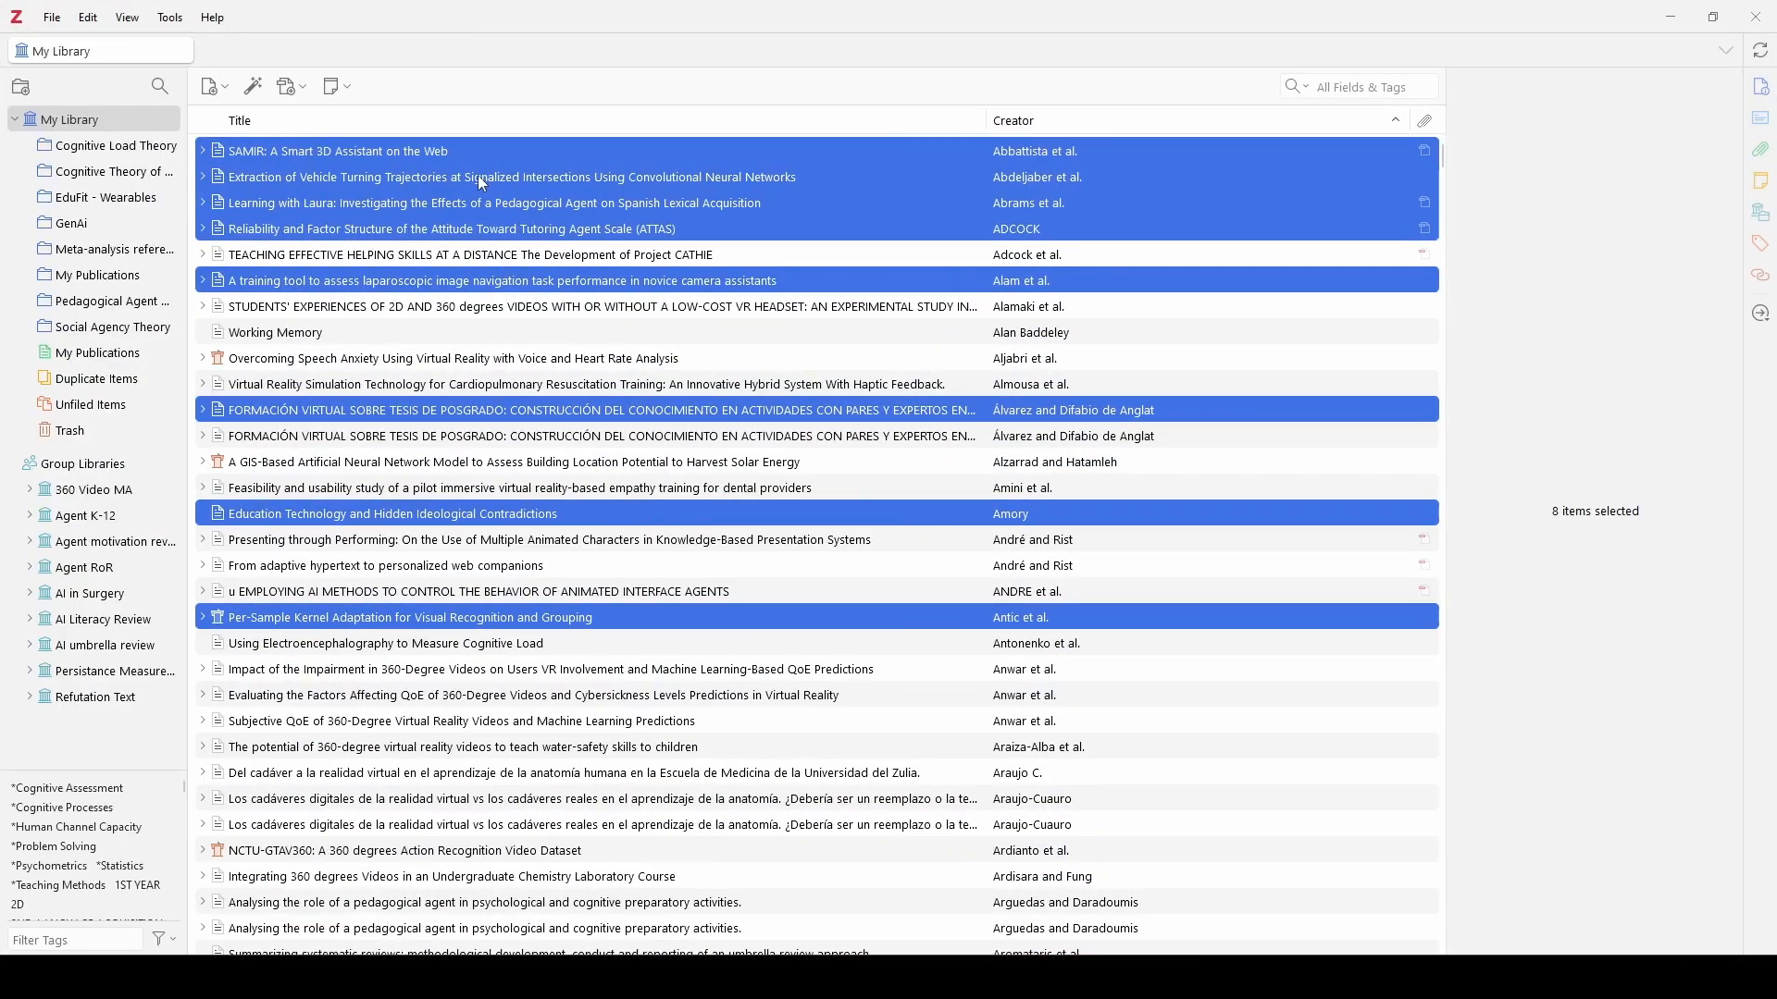
left_click(510, 176)
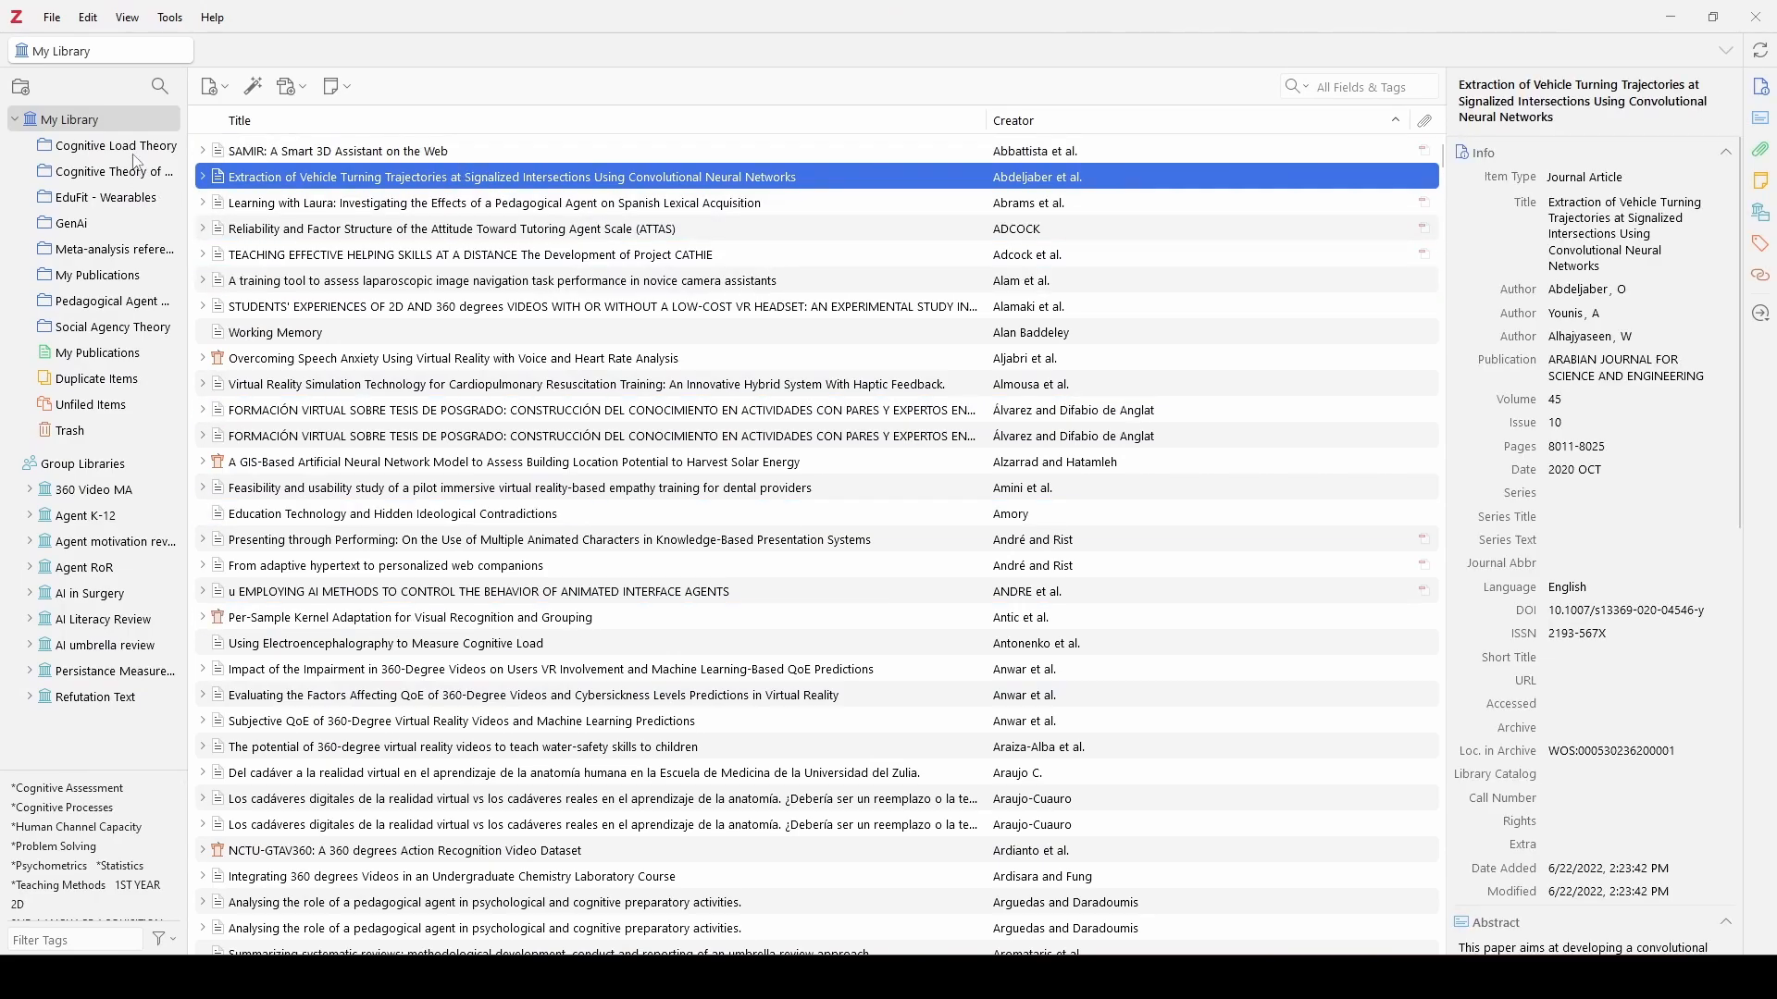
right_click(112, 146)
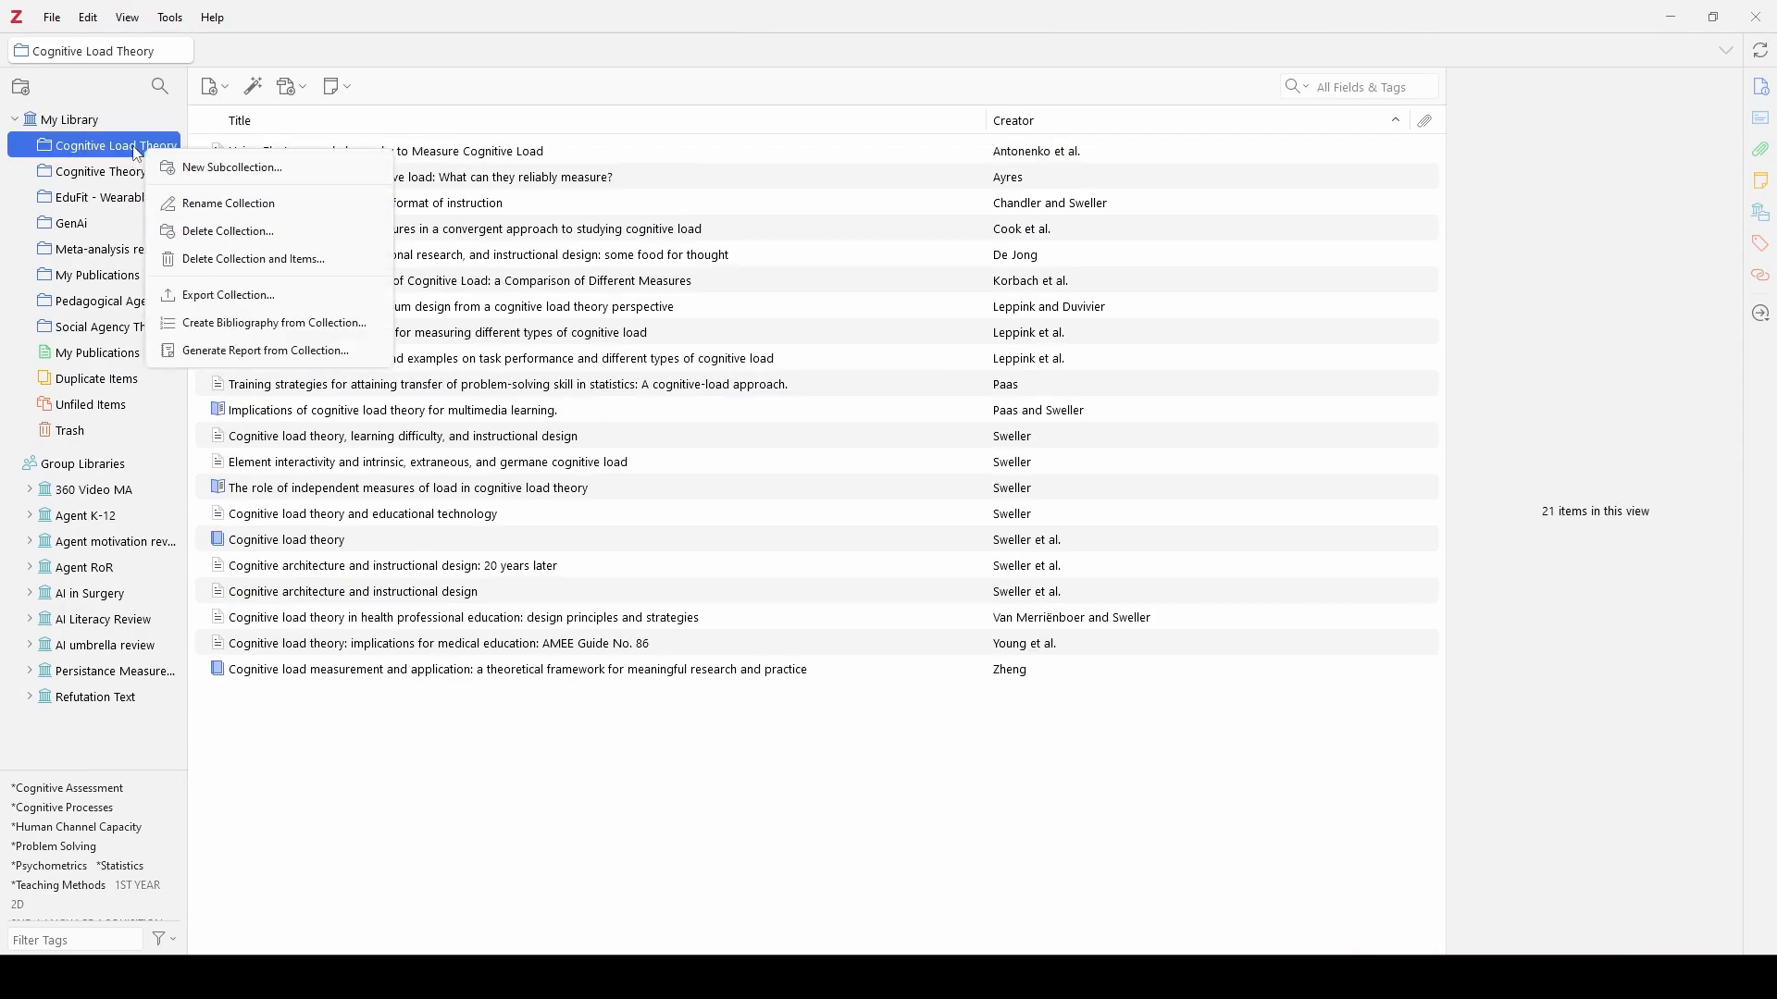
left_click(231, 166)
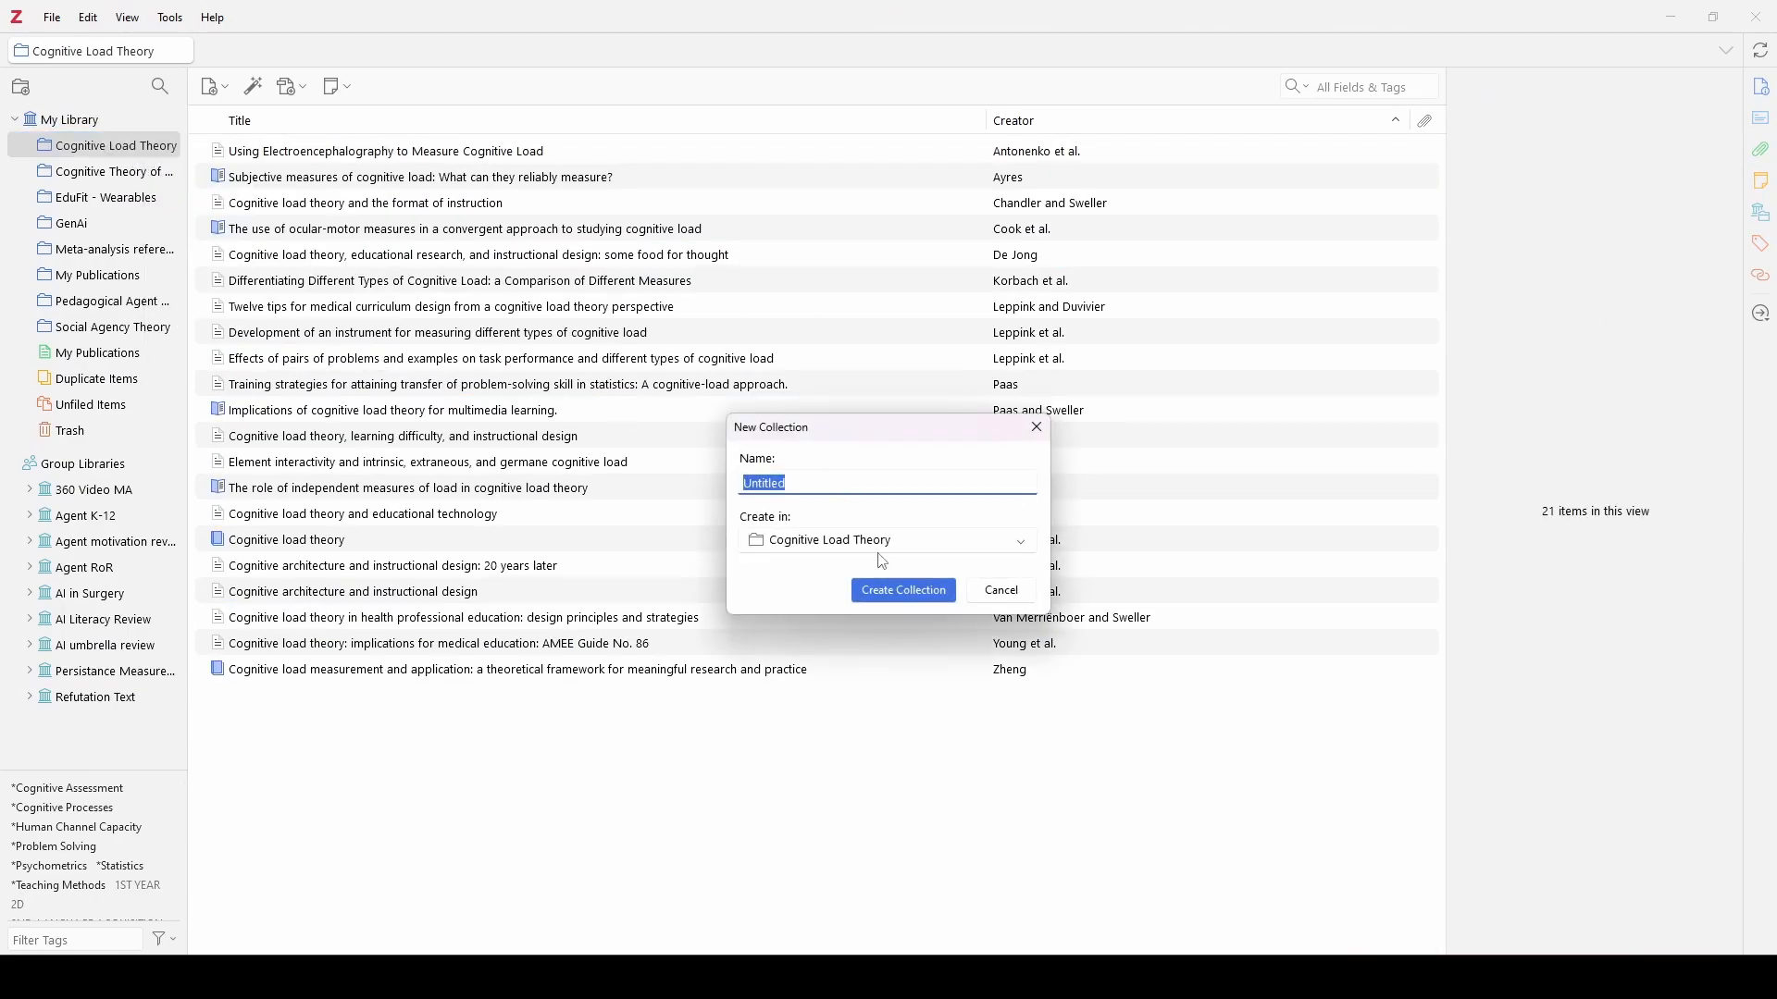
left_click(902, 590)
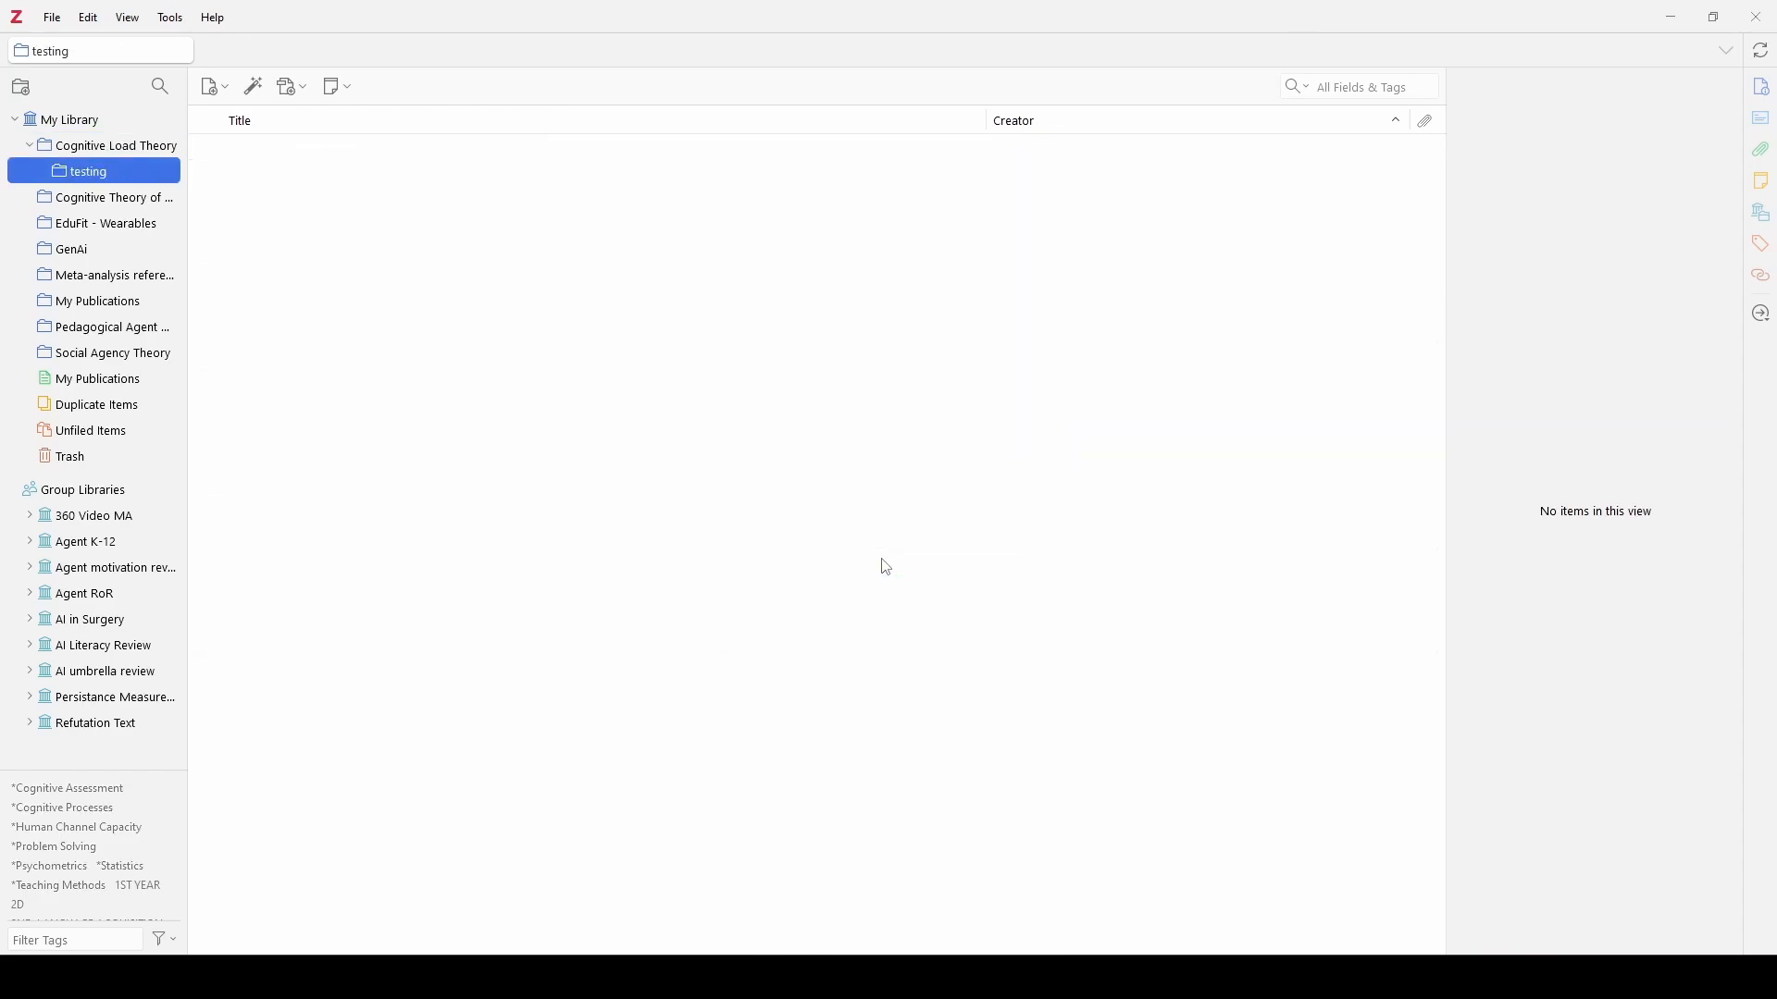
Drag six articles, from the ocular-motor measures one onward, into 'testing' and open it
left_click(116, 145)
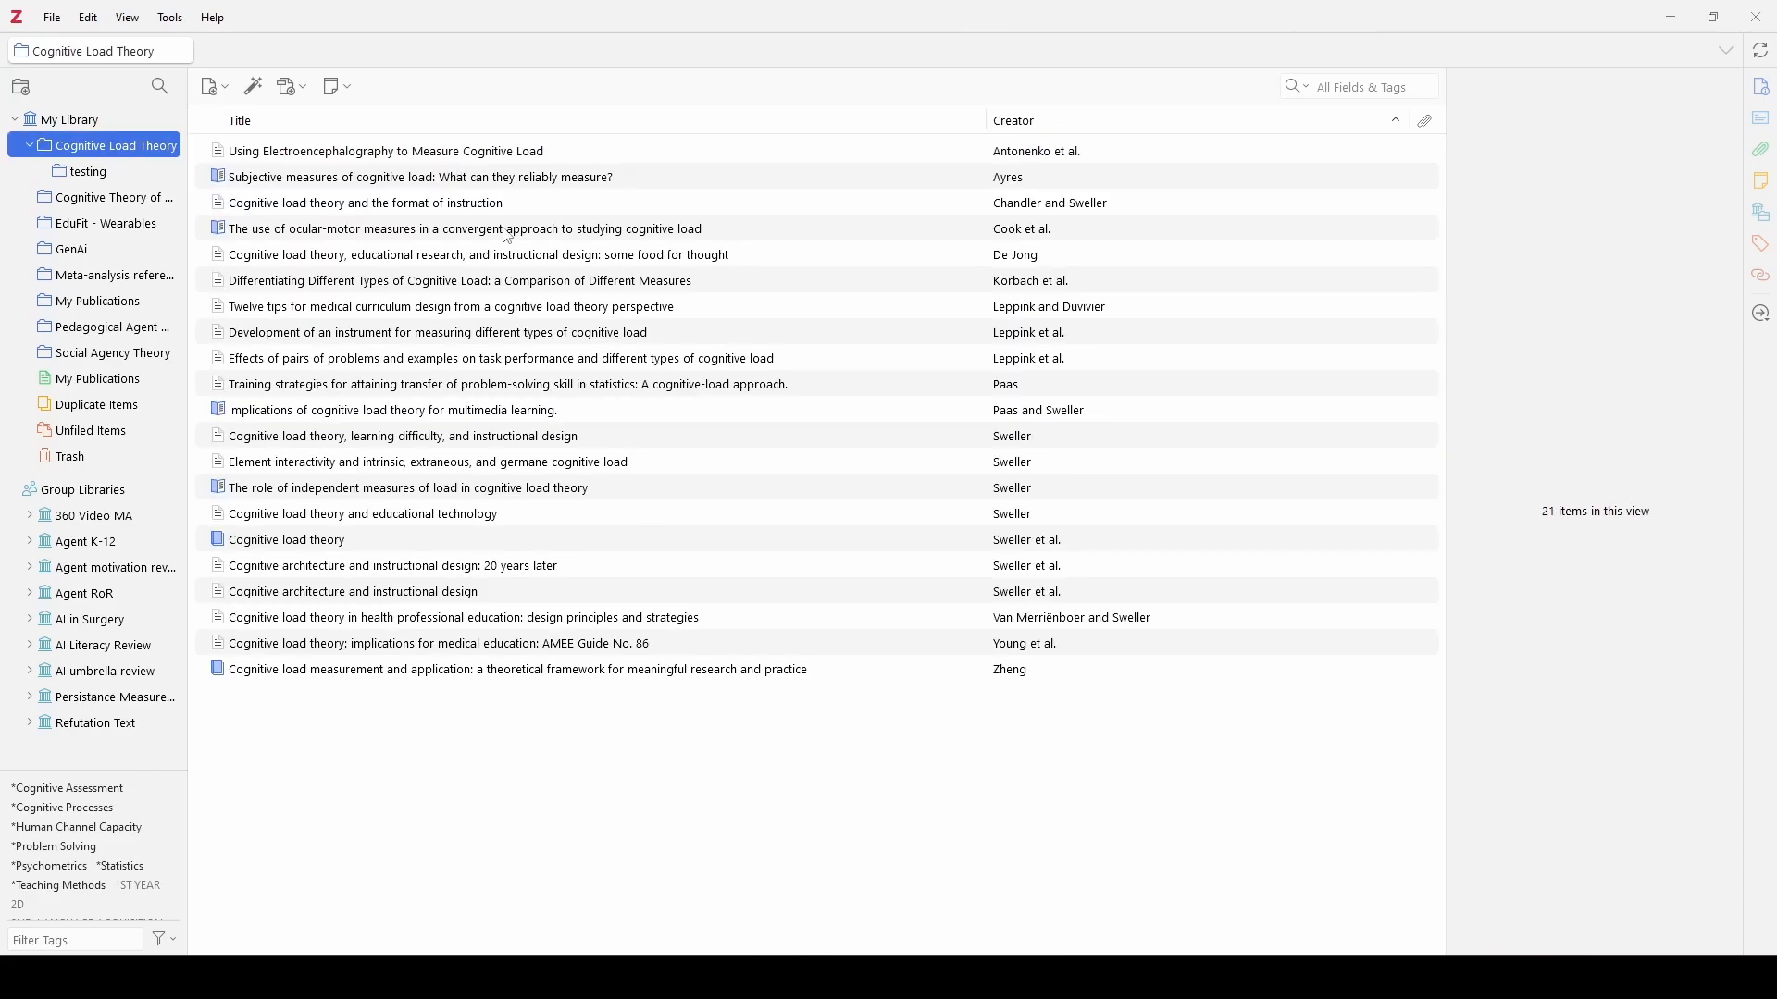
left_click(408, 488)
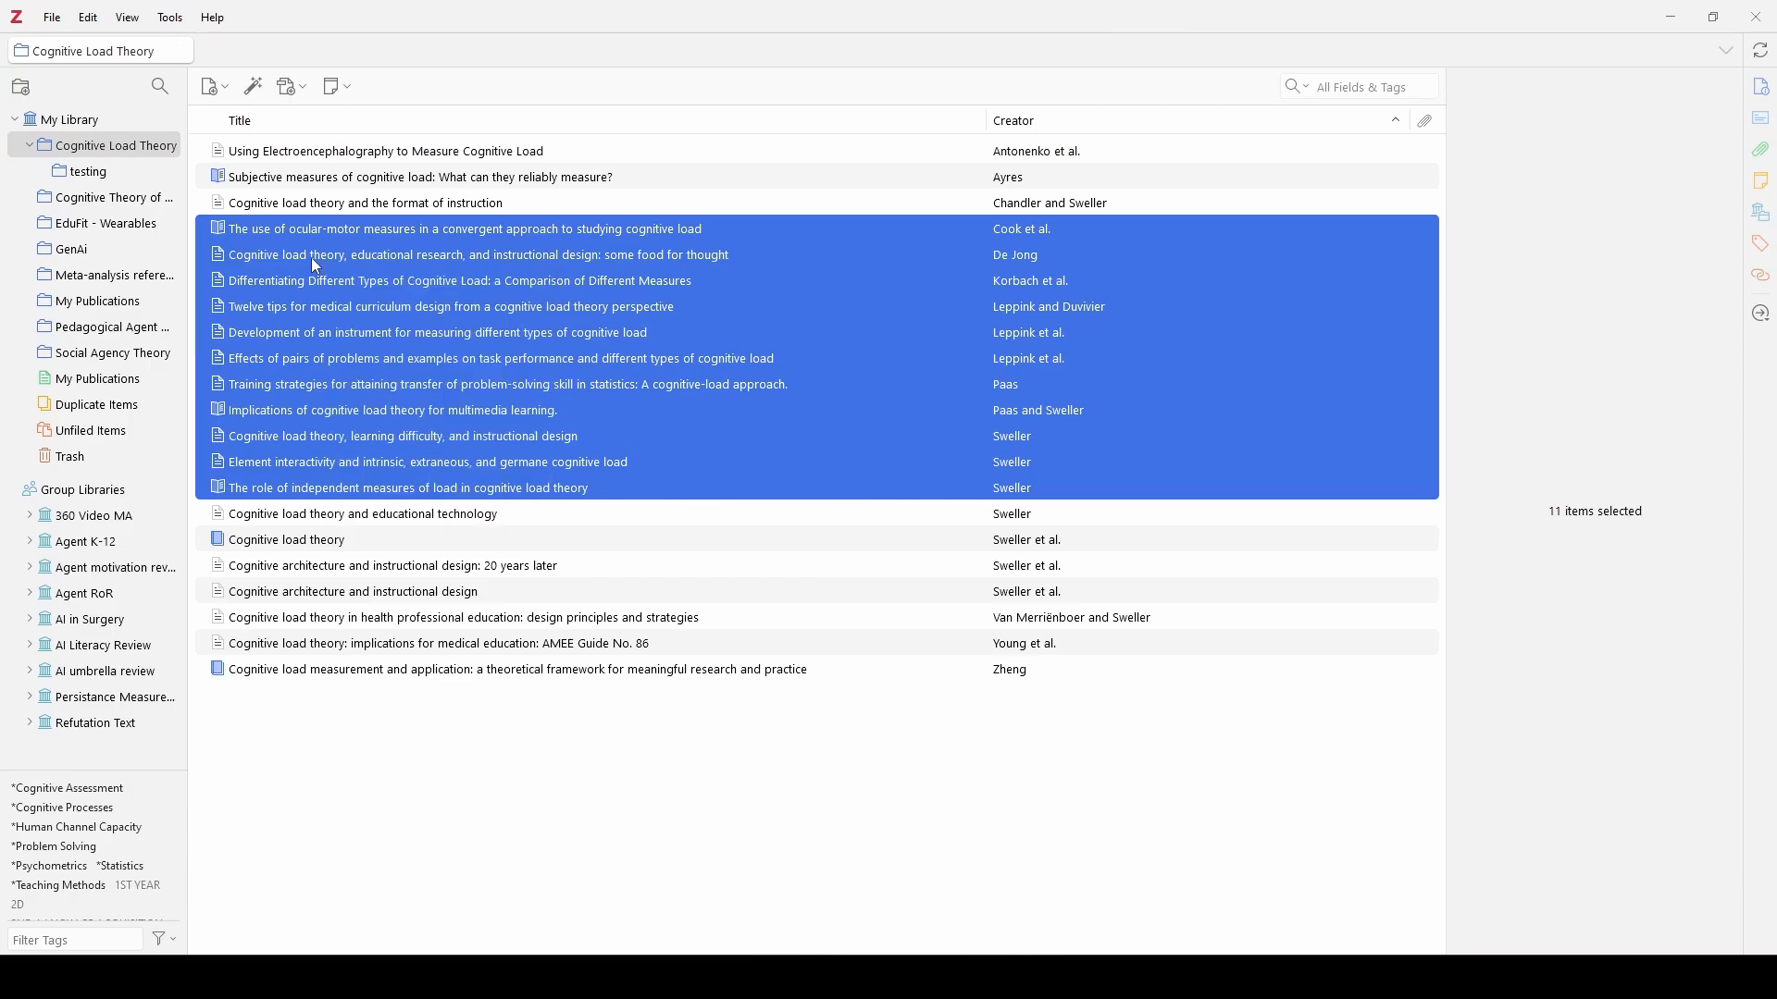
left_click(499, 358)
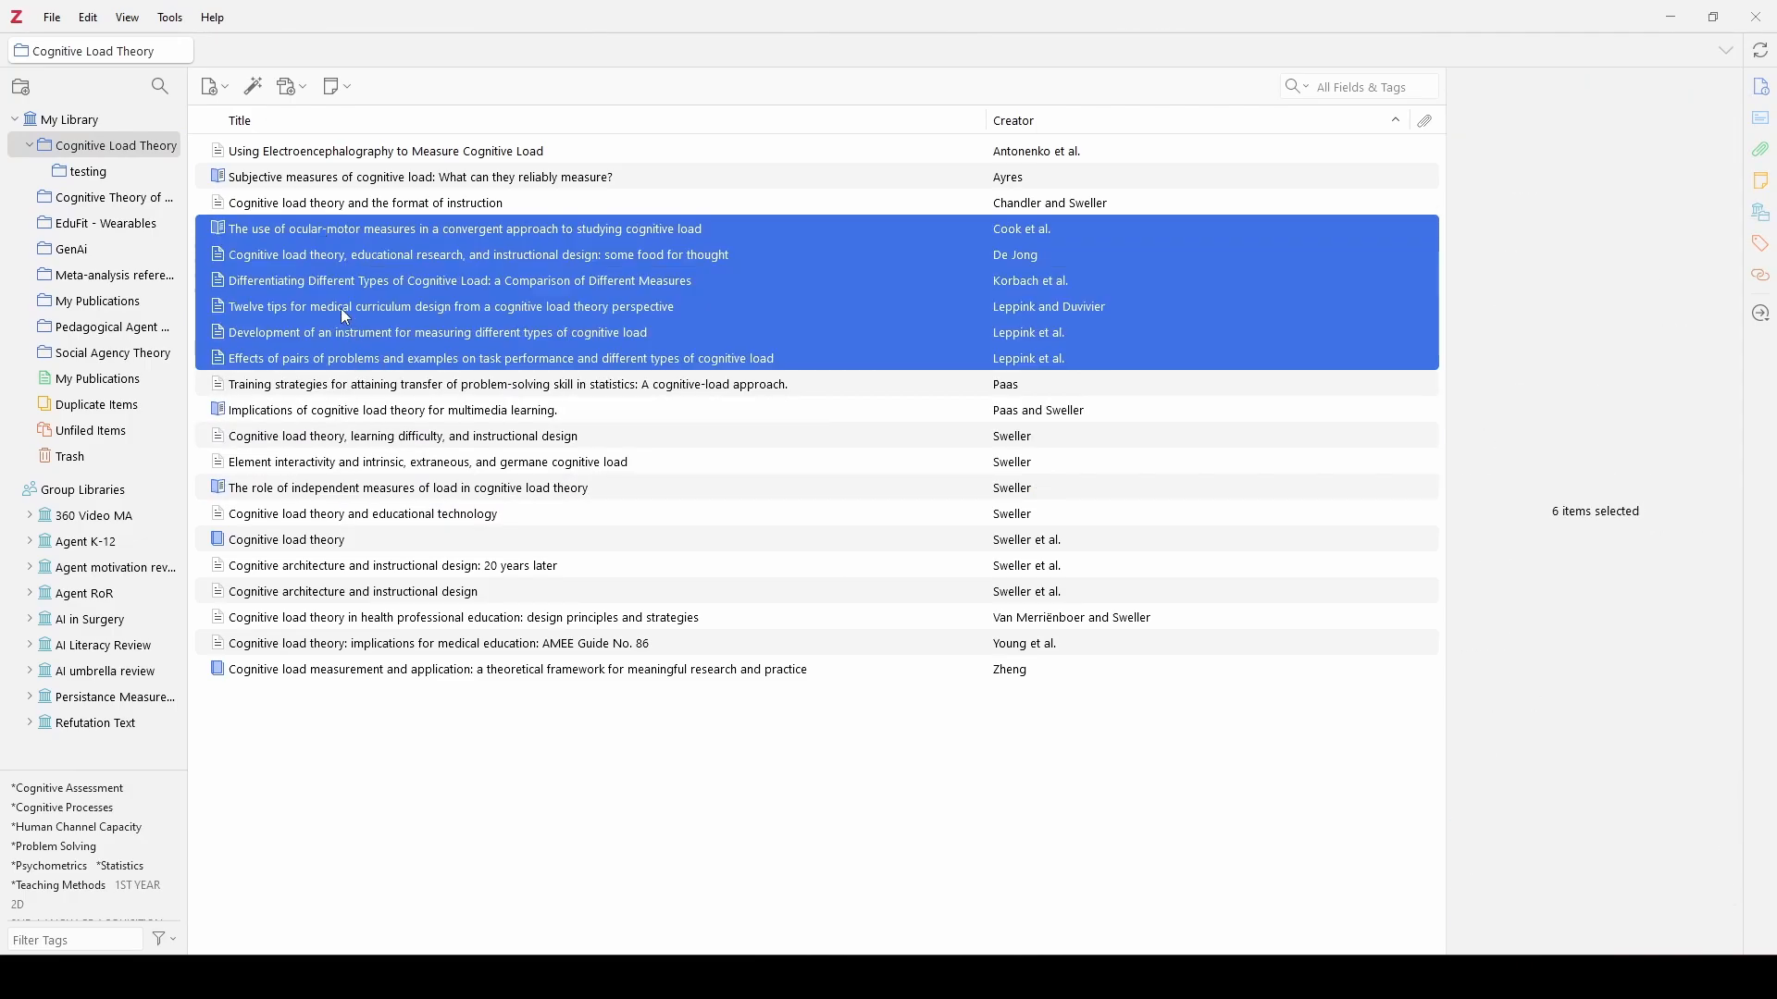
mouse_move(62, 212)
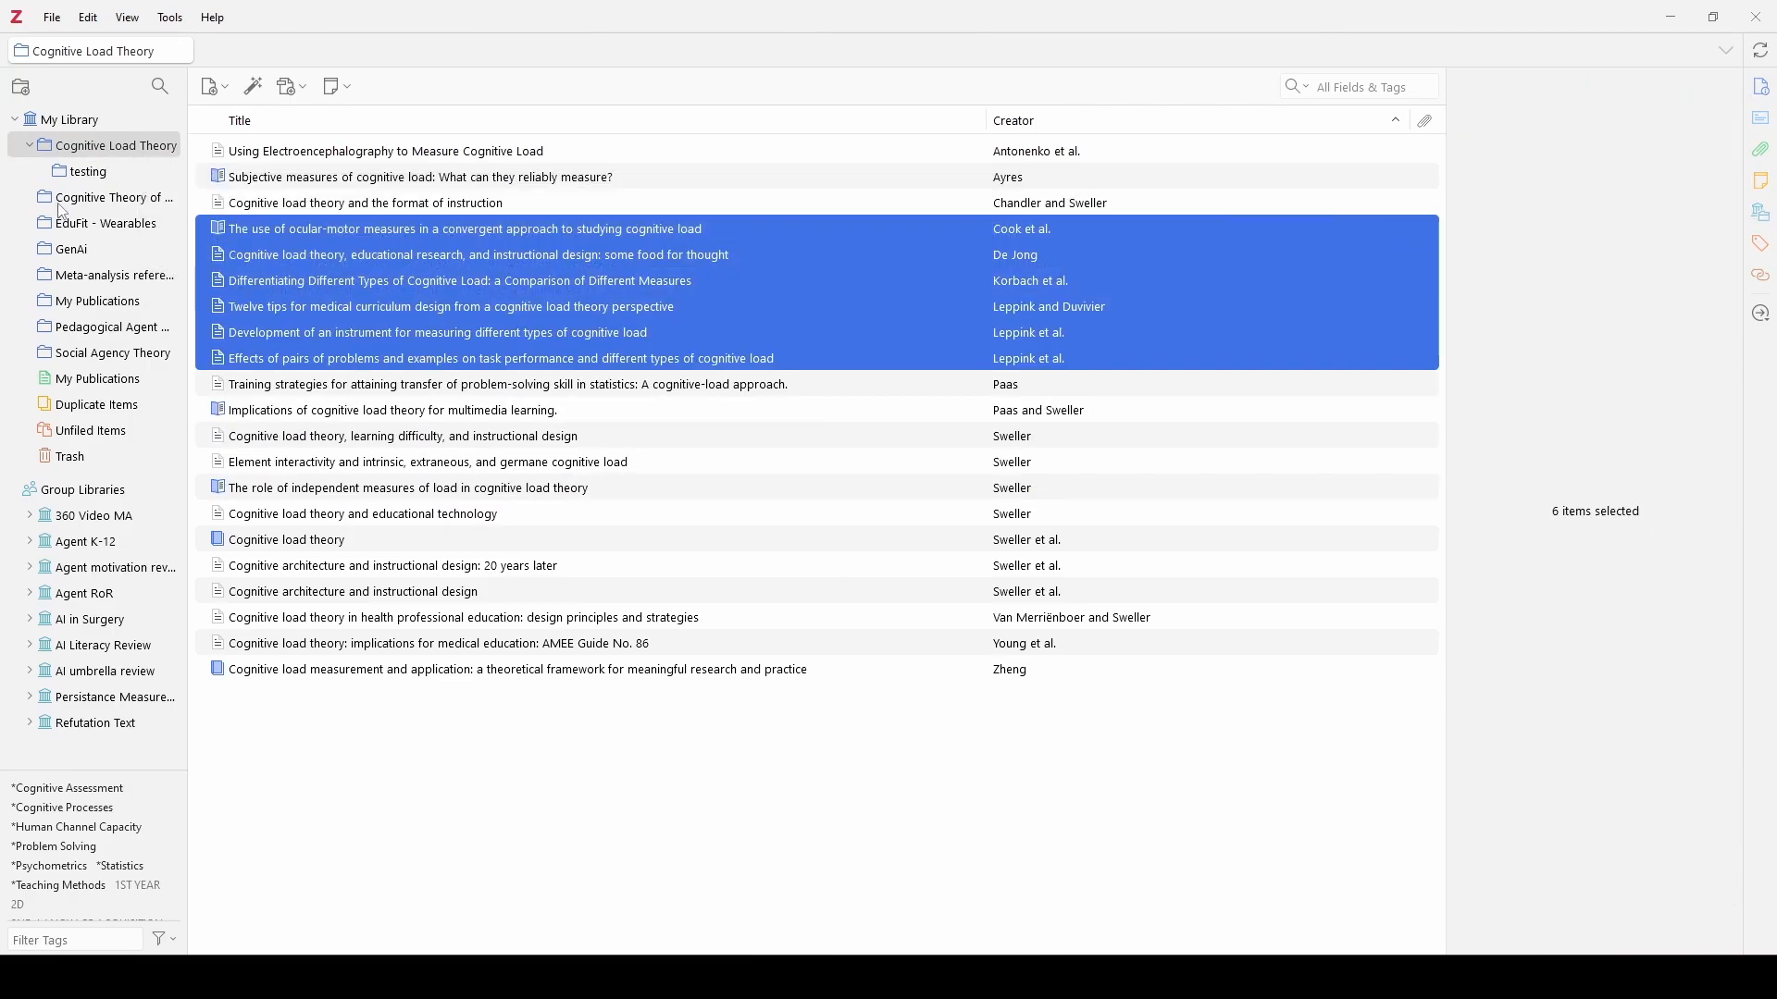
left_click(89, 171)
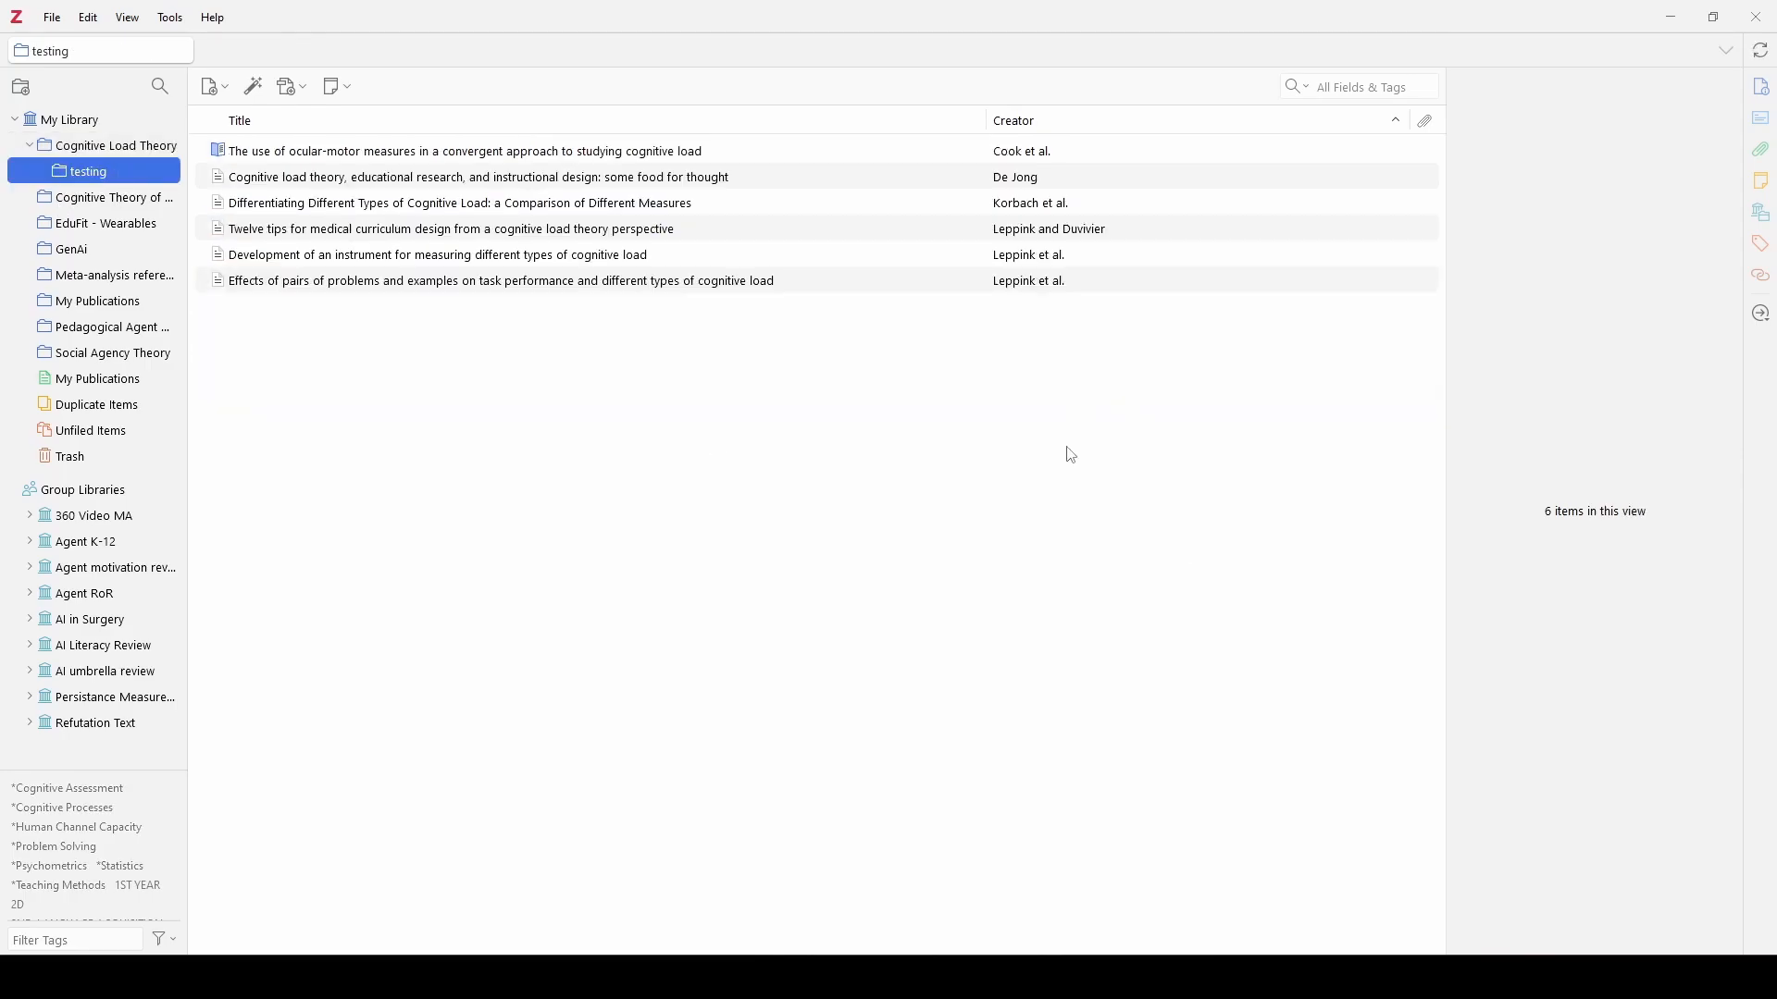
mouse_move(1758, 46)
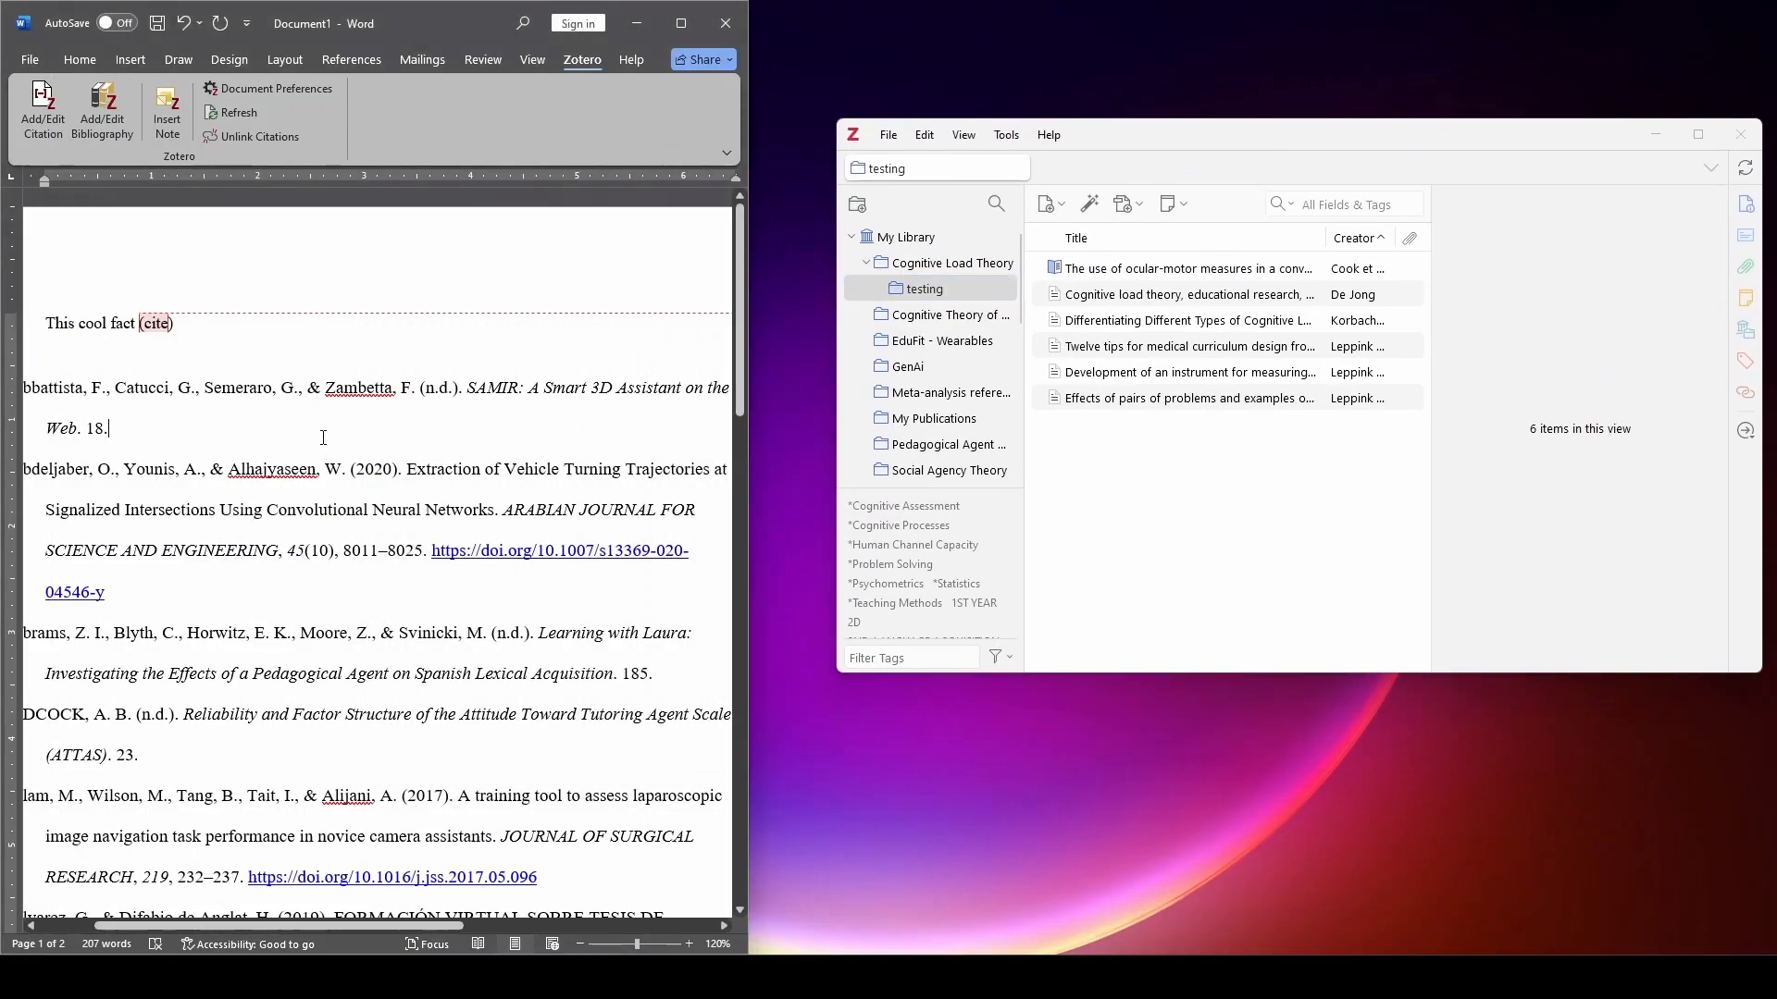
left_click(1187, 269)
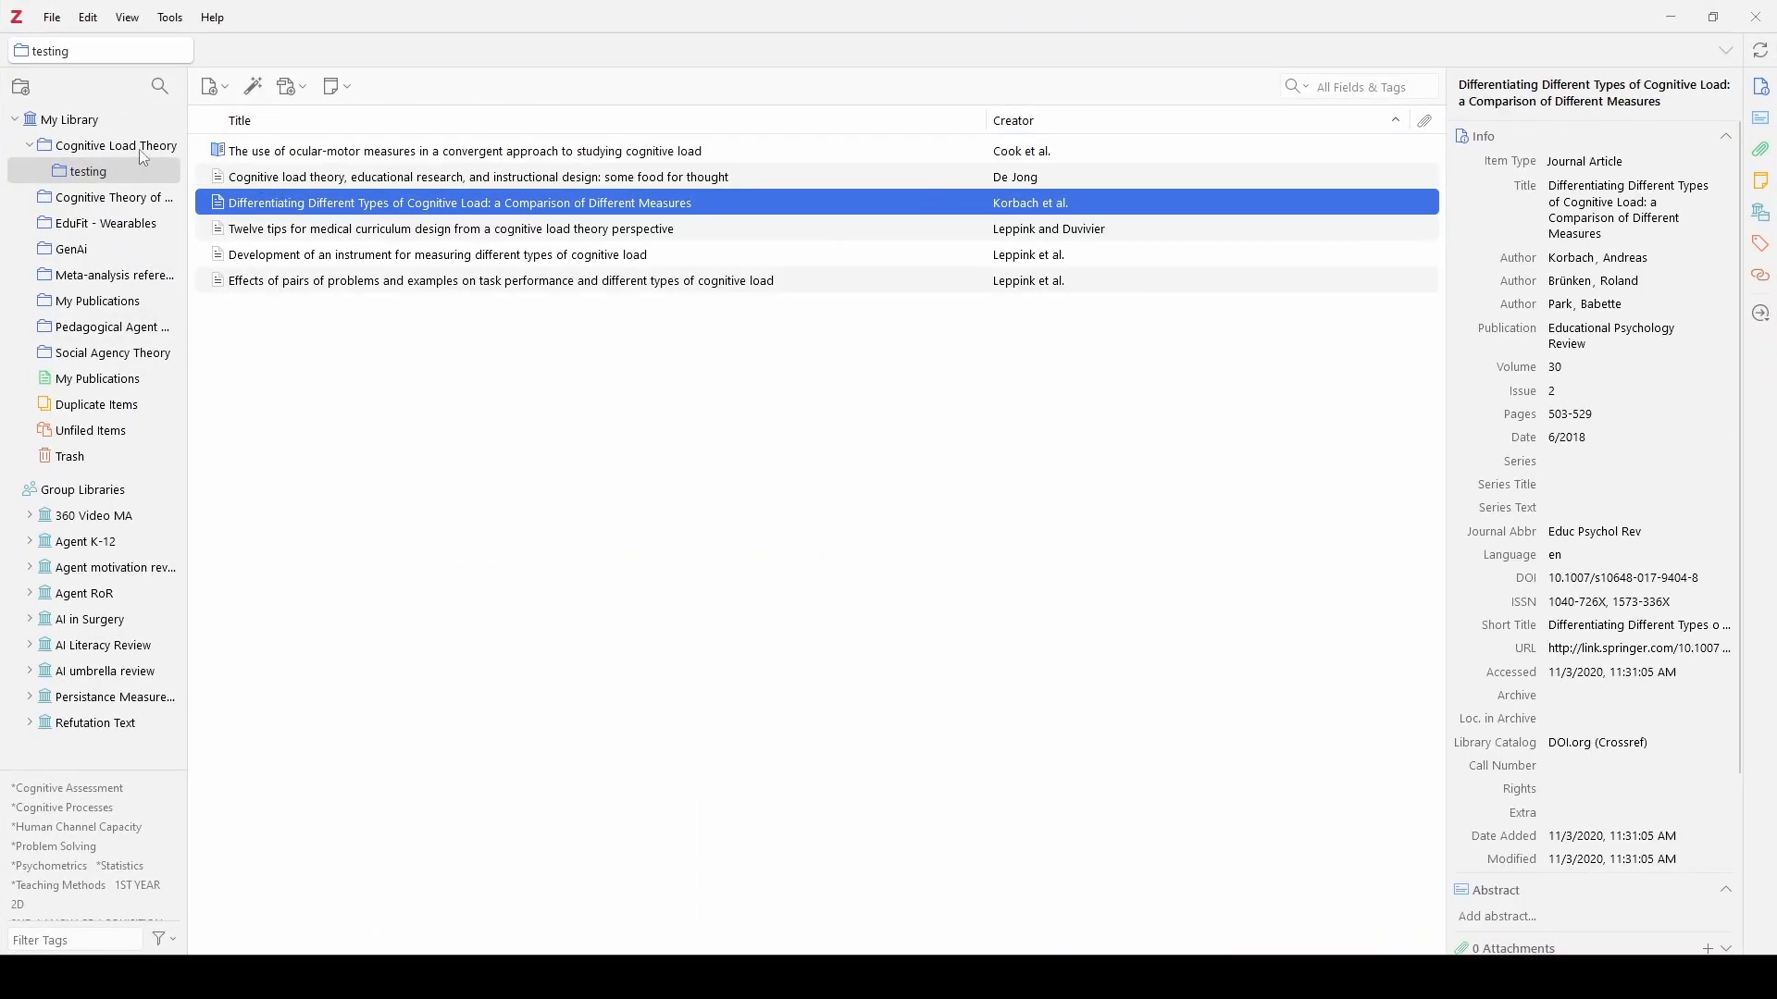
Pass through Cognitive Load Theory and Social Agency Theory, ending on Meta-analysis references (21 items)
left_click(117, 145)
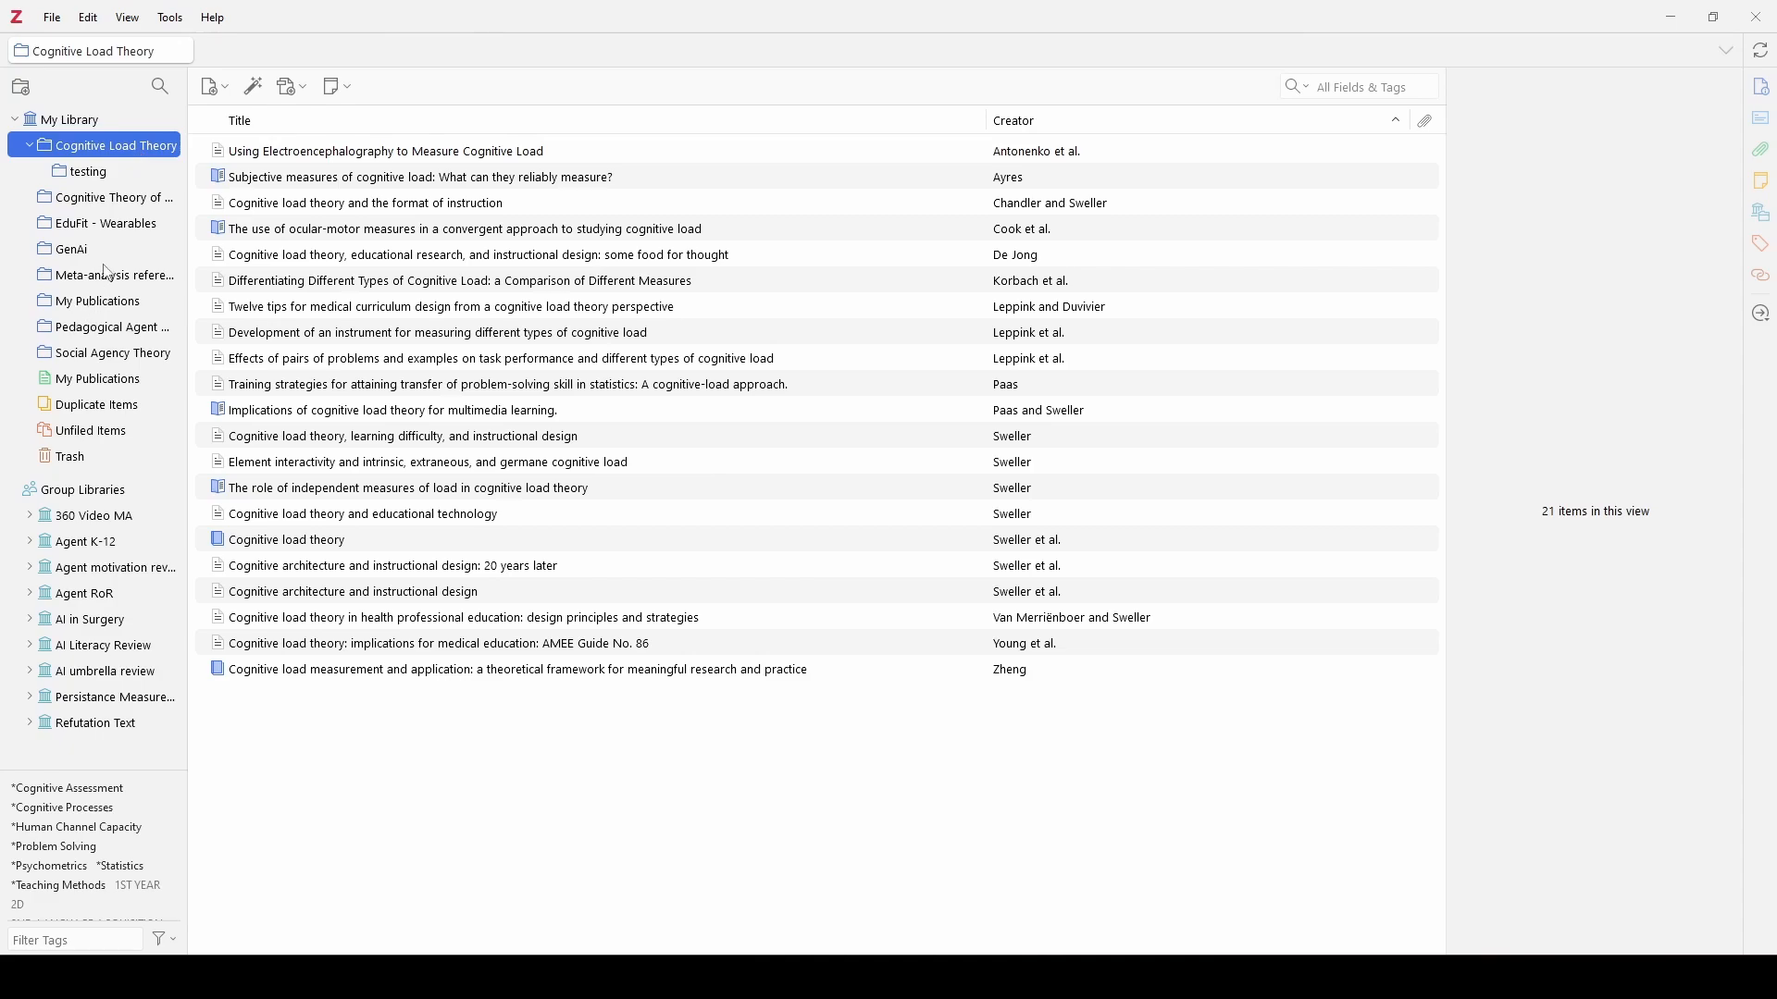
mouse_move(109, 348)
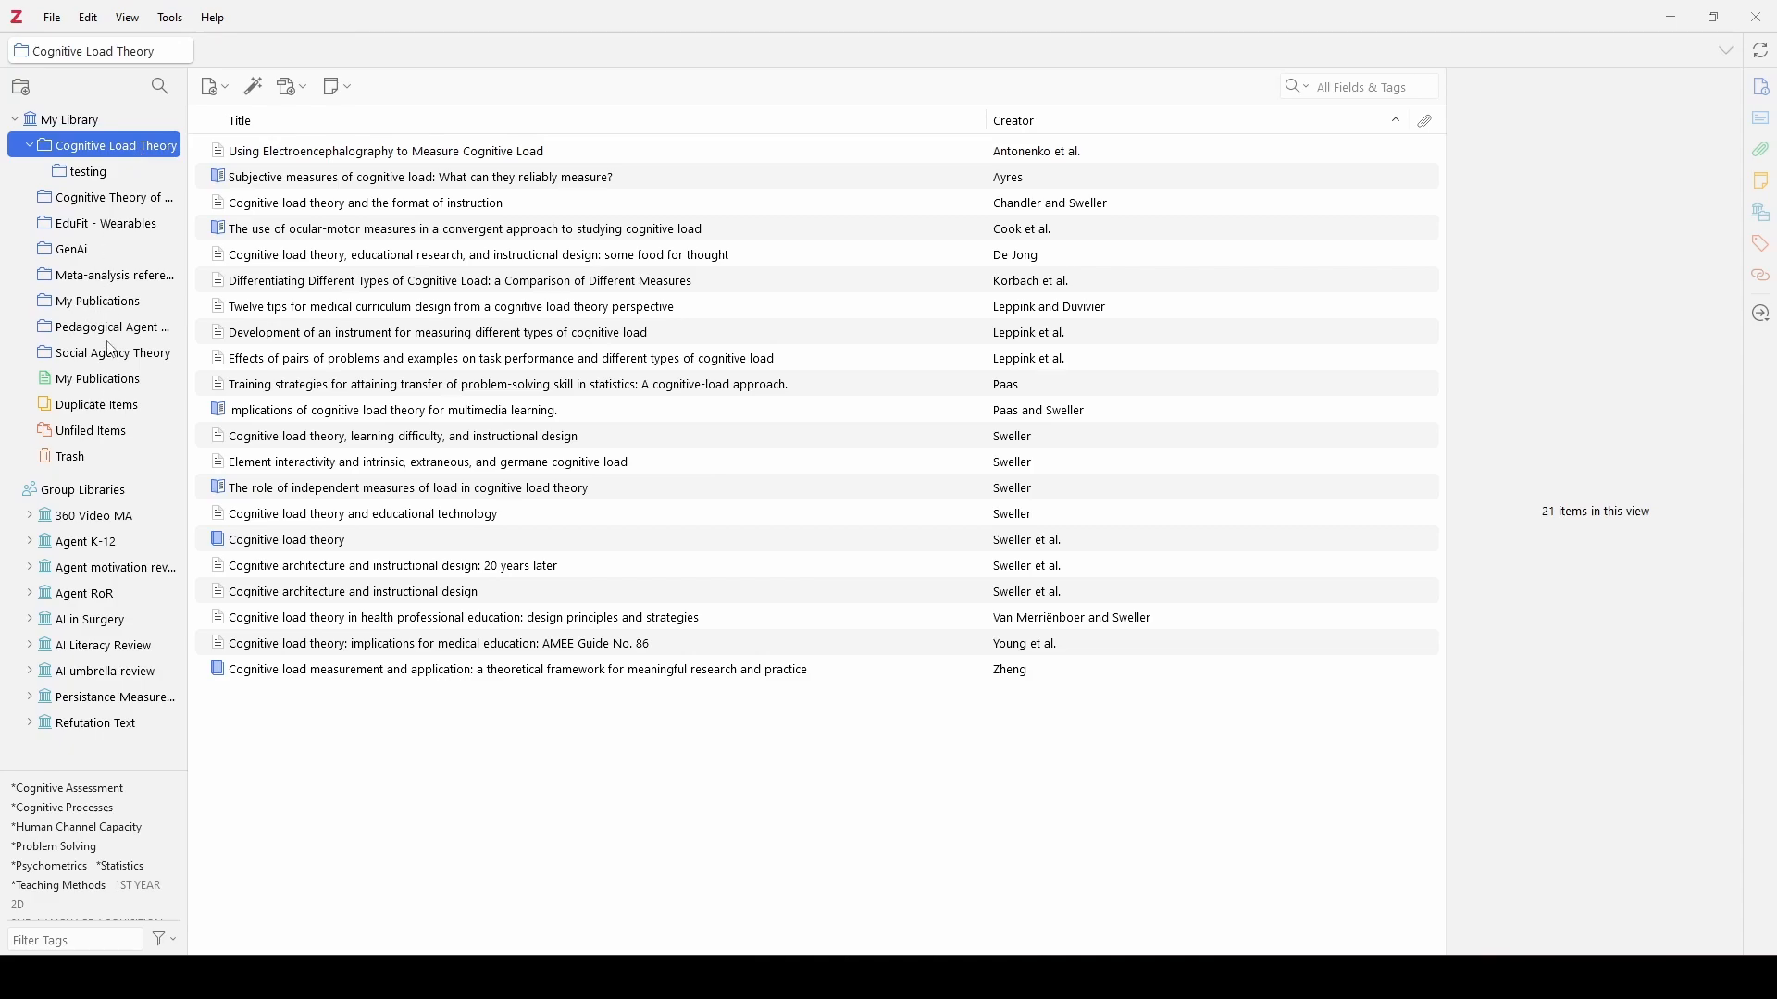
left_click(113, 352)
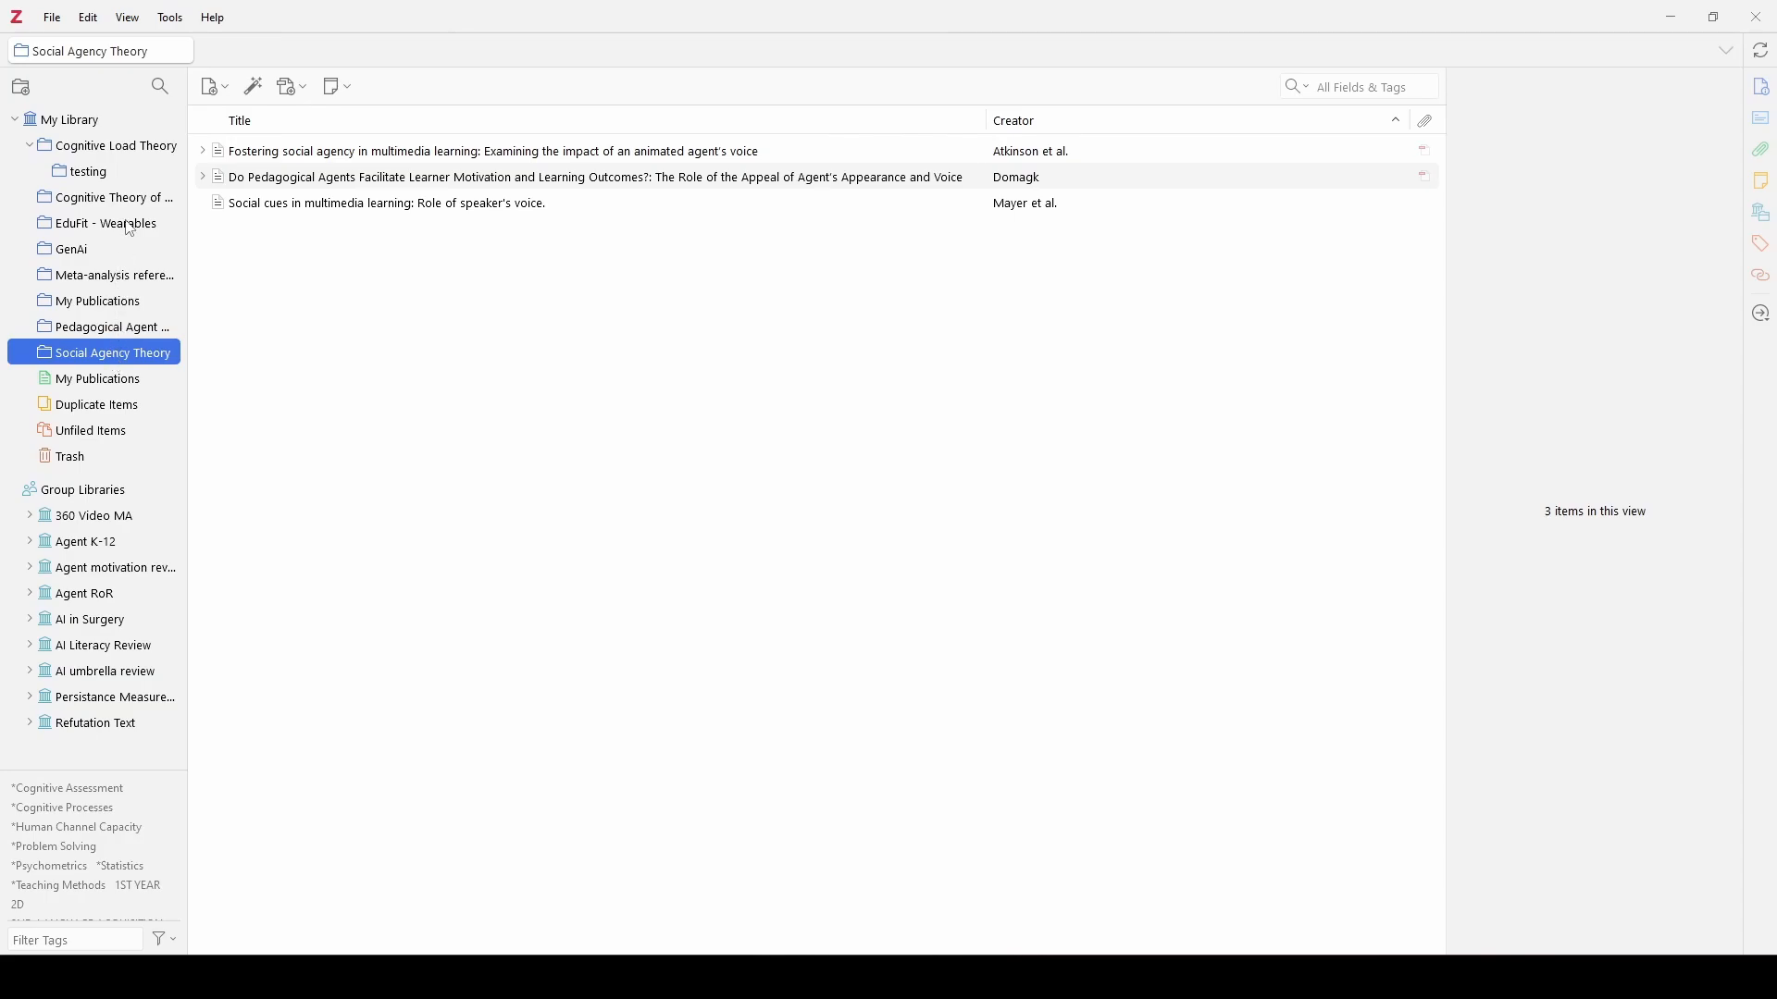
left_click(111, 275)
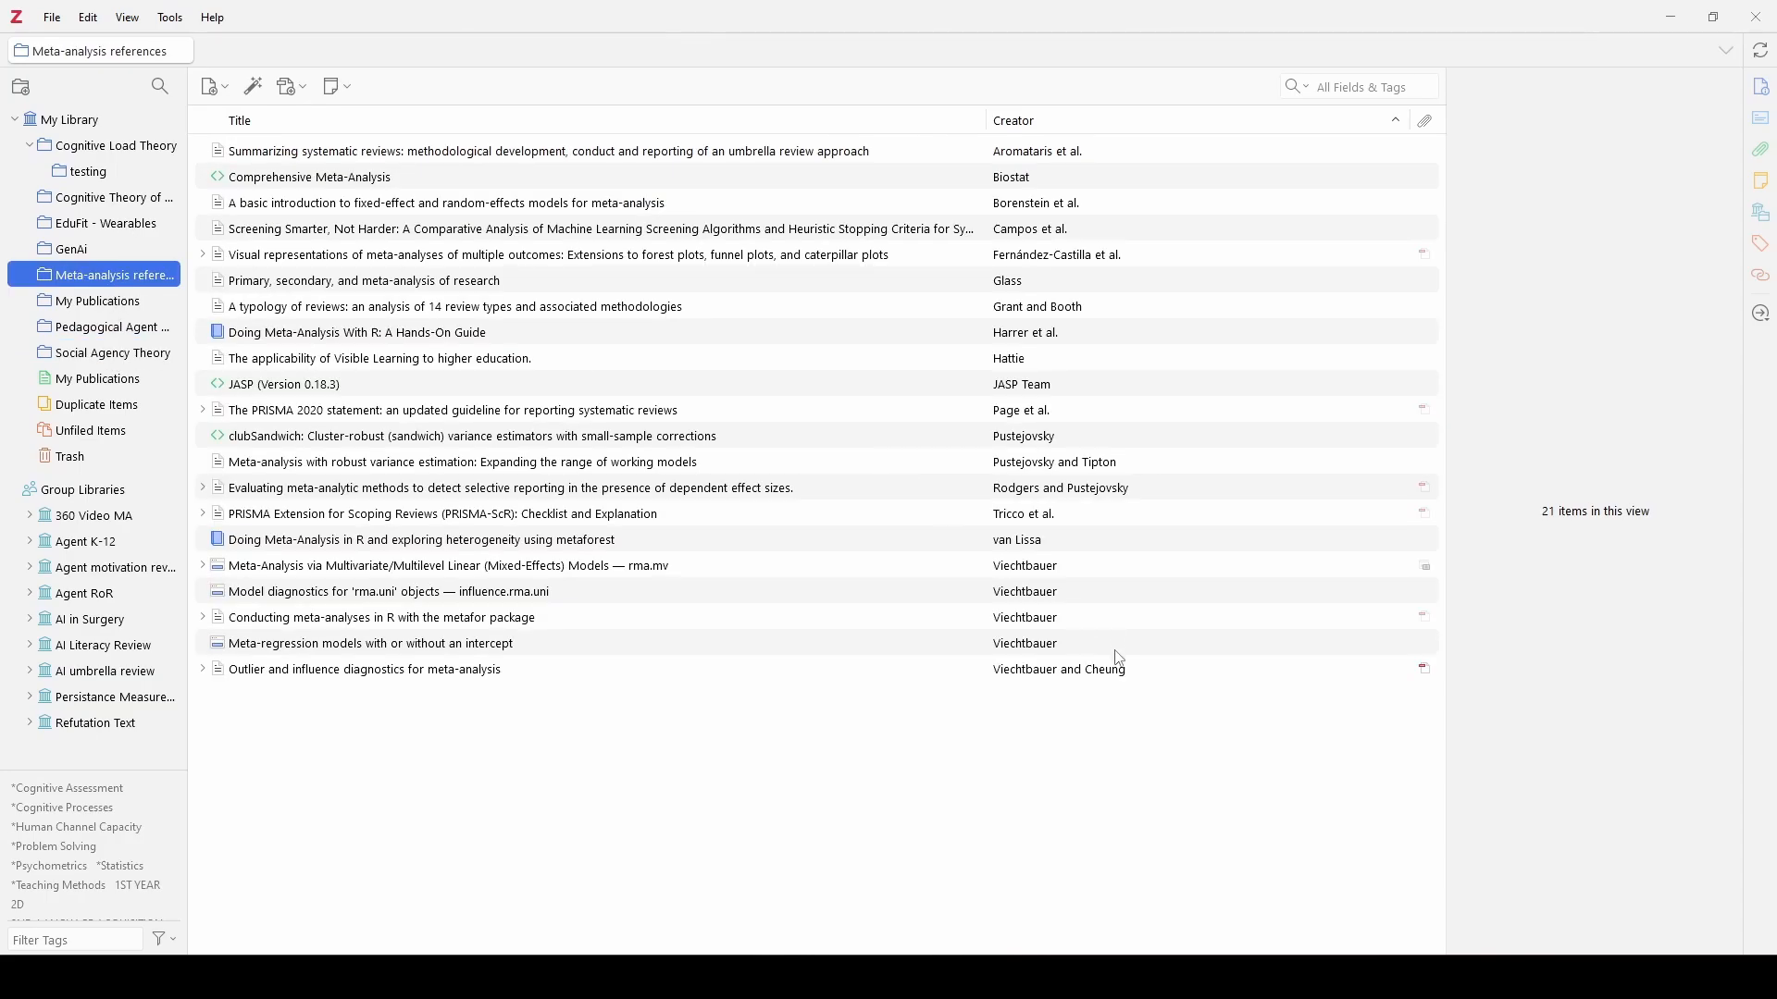
Open Viechtbauer and Cheung's outlier diagnostics PDF in the reader and scroll through its highlights
double_click(365, 668)
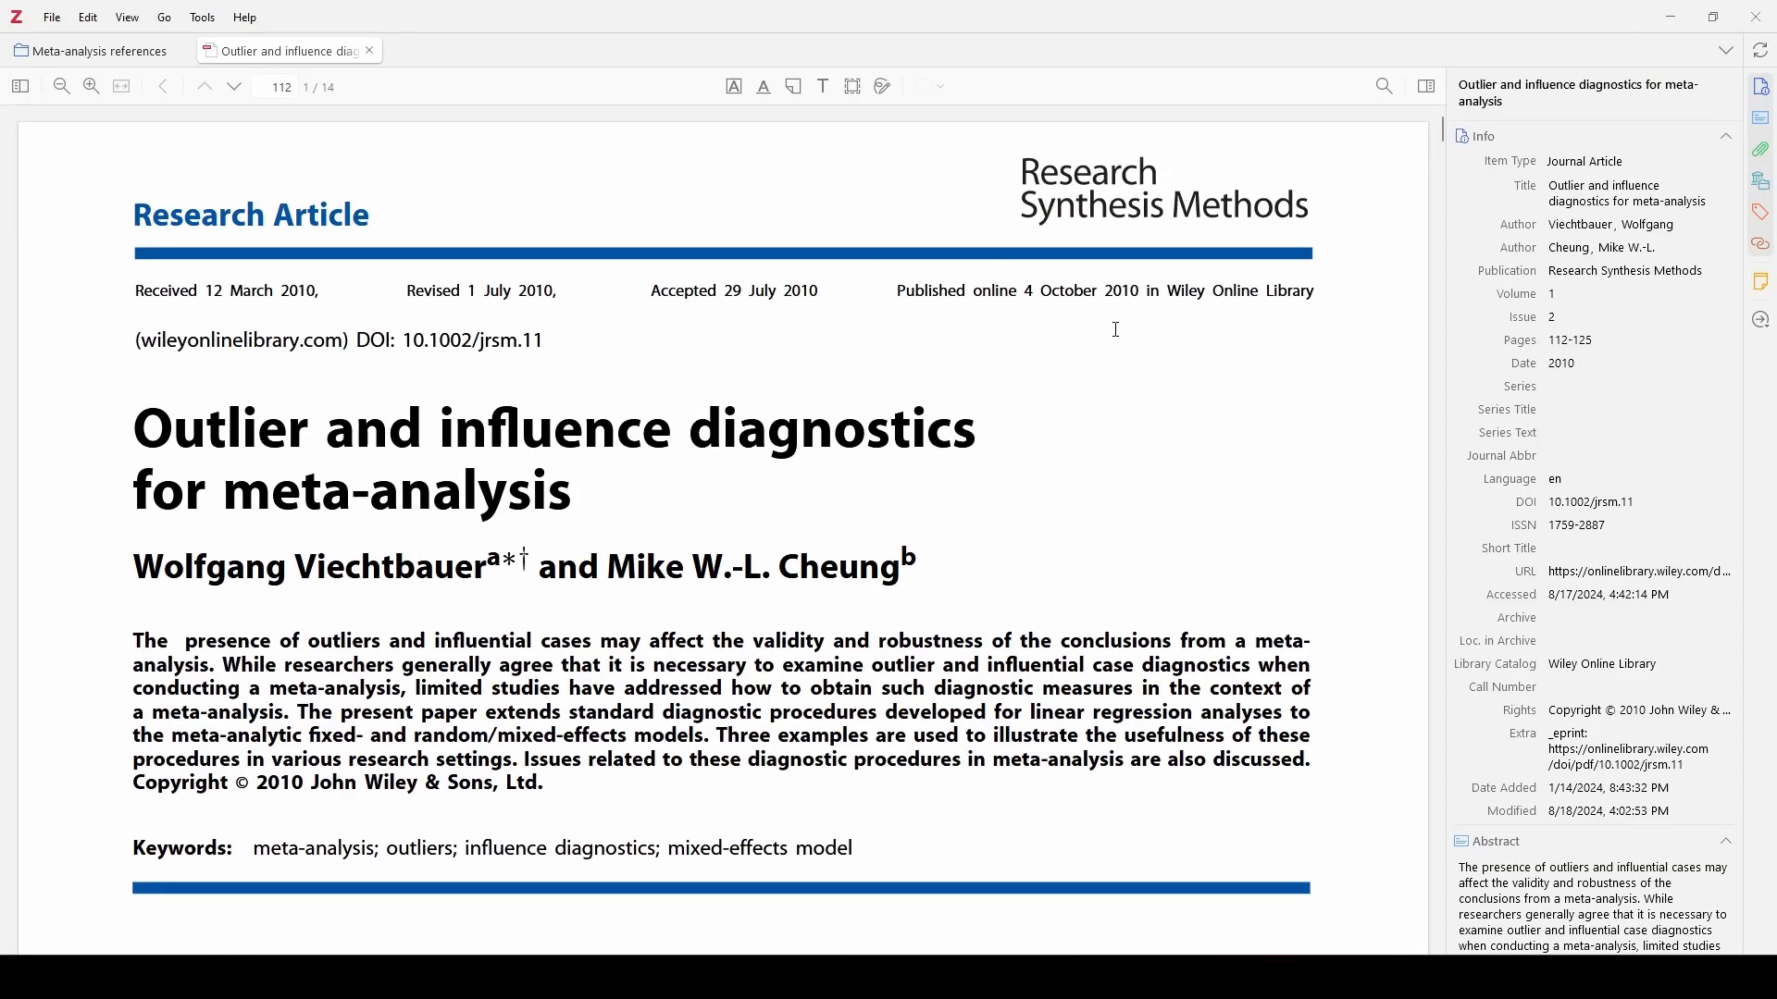
scroll("down", 3)
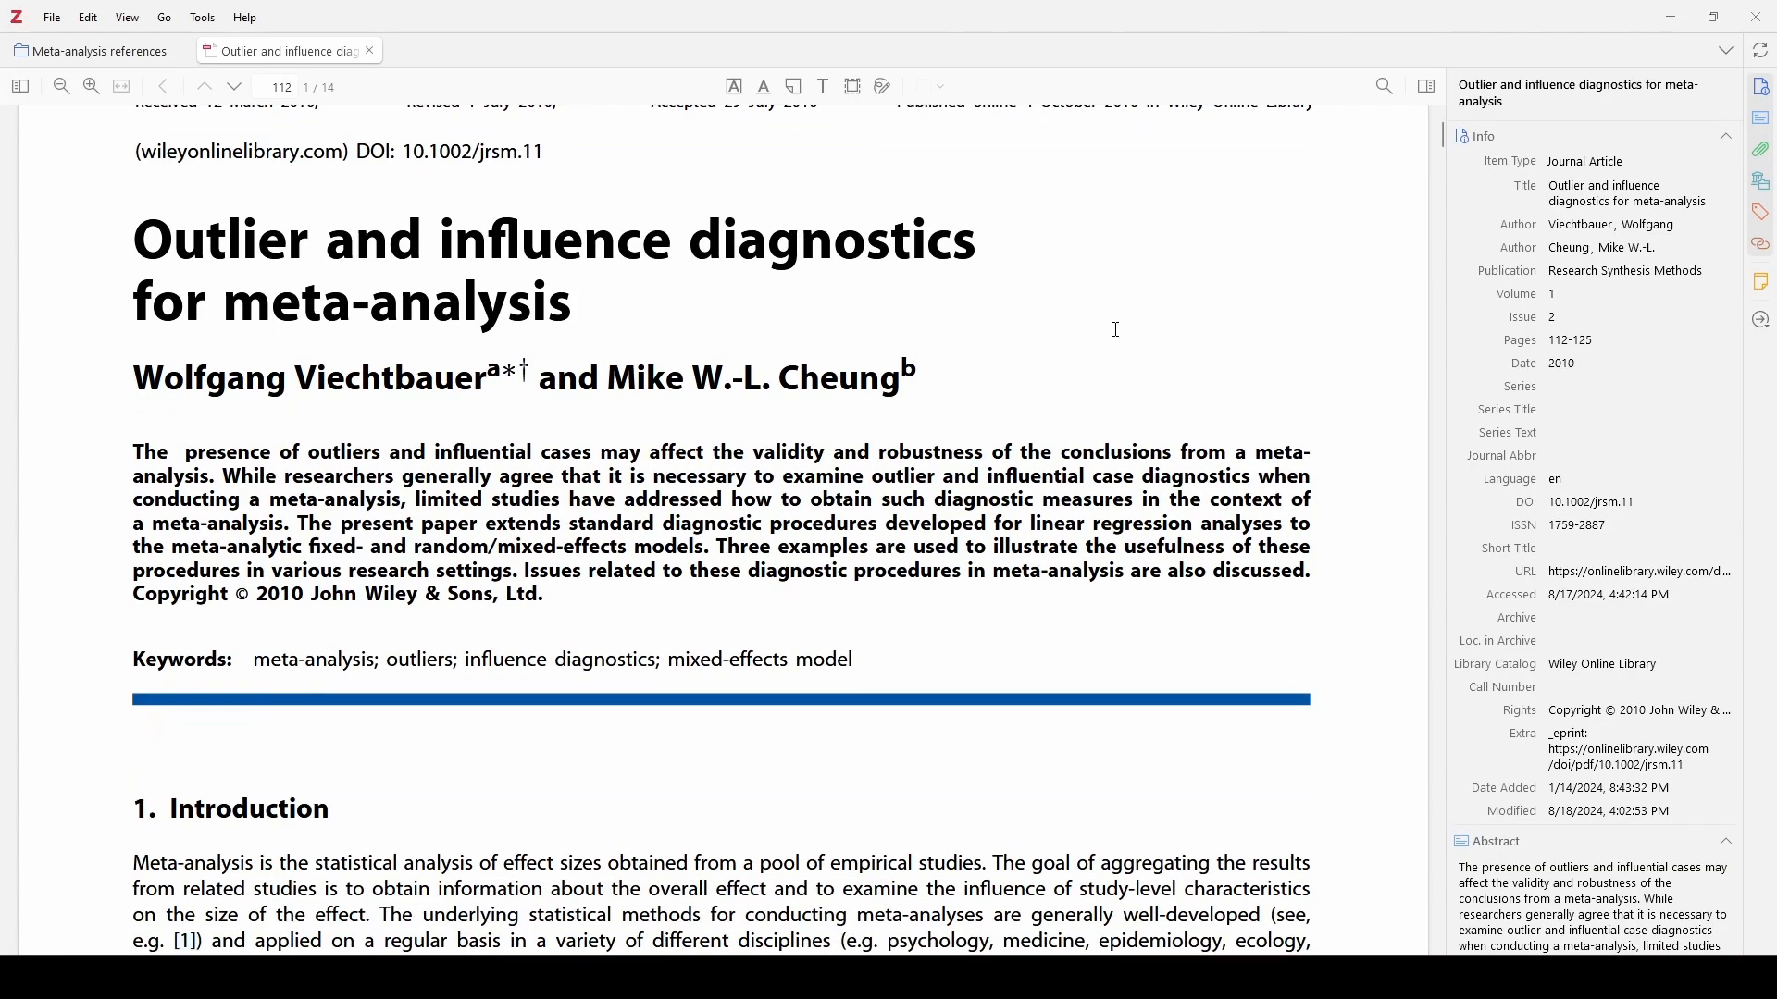
scroll("down", 3)
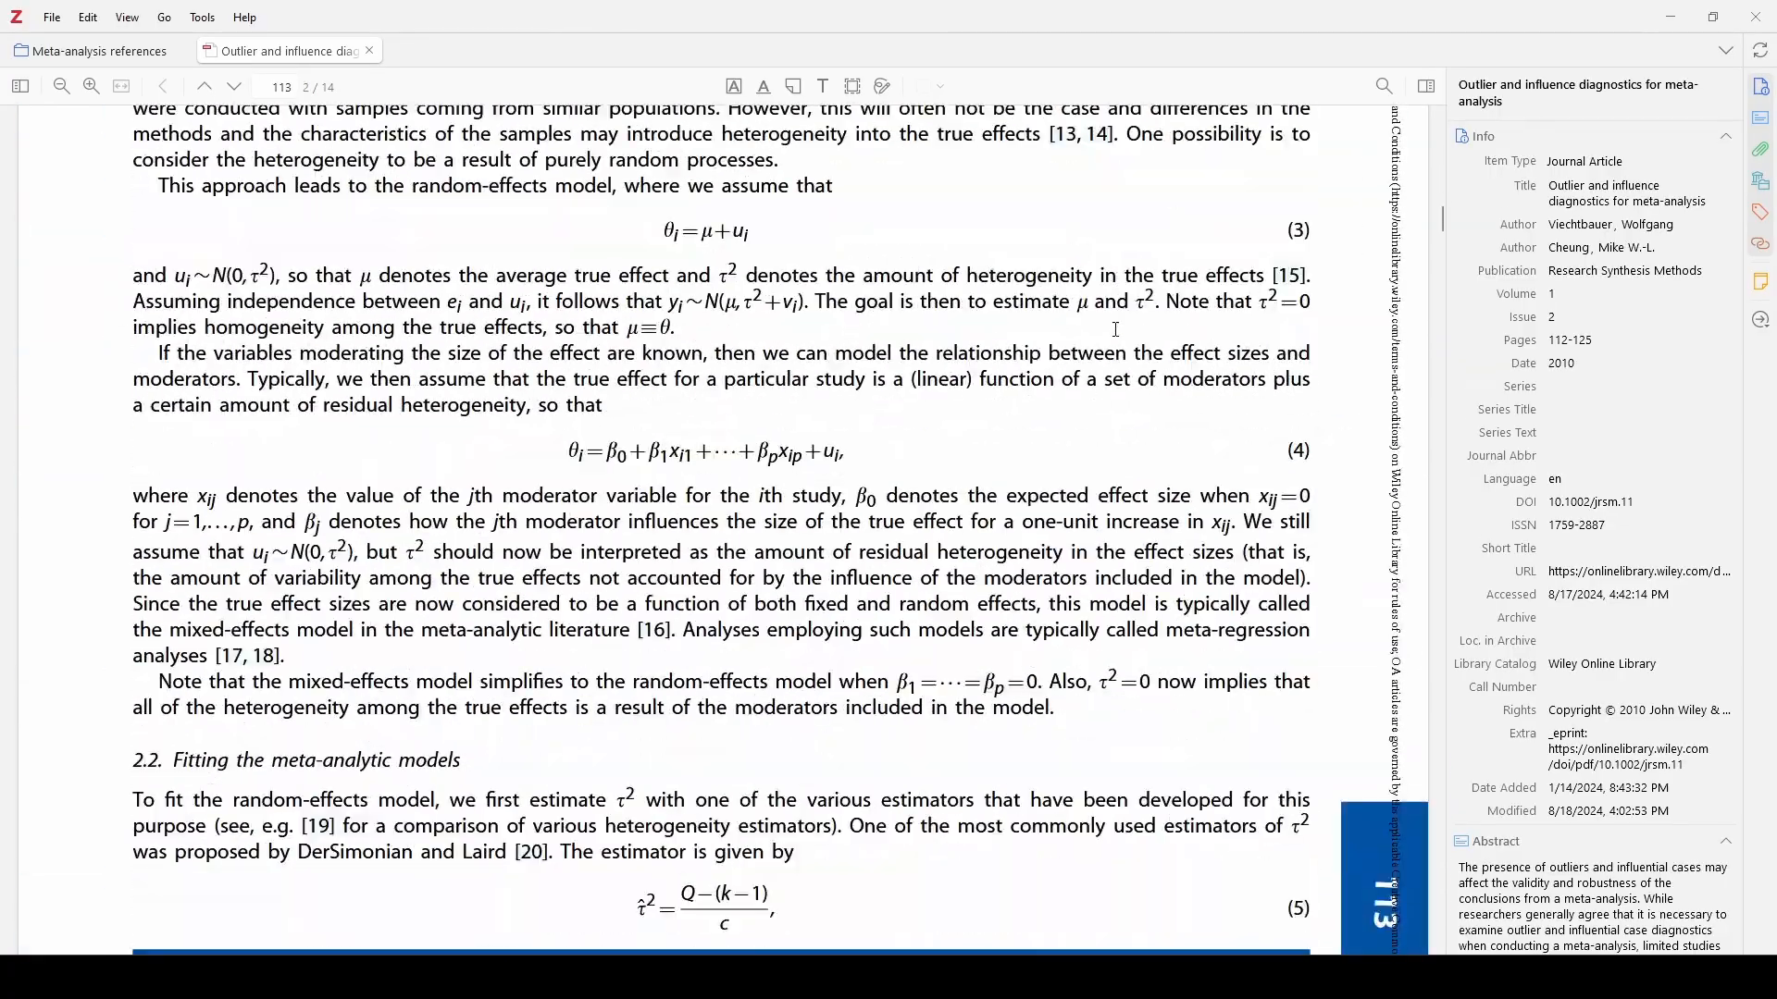
scroll("down", 3)
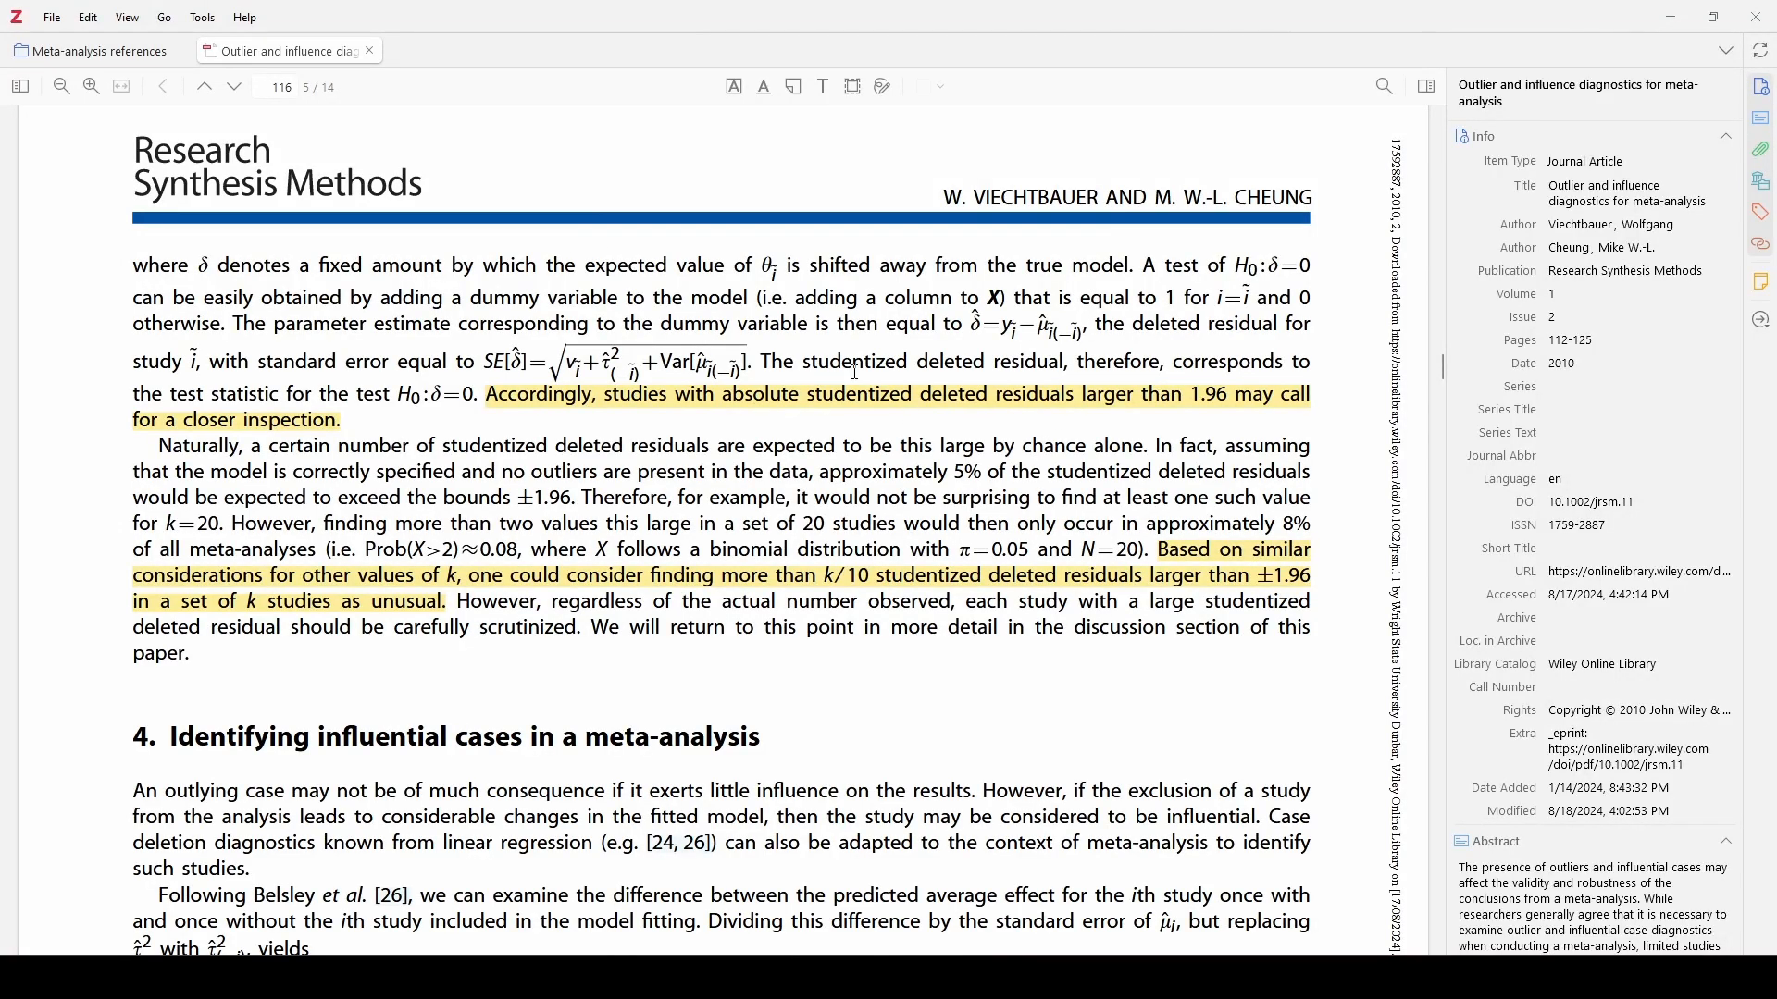
mouse_move(1009, 466)
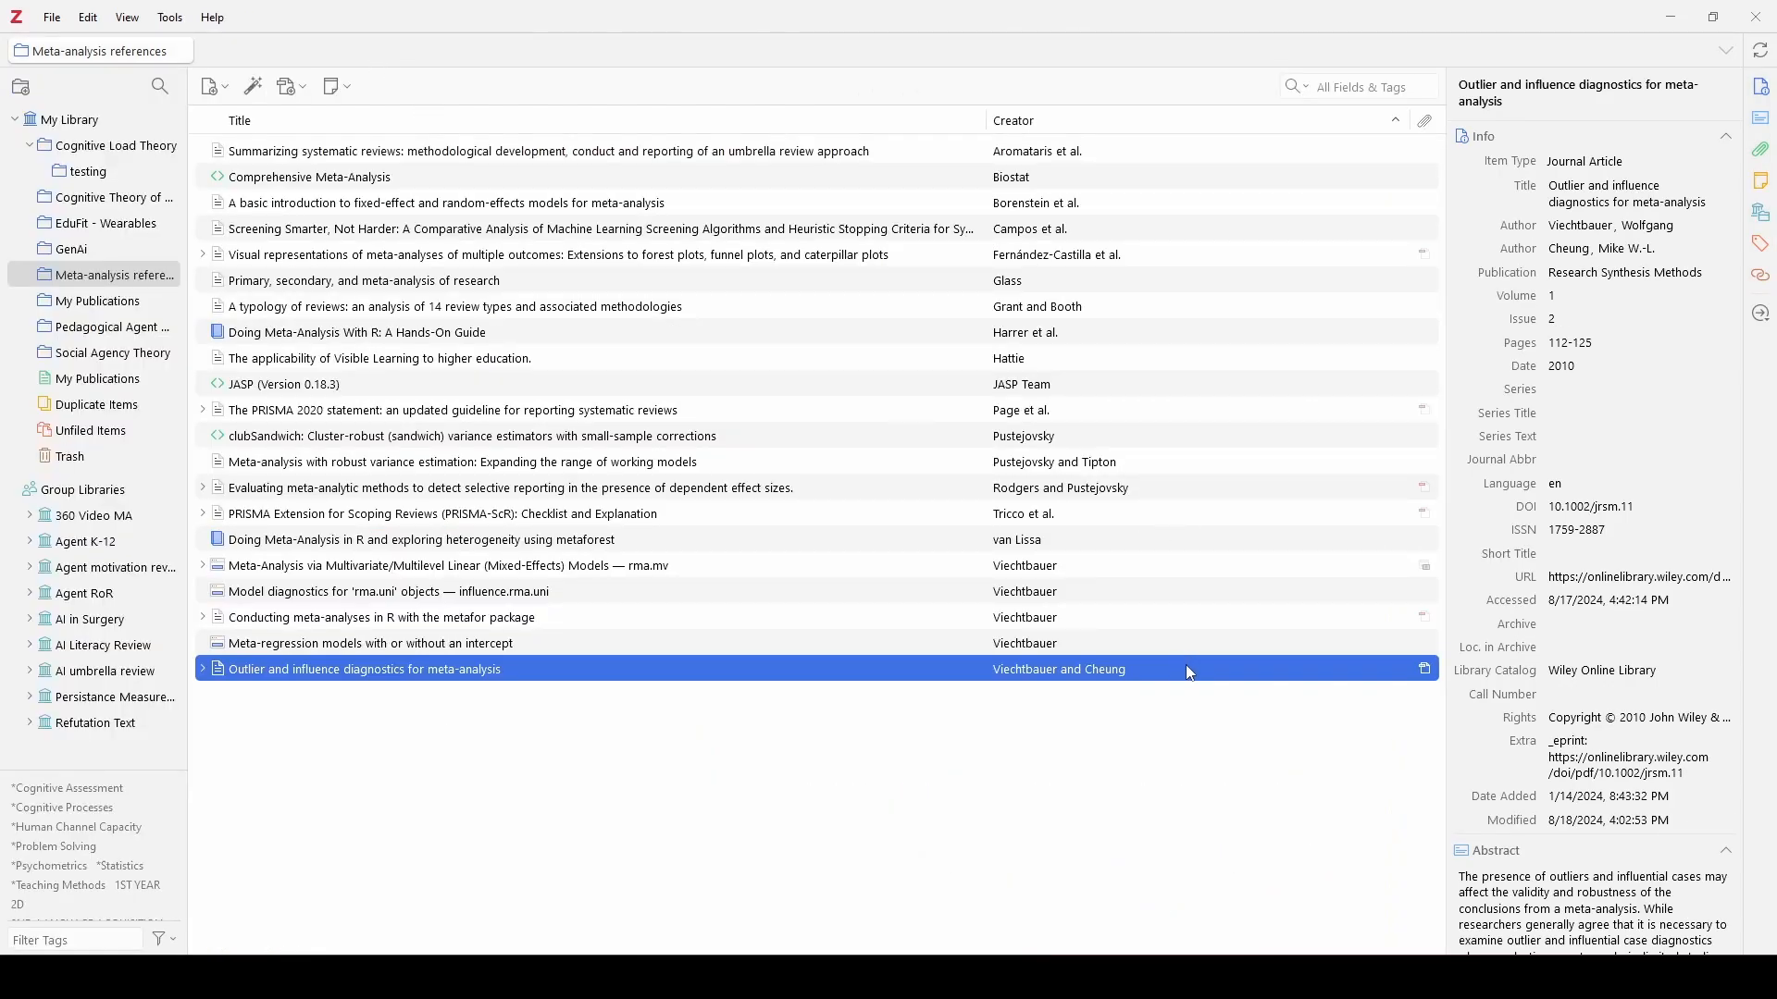
mouse_move(101, 171)
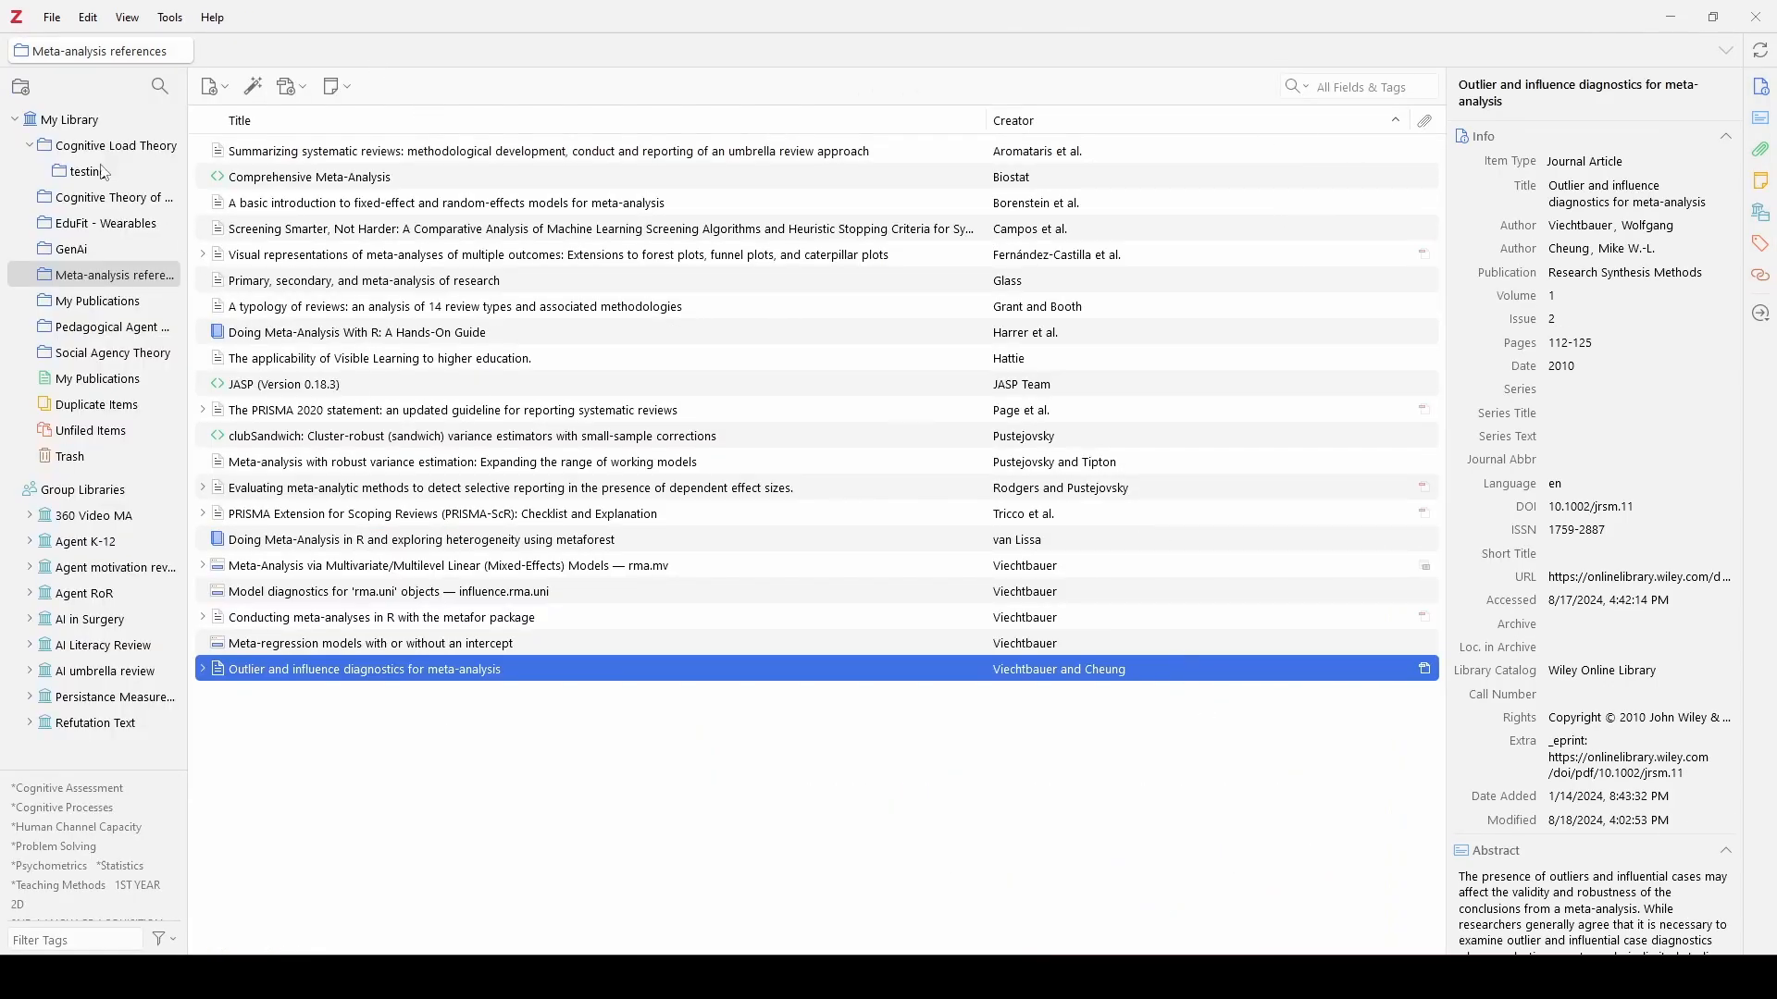
Search My Library for 'viec' and open the Outlier and influence diagnostics article
left_click(75, 119)
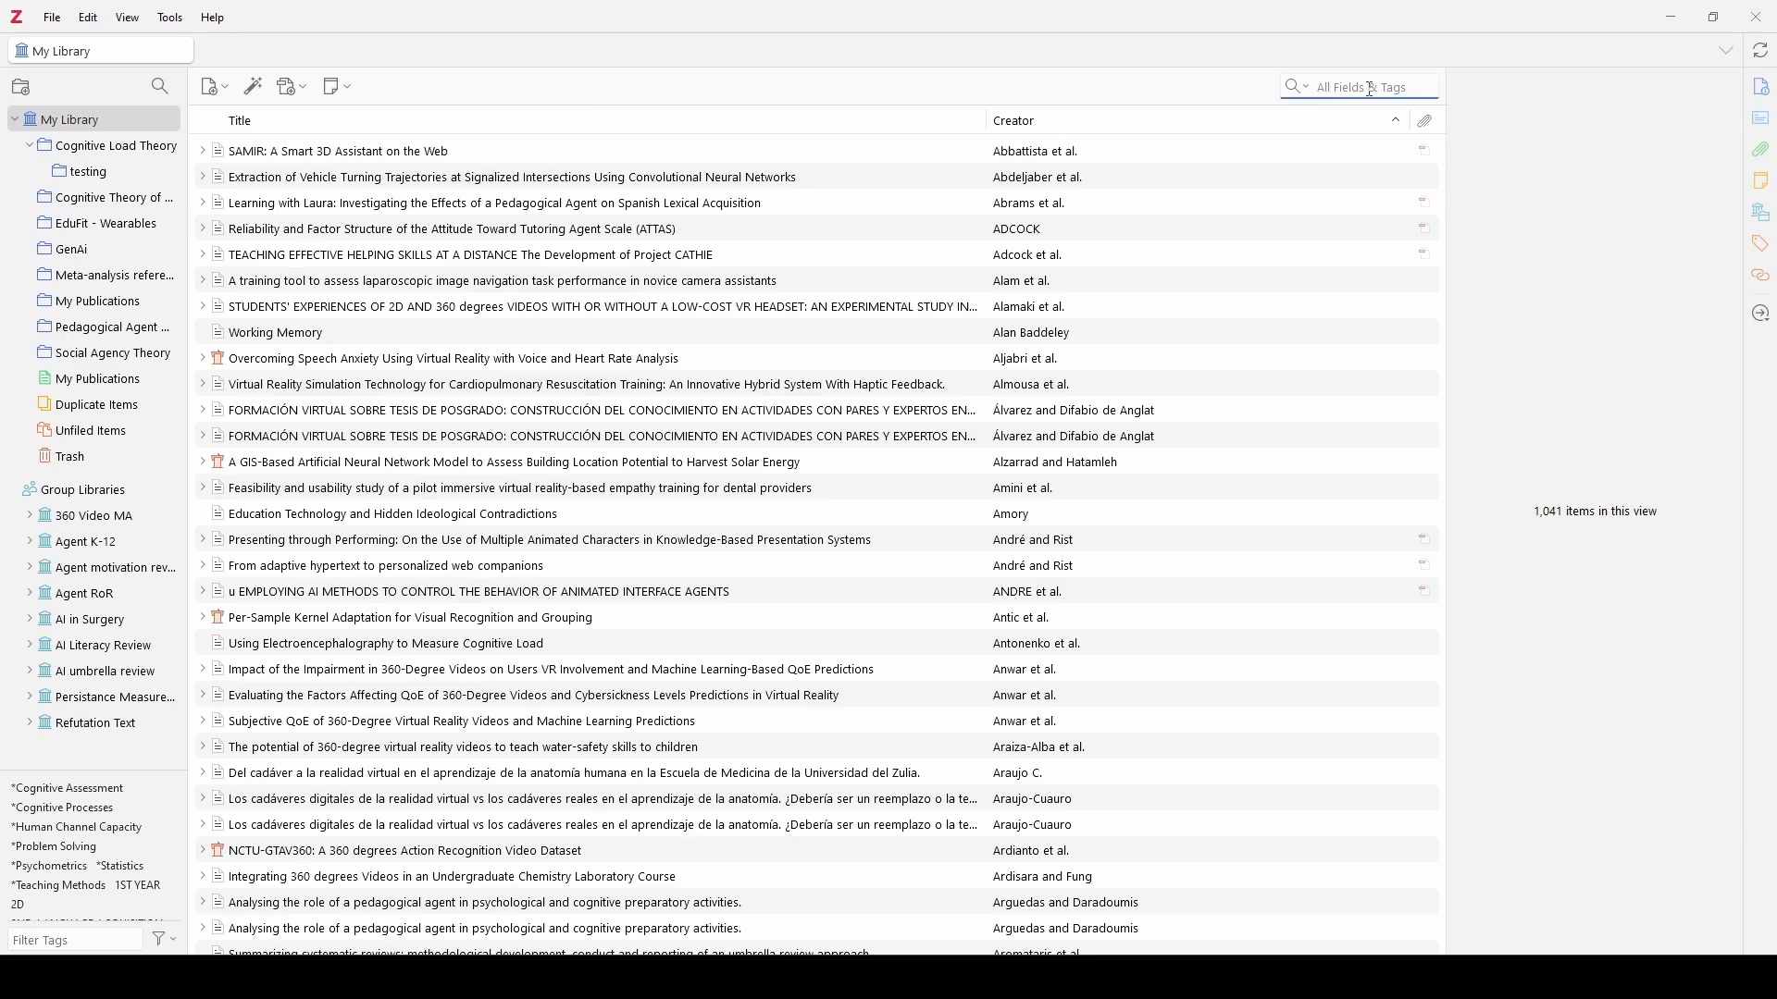
type("viect")
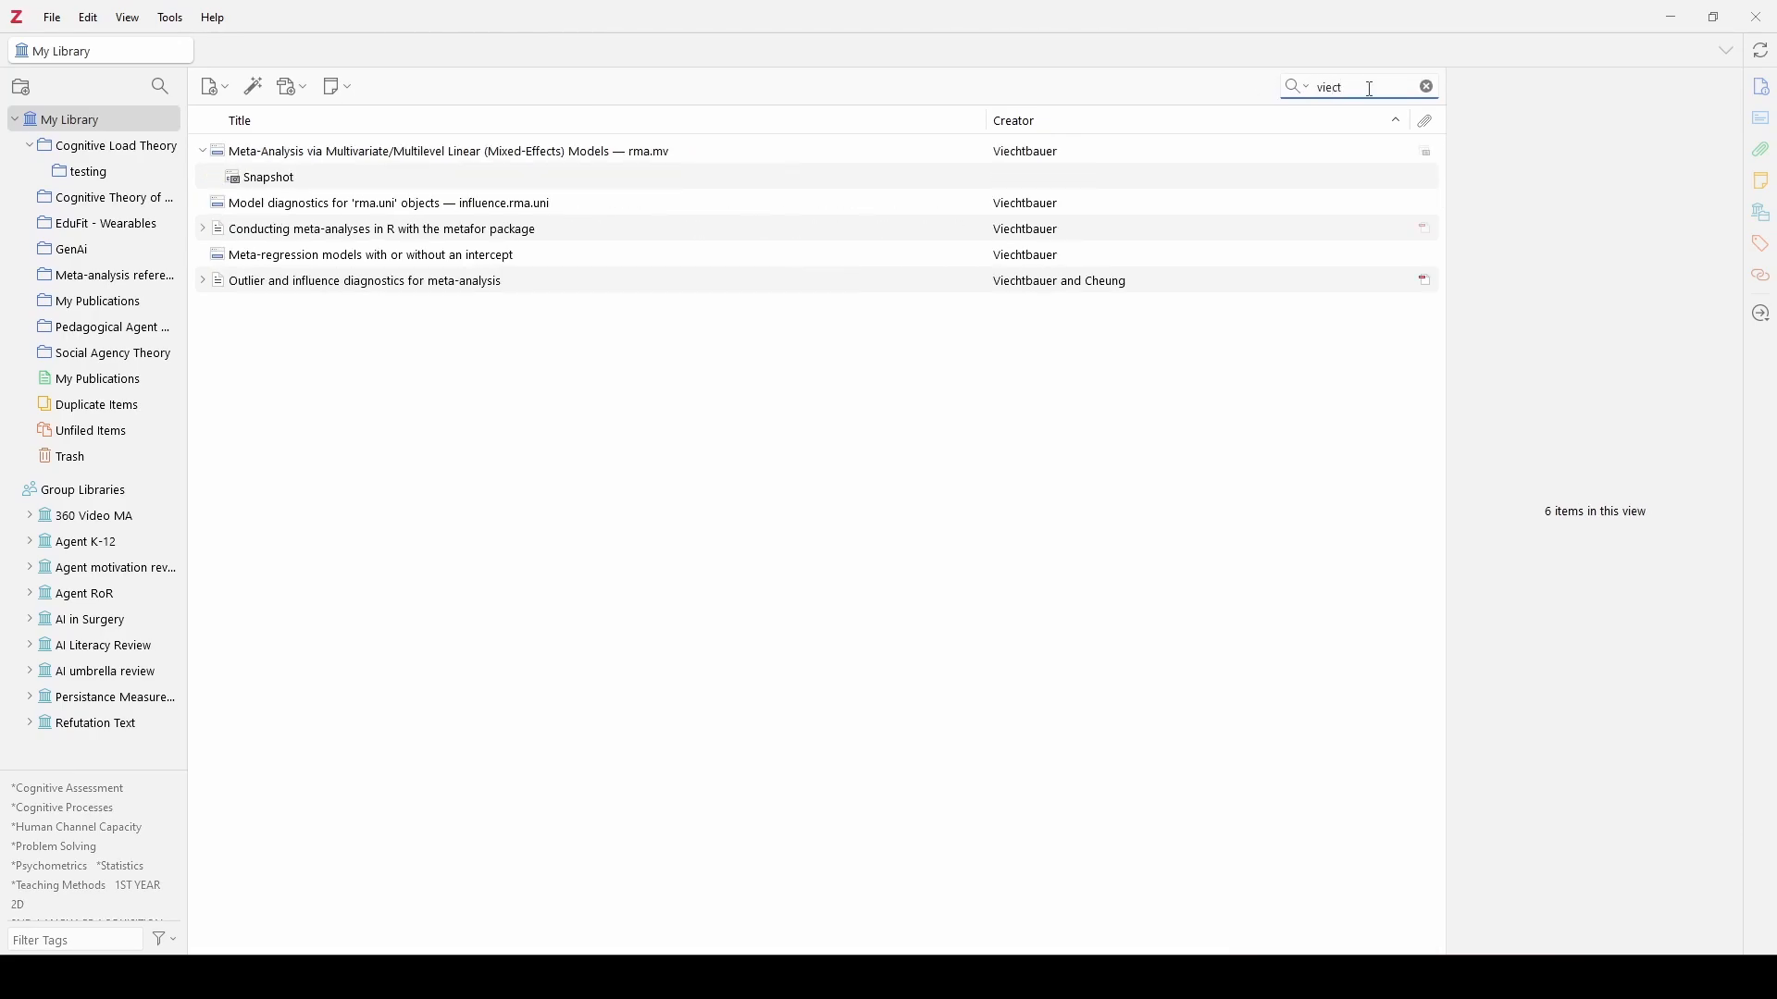
key("Backspace")
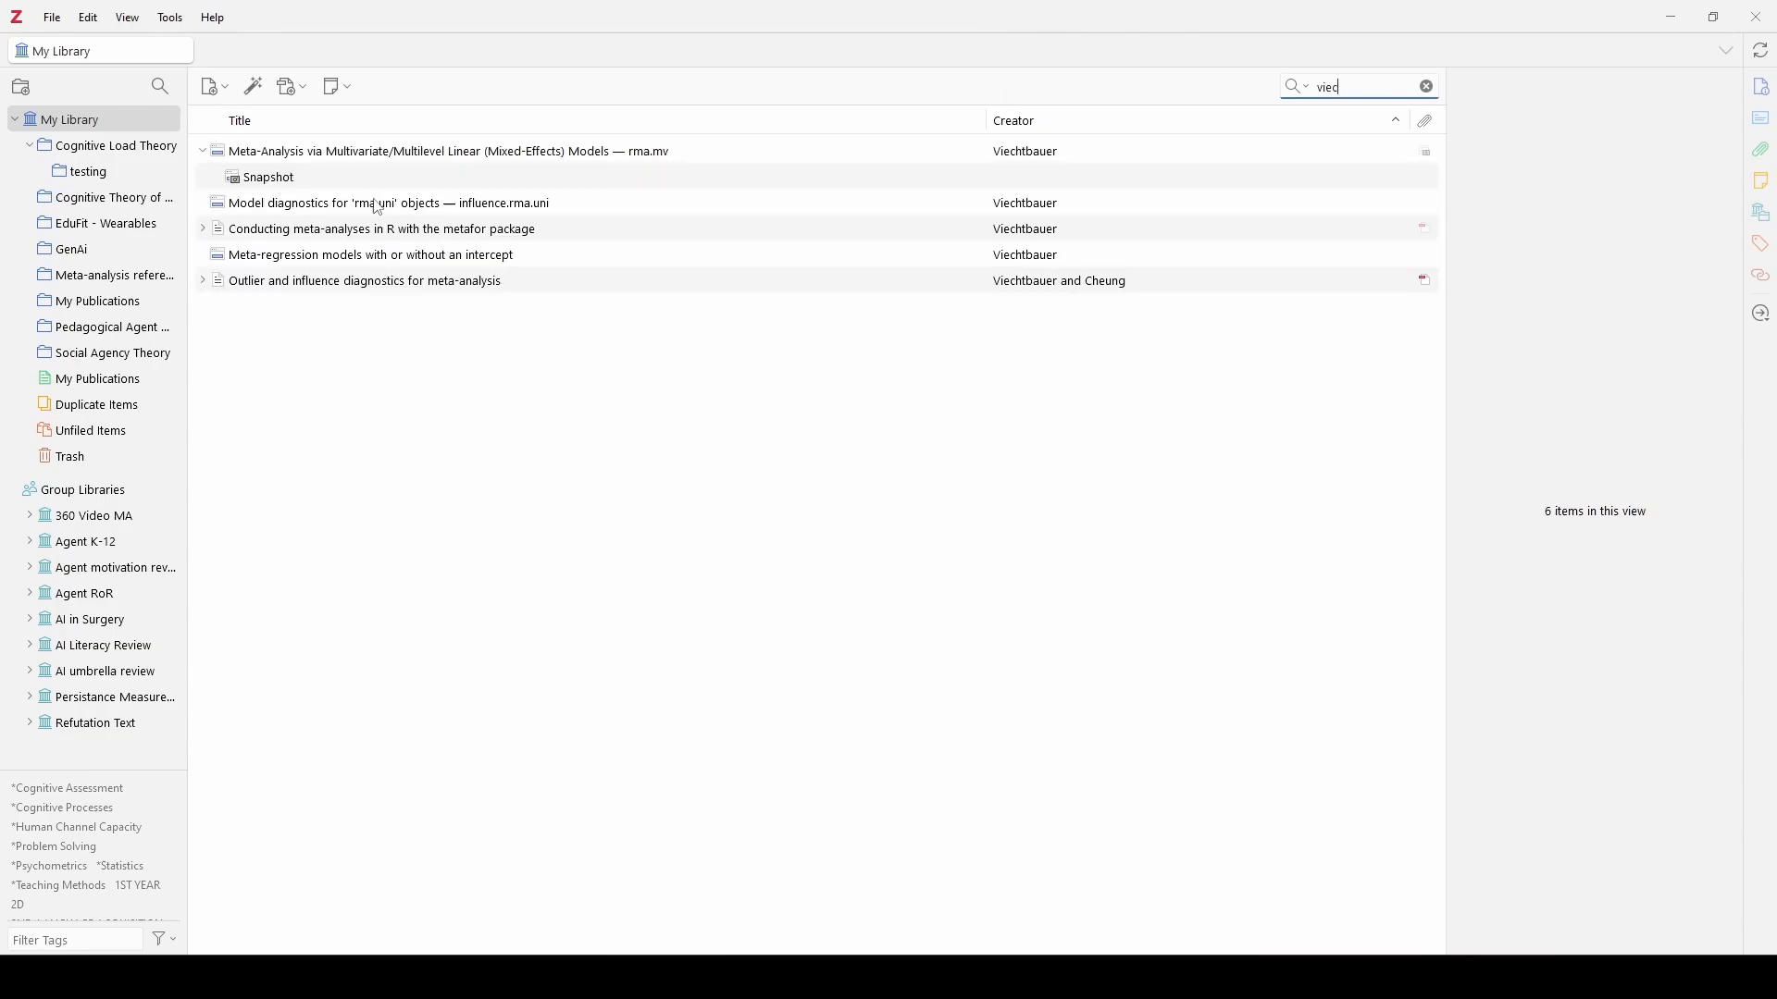
left_click(364, 279)
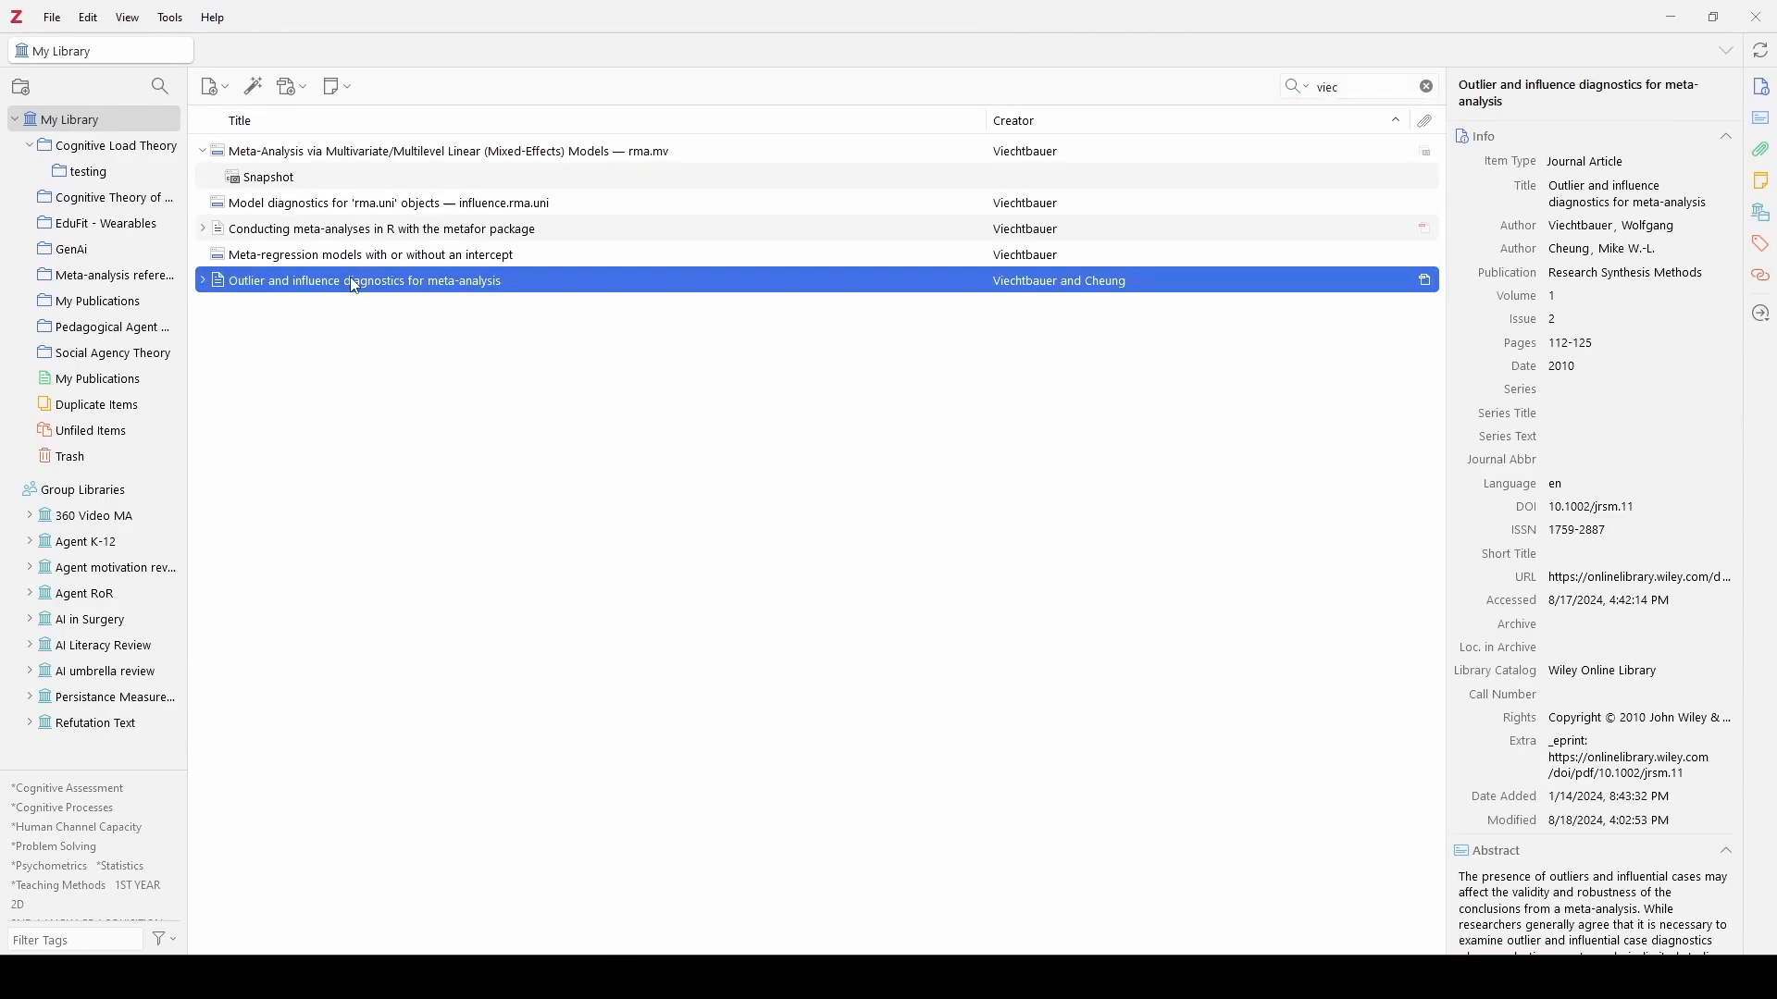
mouse_move(444, 286)
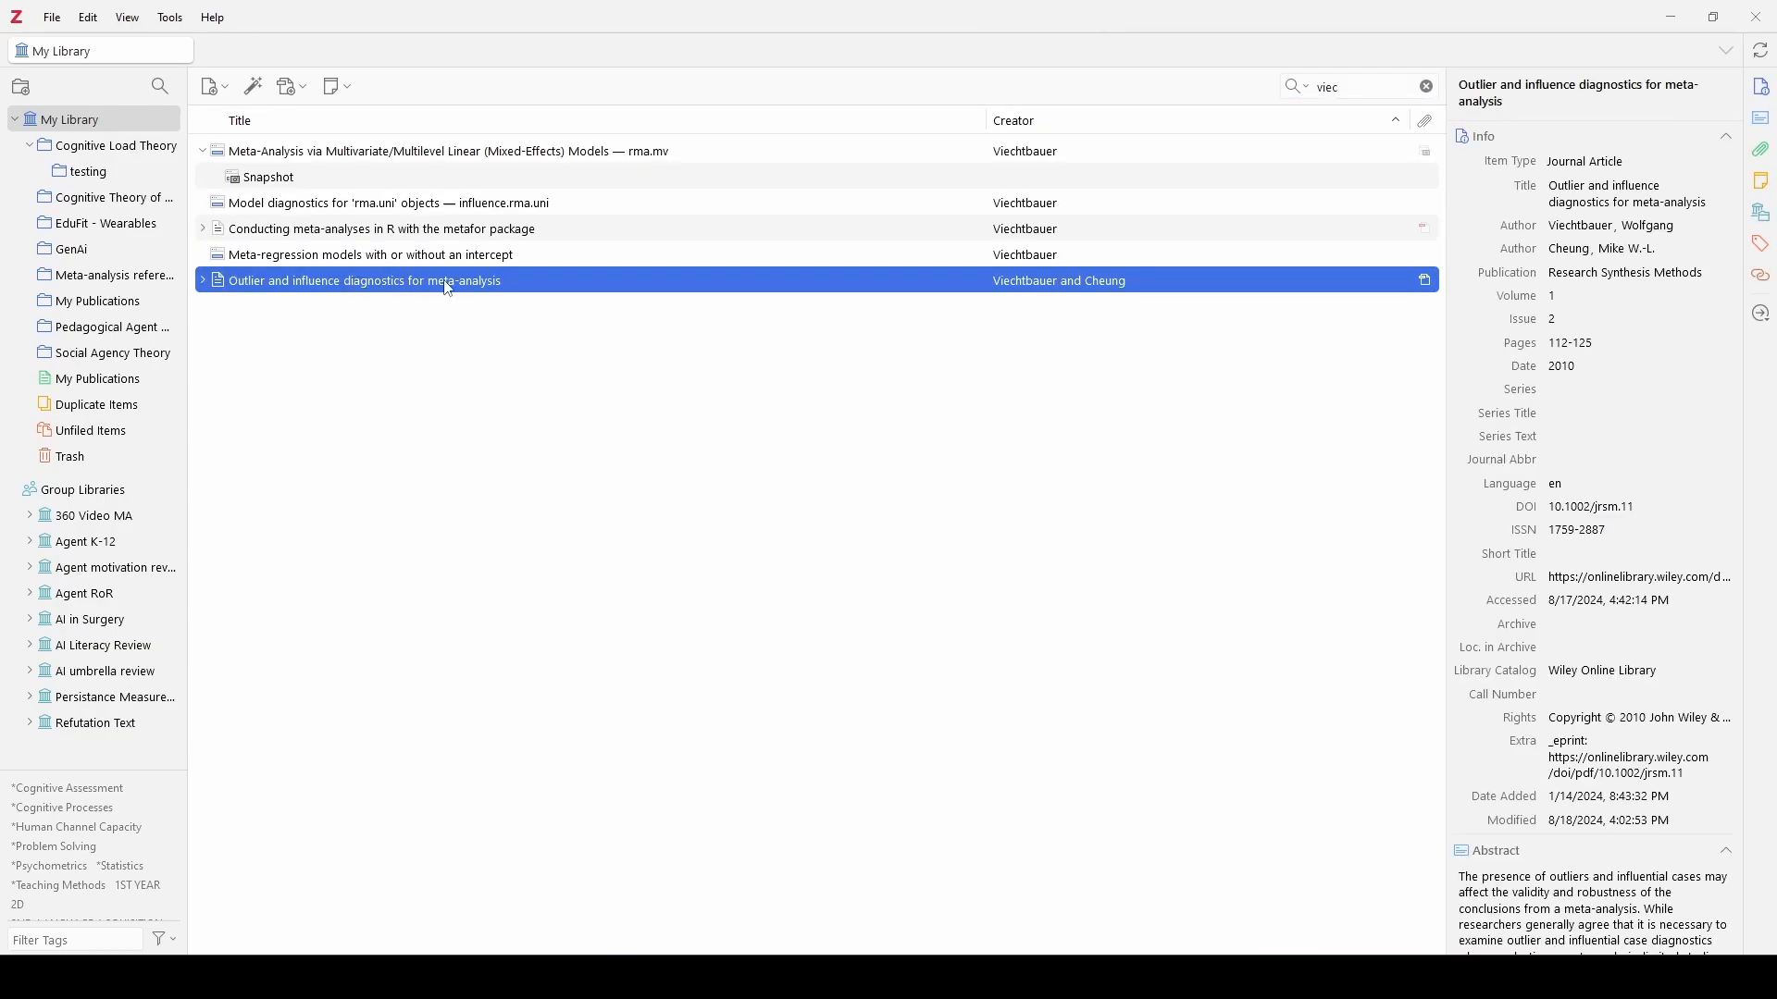
double_click(358, 279)
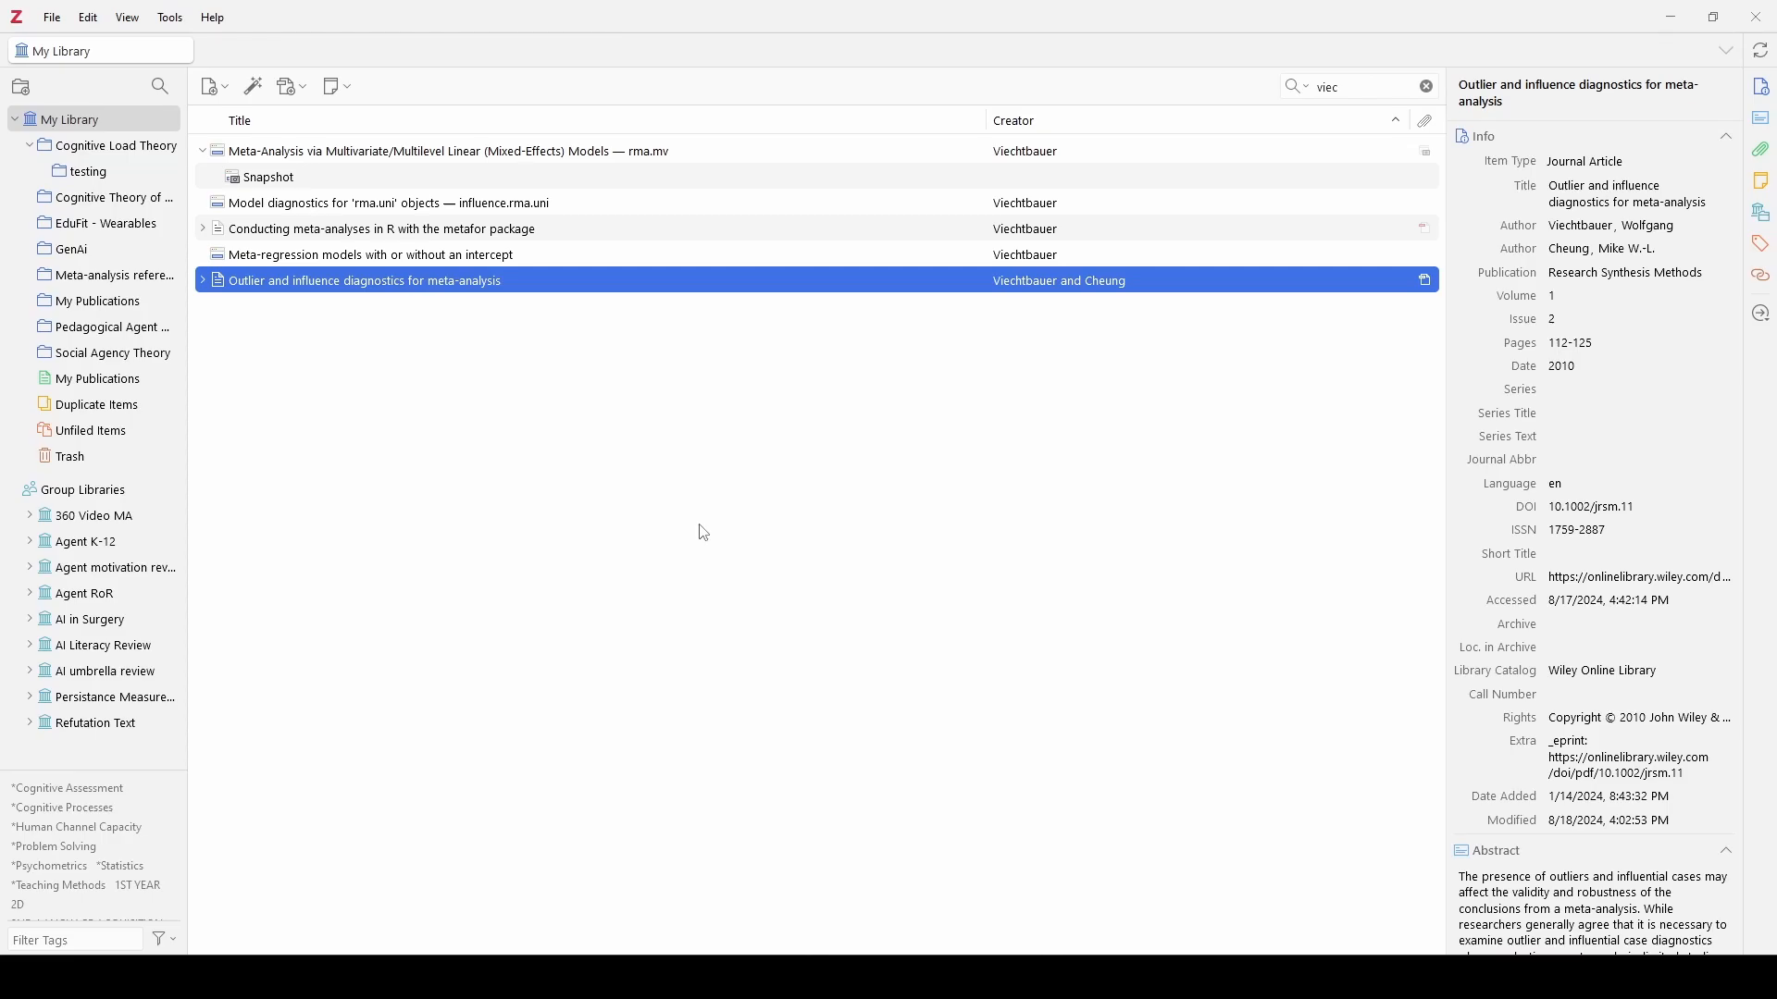
mouse_move(453, 362)
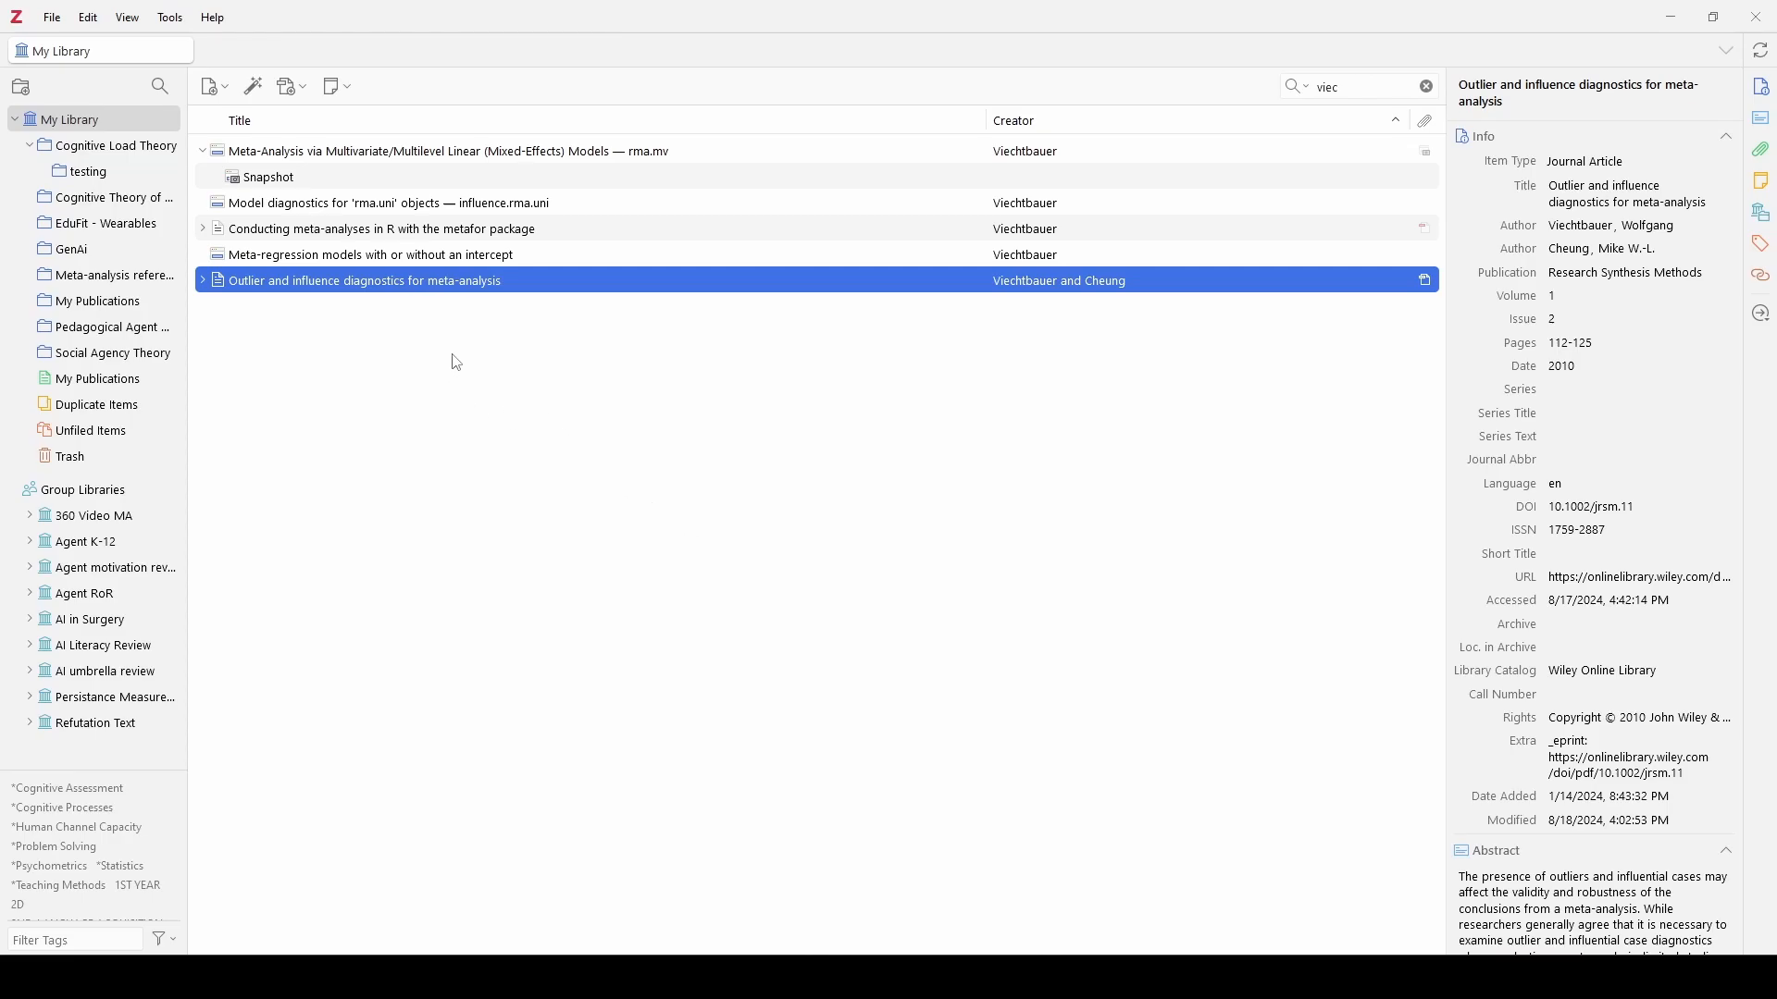
mouse_move(133, 150)
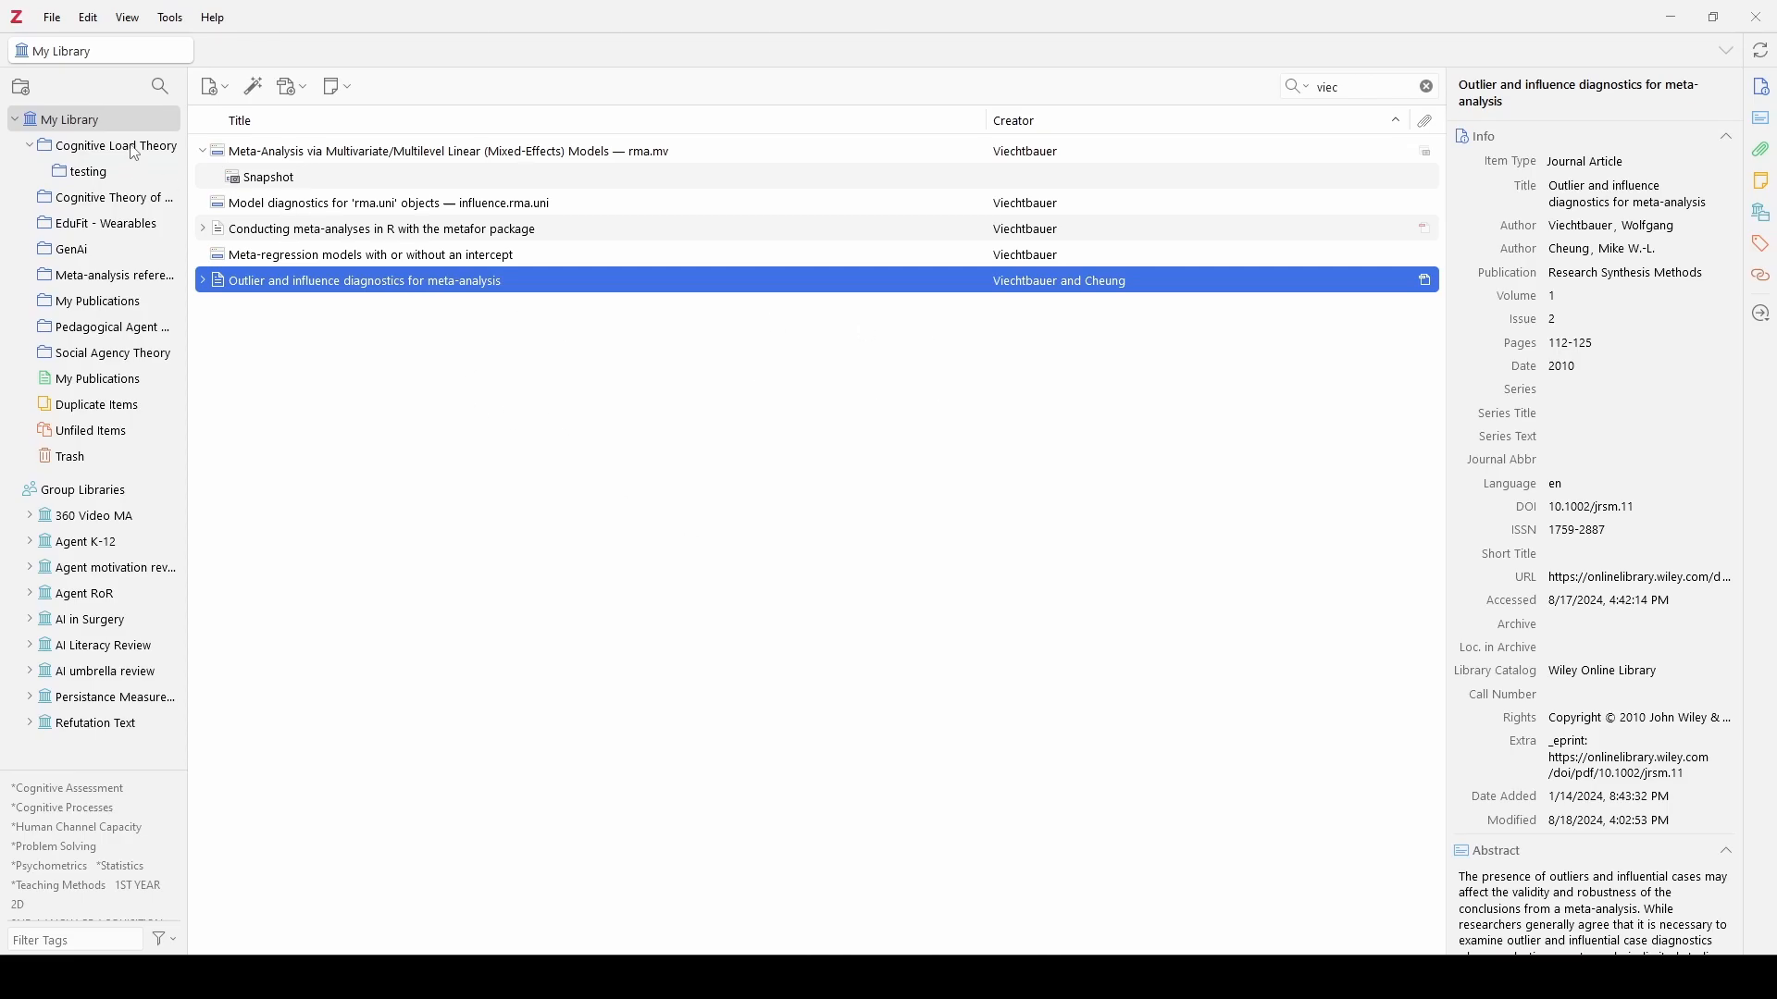
Open Social Agency Theory and select Atkinson et al.'s article to see its 'social agency theory' tag
left_click(116, 145)
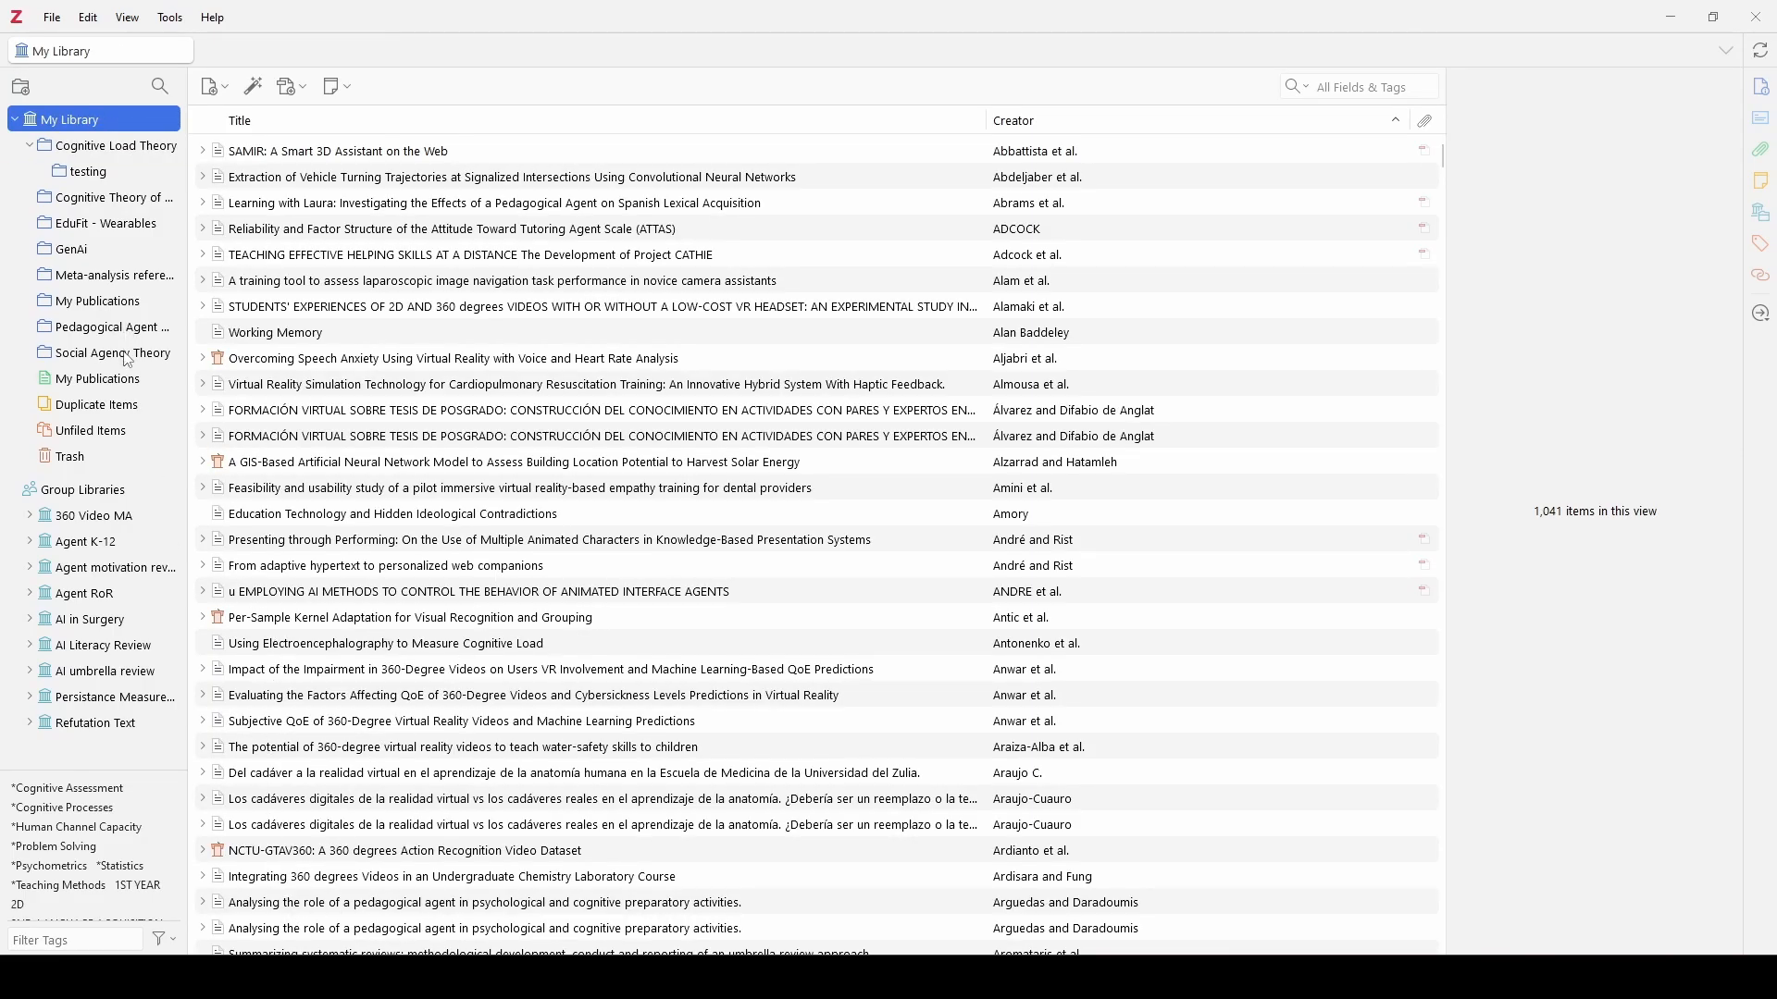
left_click(112, 352)
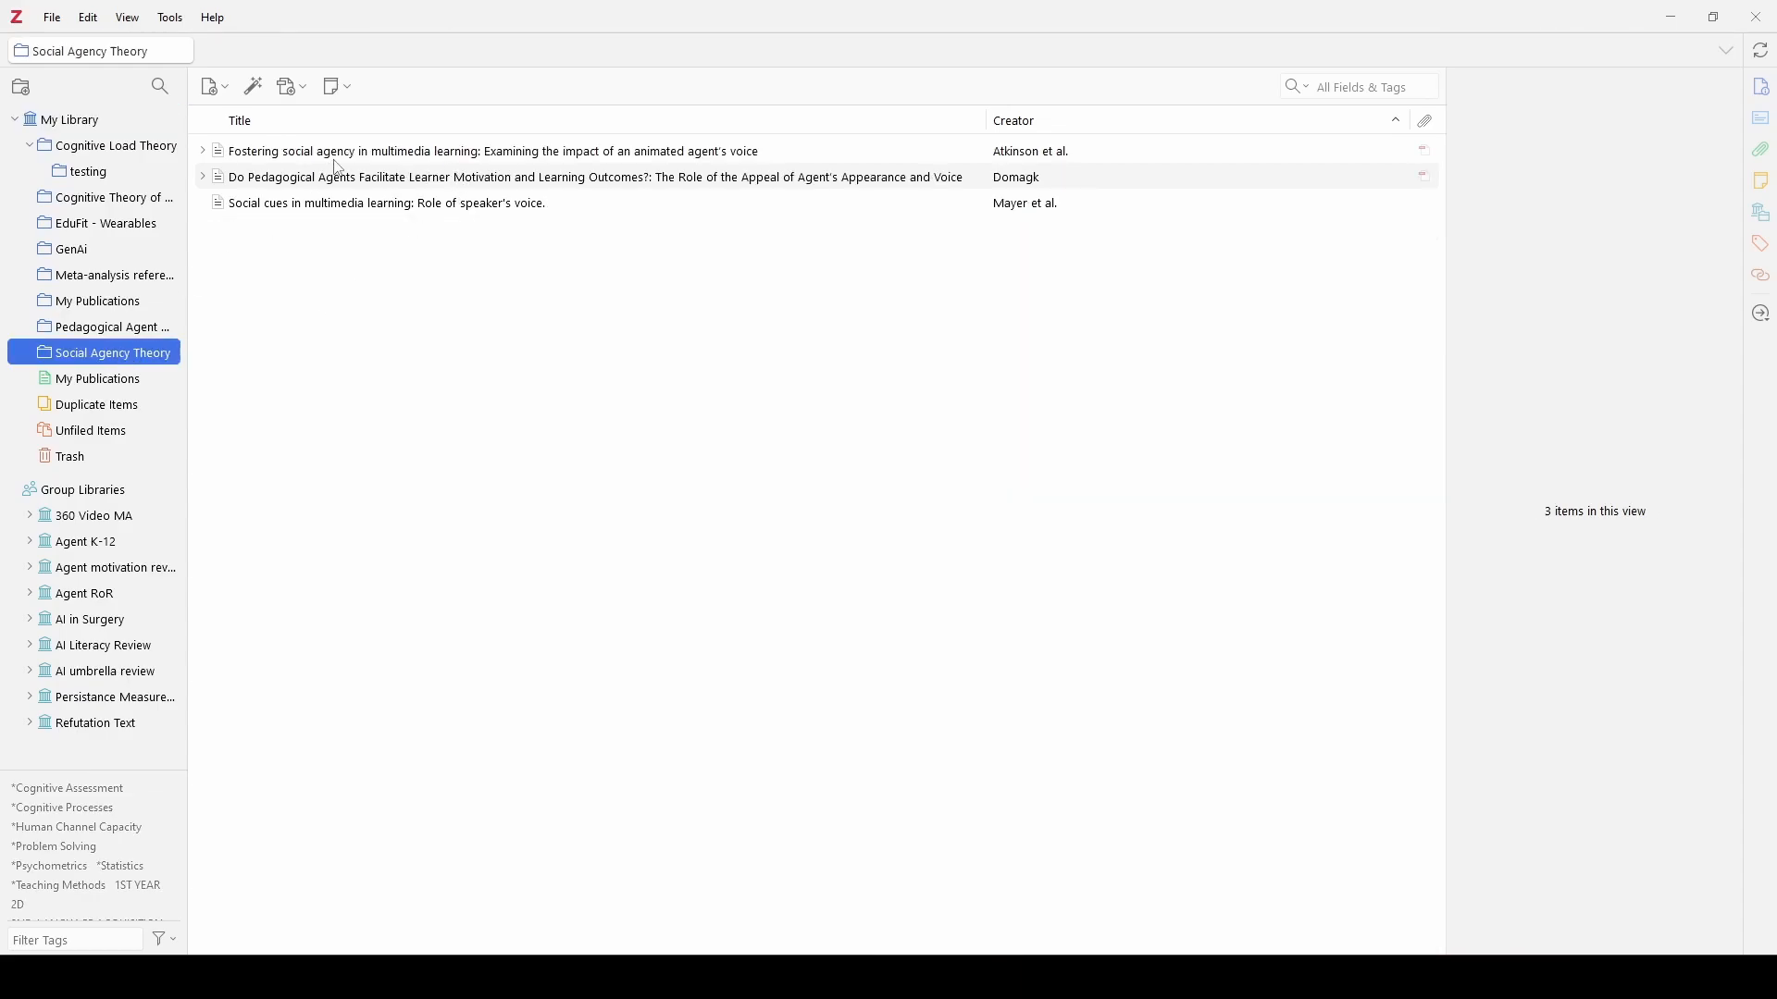
left_click(492, 151)
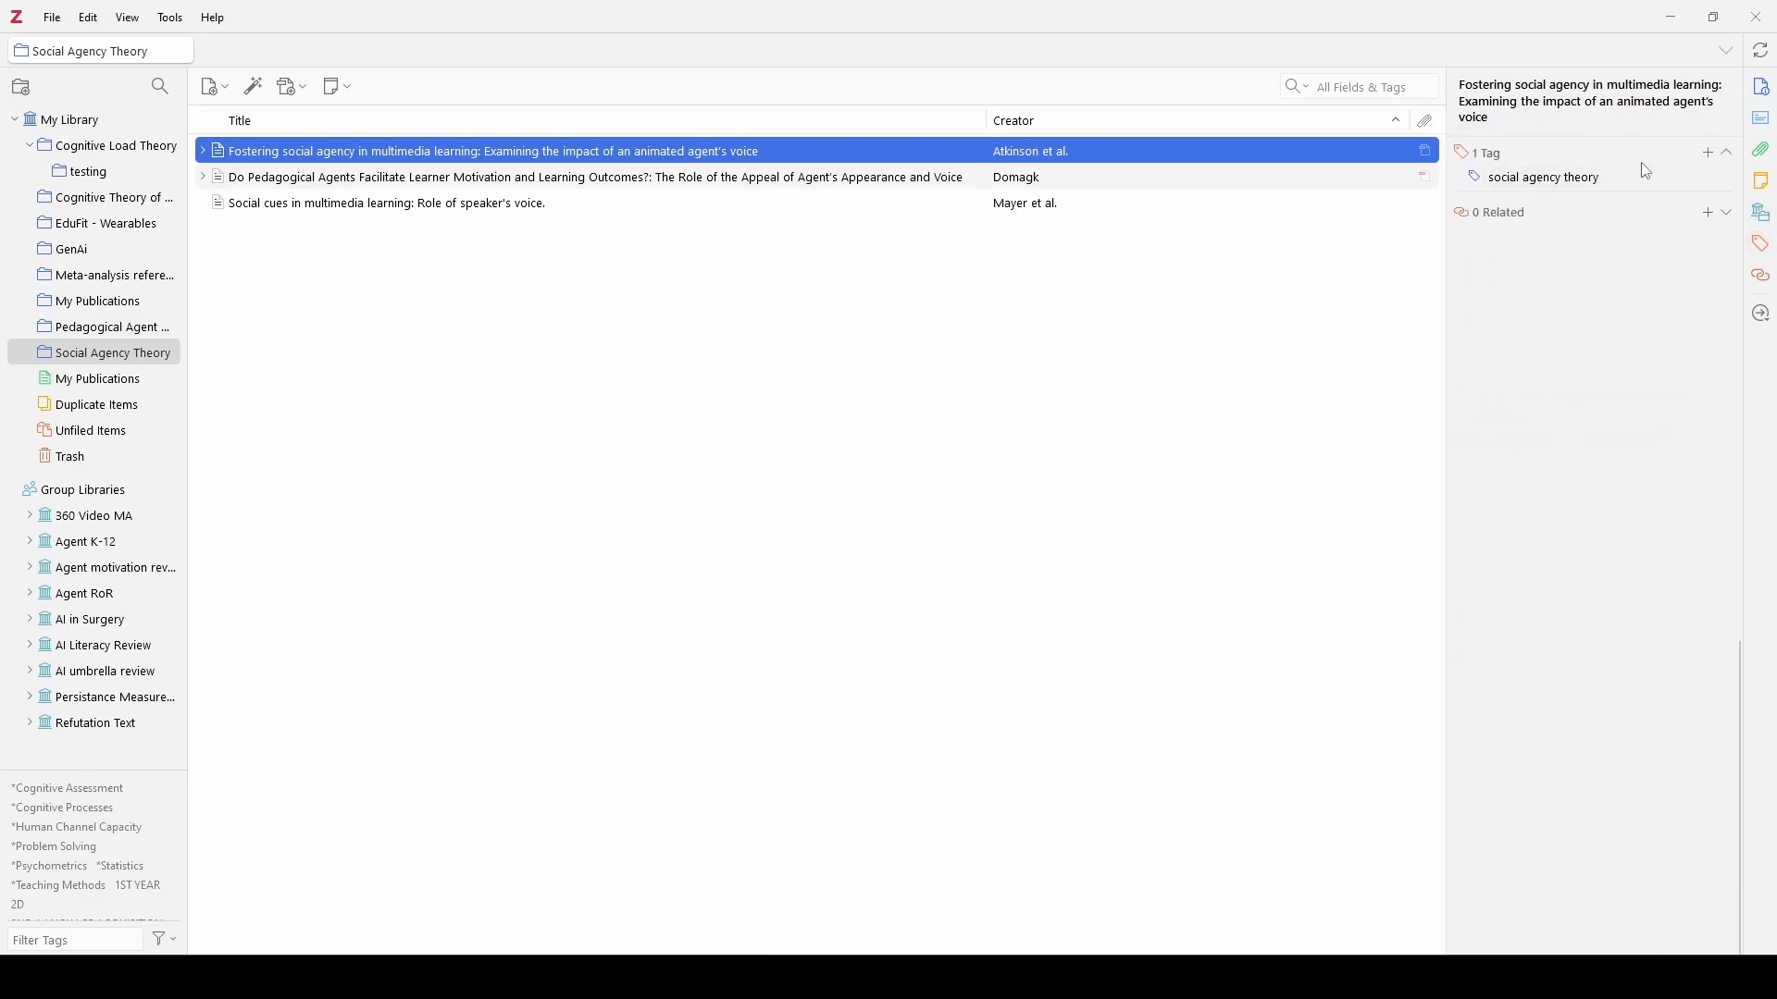
Type 'outliers' in My Library's Filter Tags box to find the outliers meta-analysis tag
left_click(71, 120)
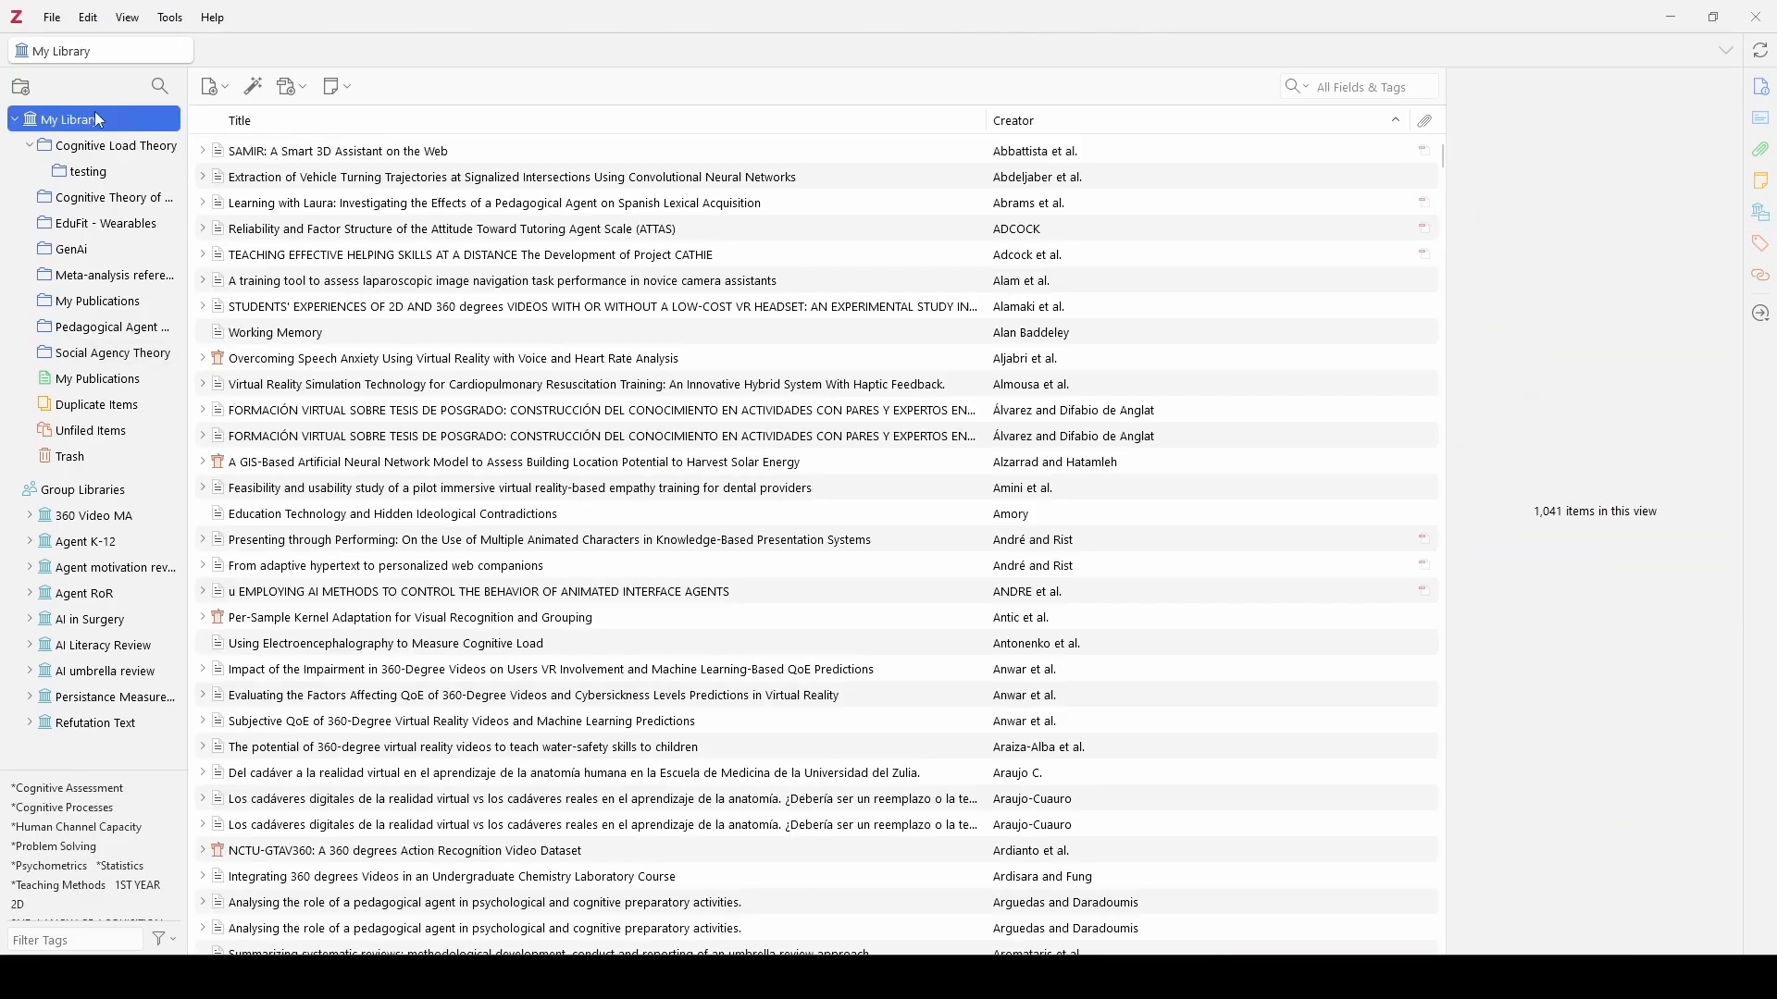
mouse_move(788, 671)
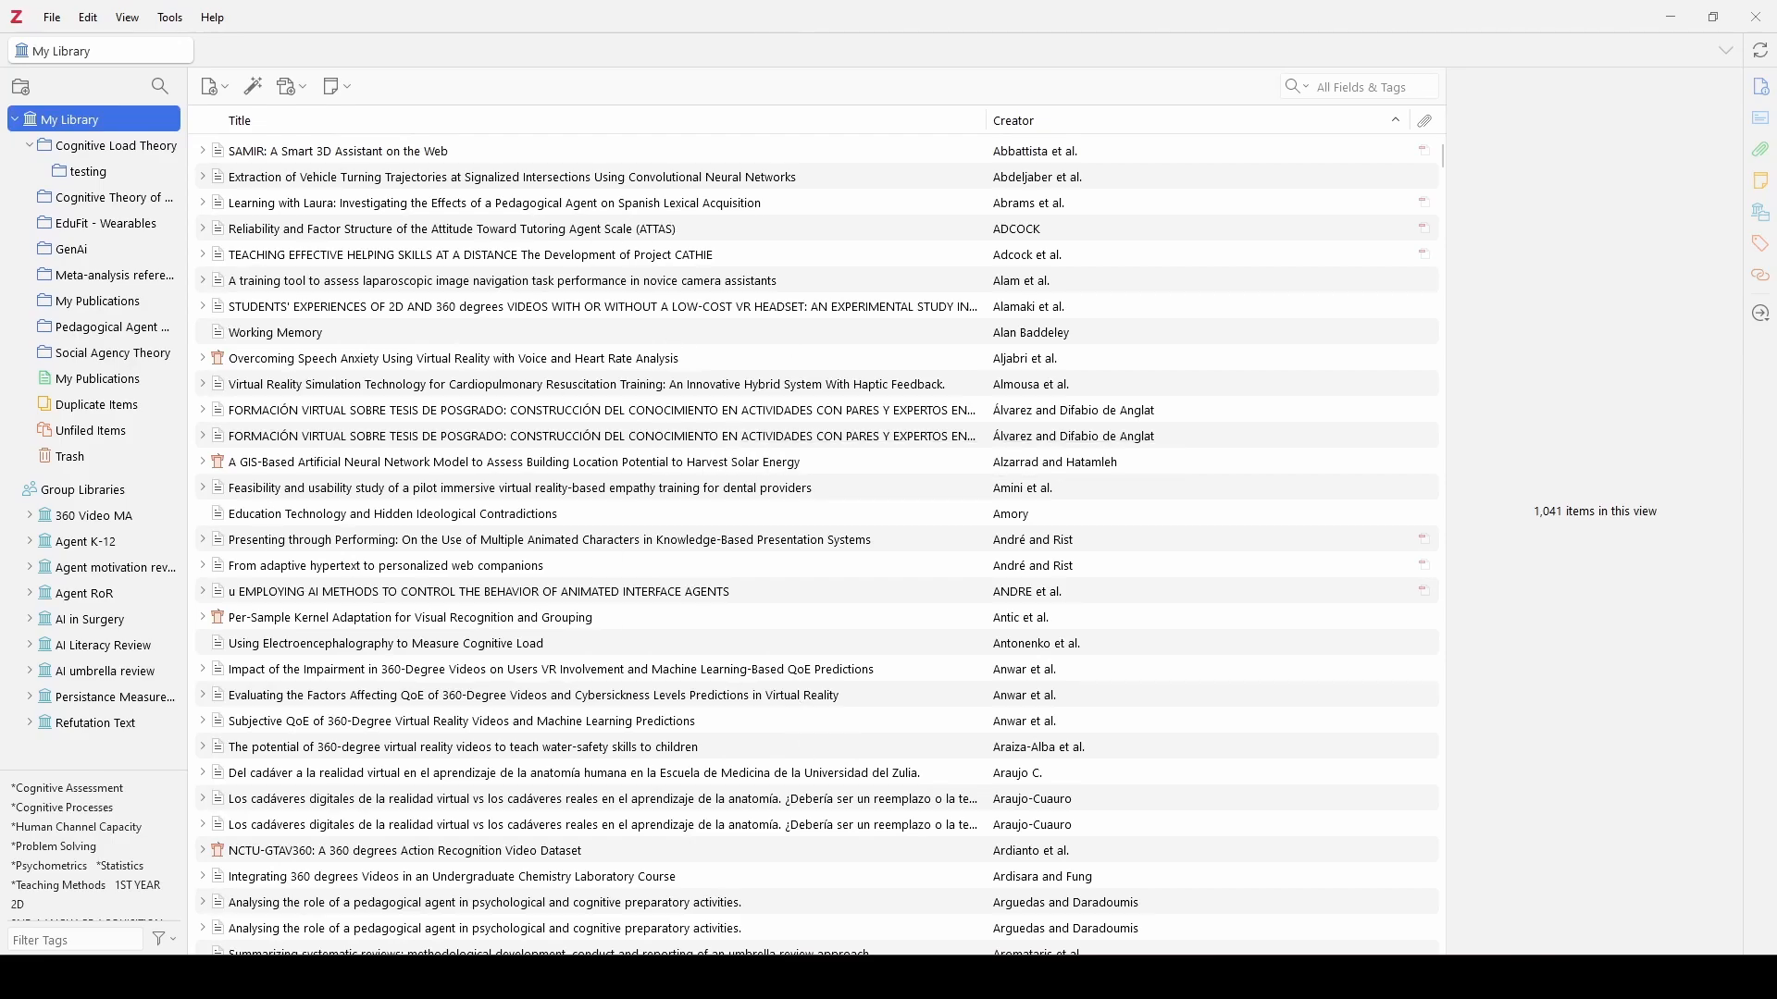
mouse_move(238, 827)
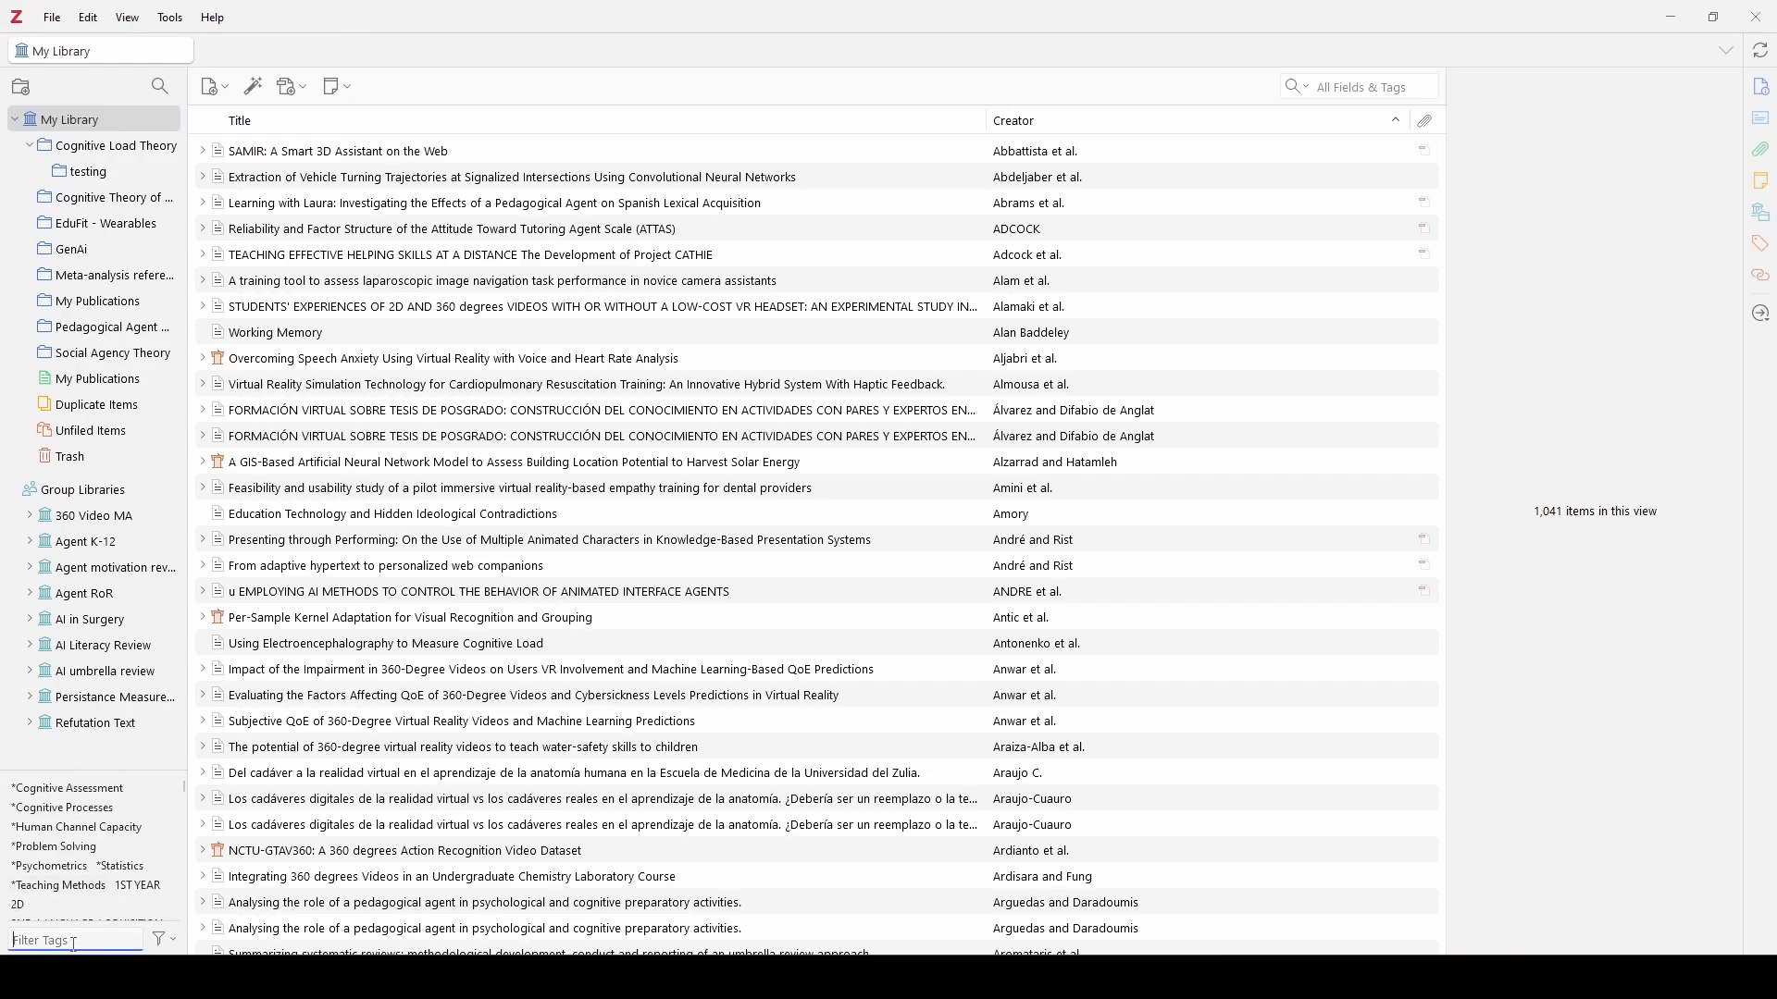
type("outlier")
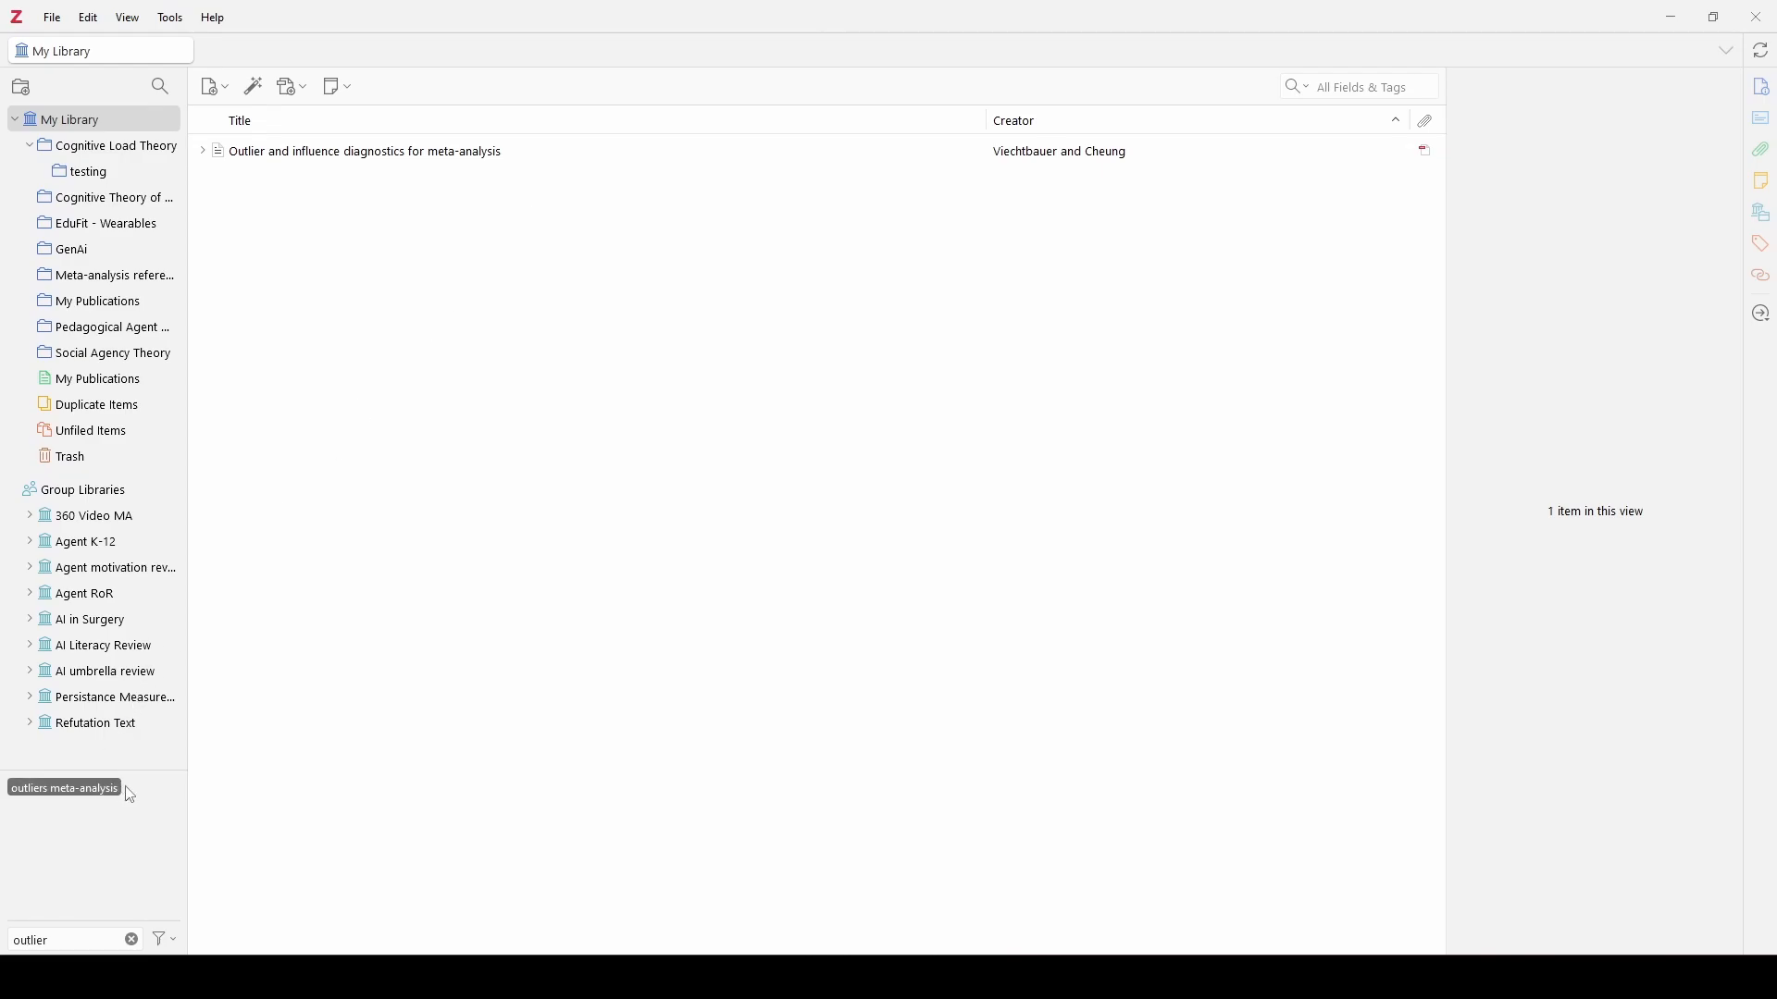
type("s")
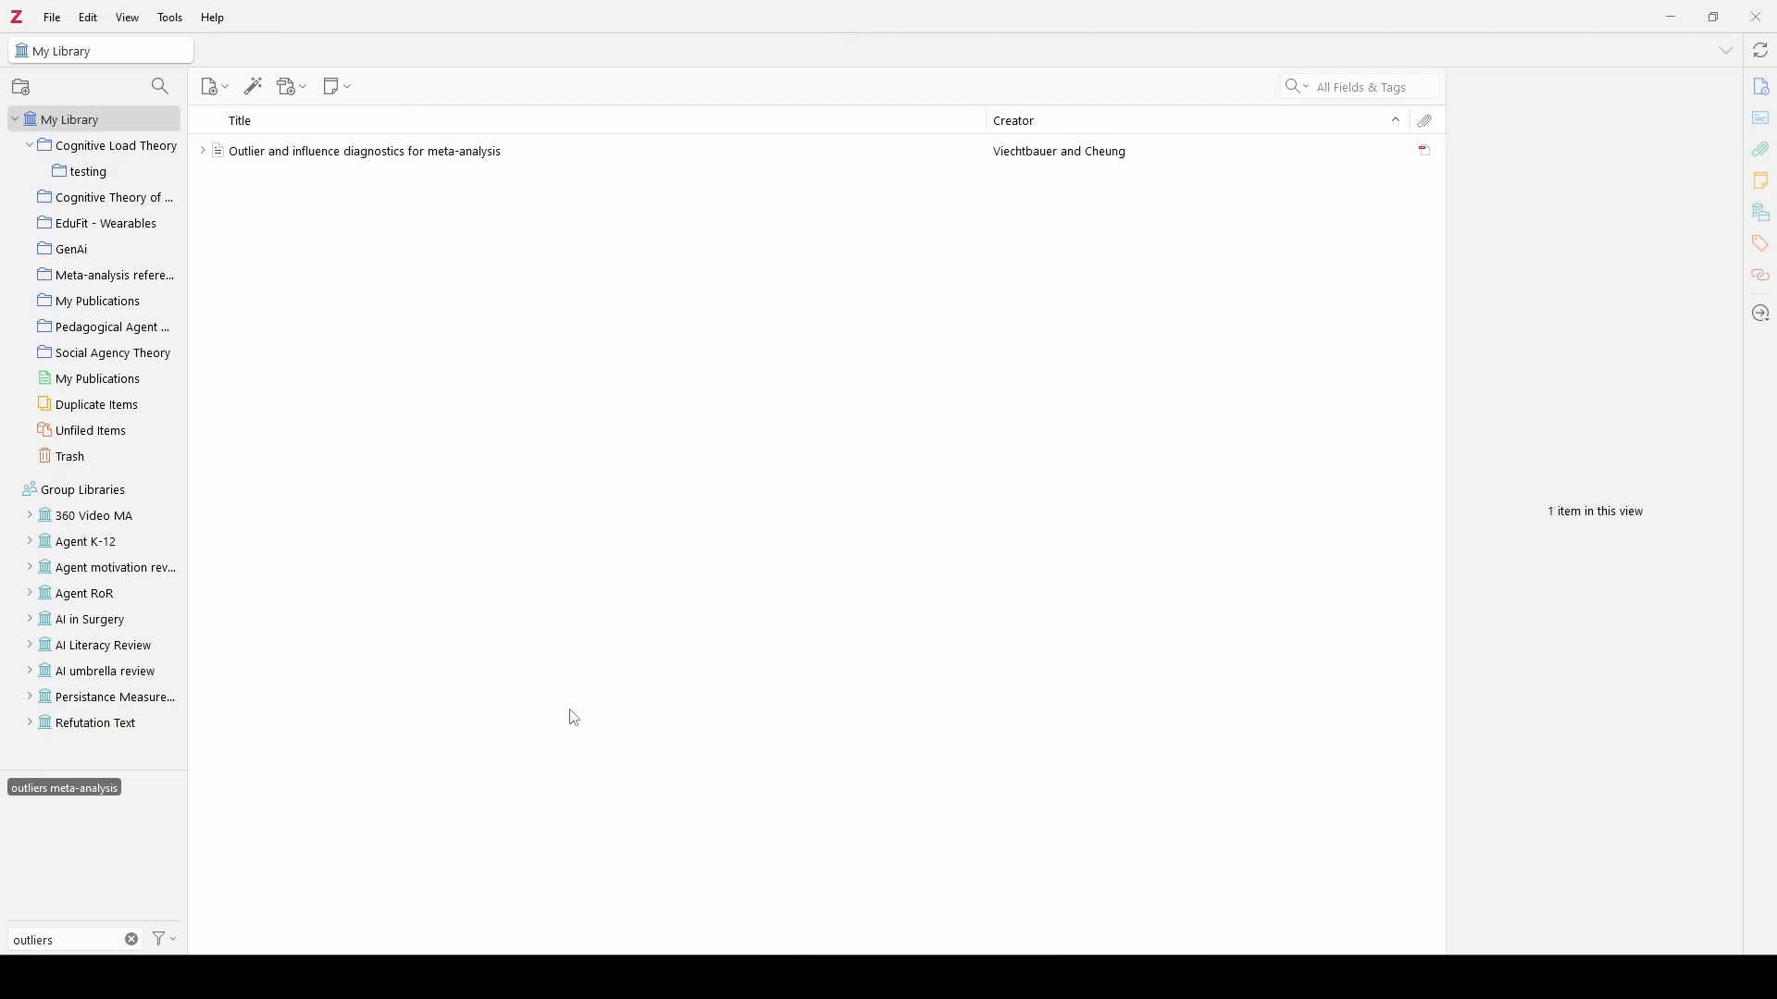
mouse_move(471, 166)
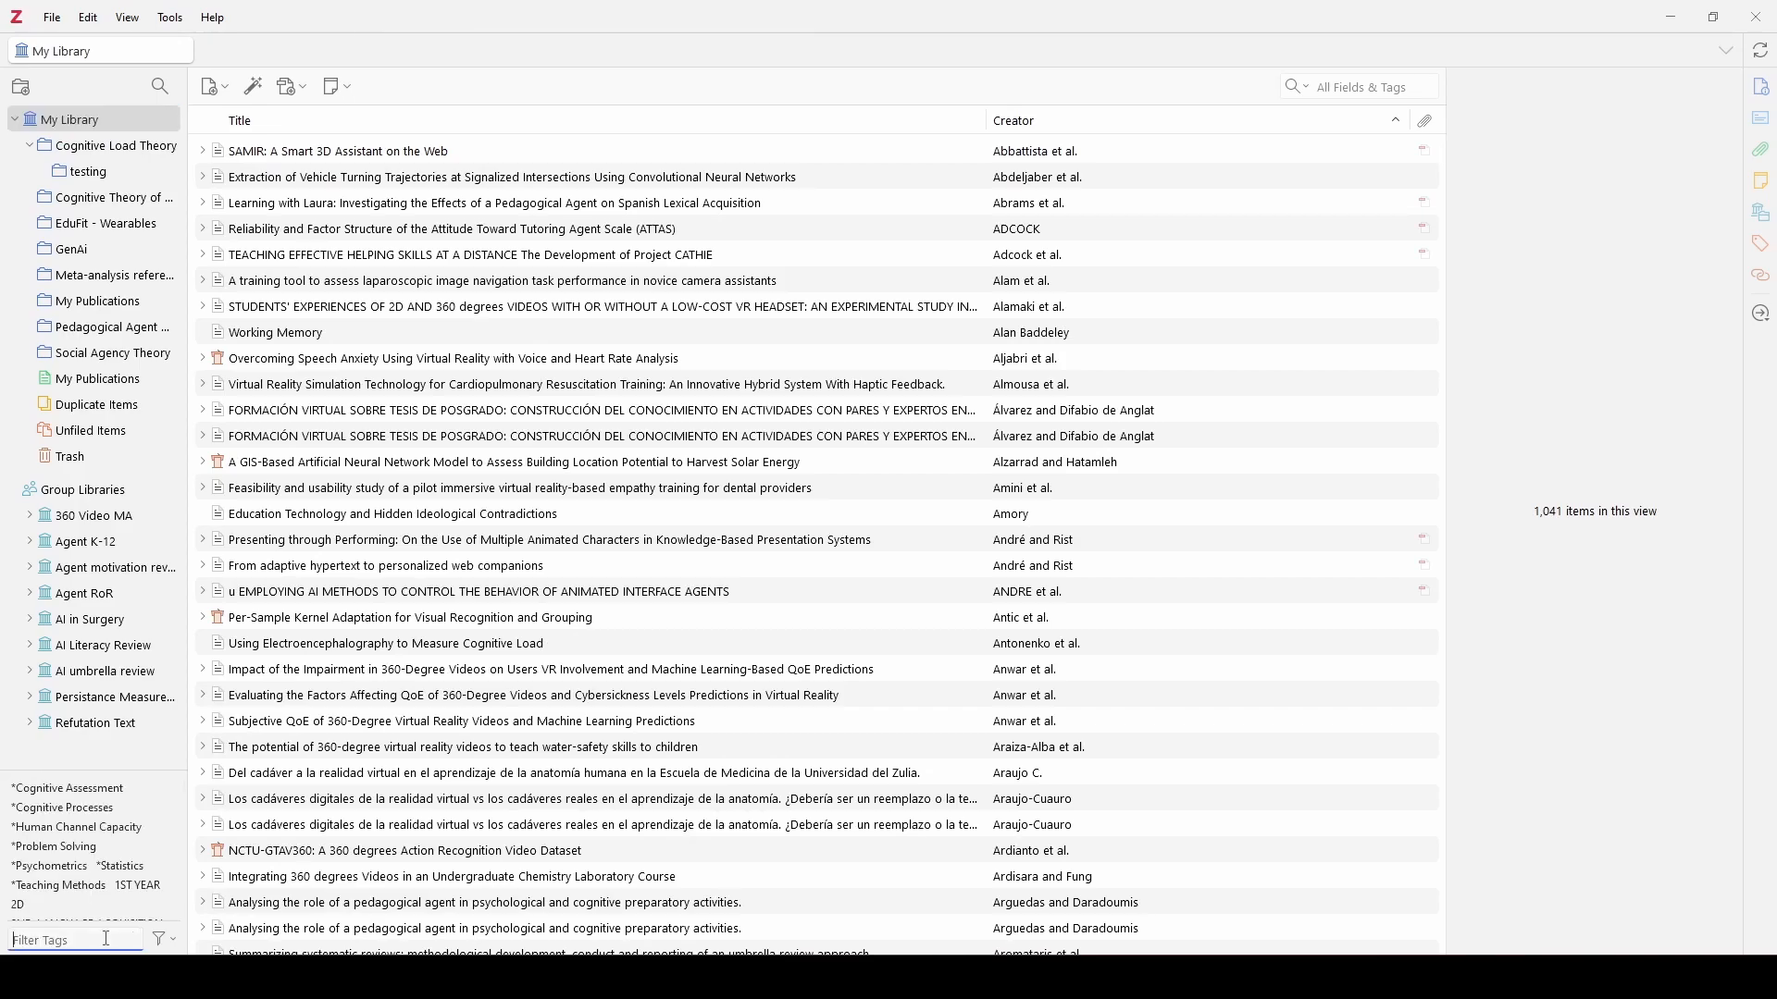
Enter 'social' as a new filter in the Filter Tags box
type("social")
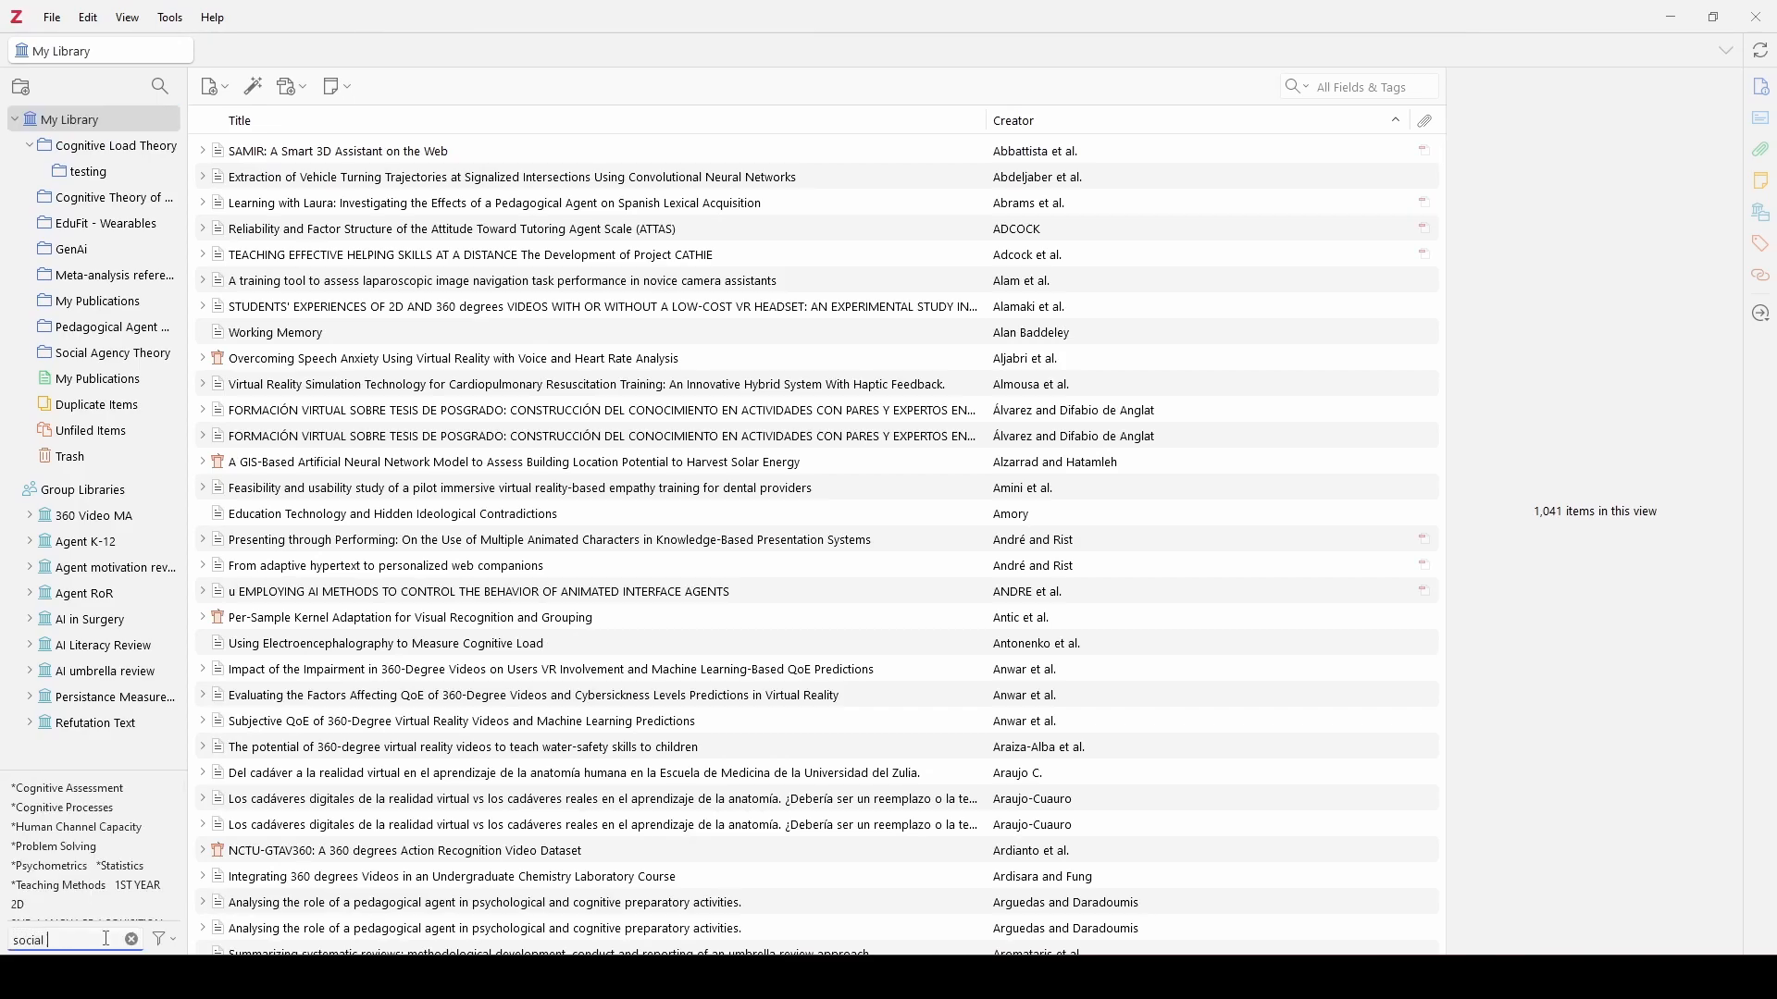